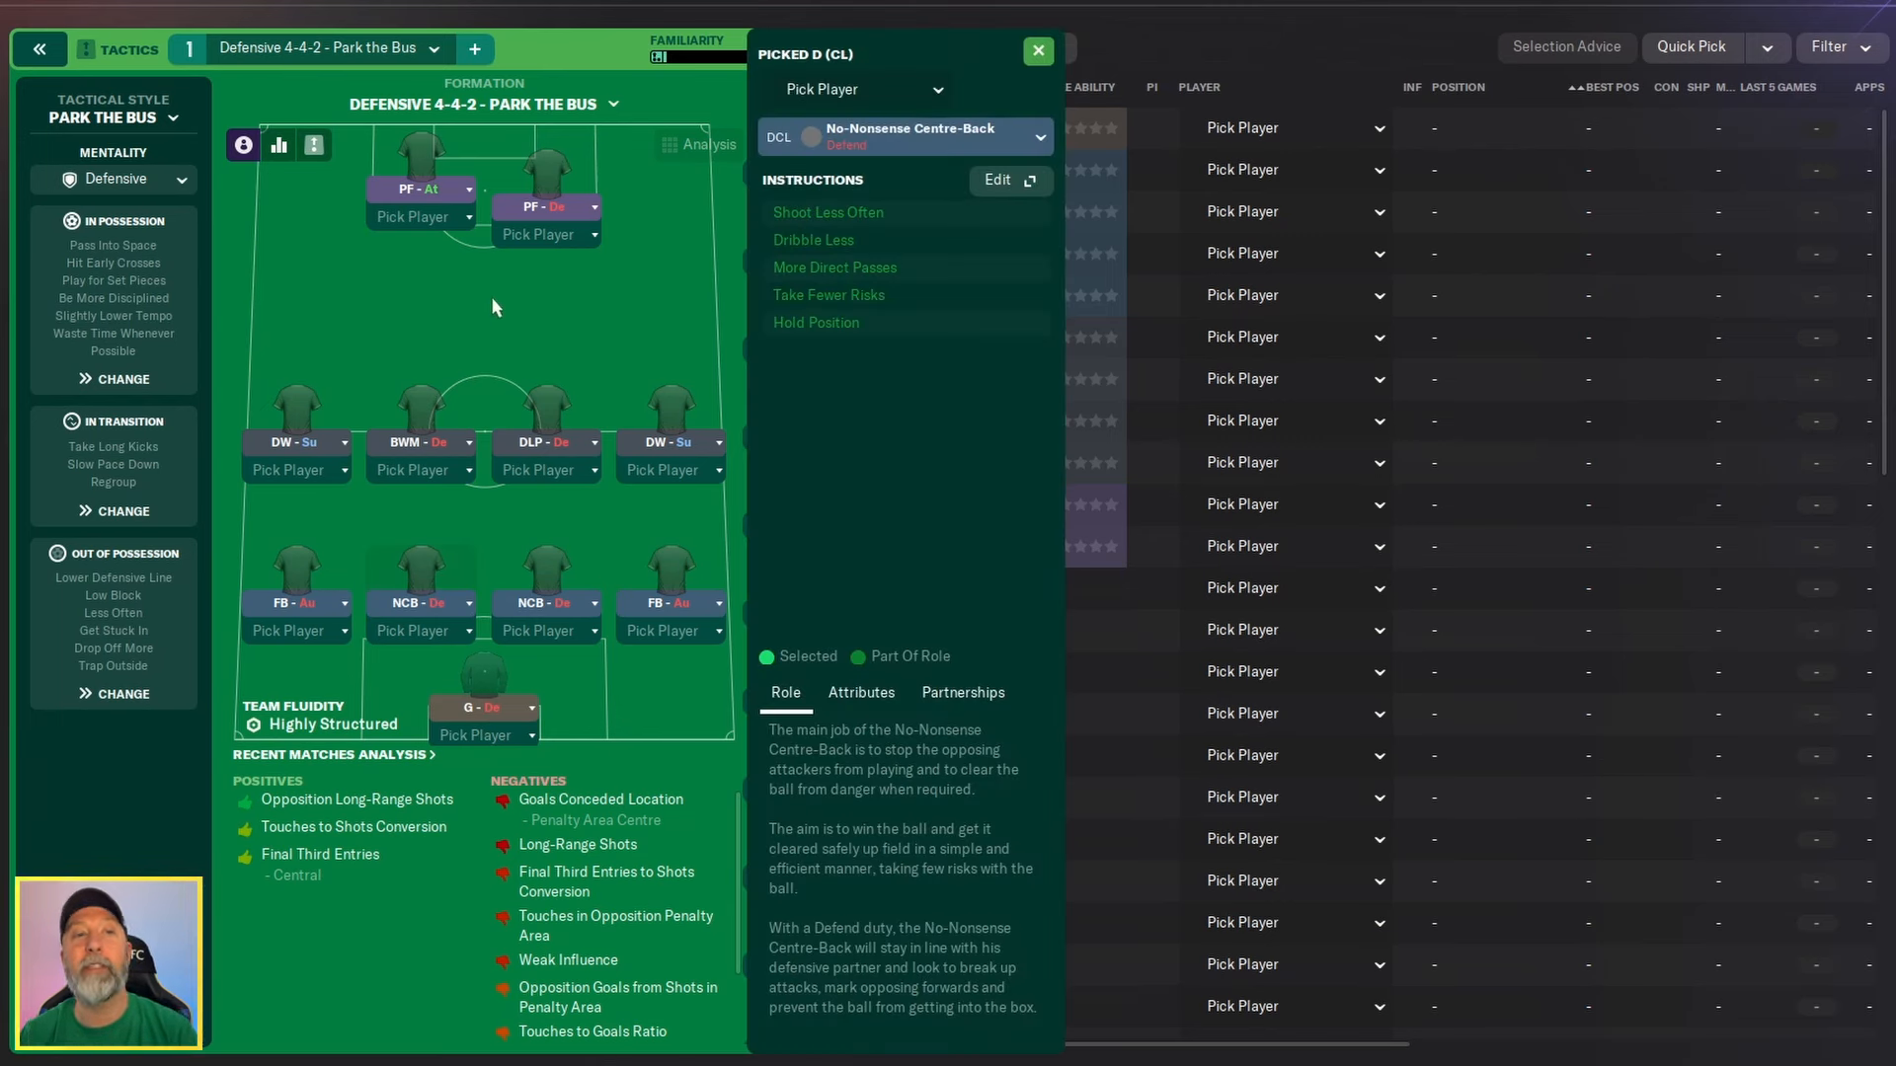
Review Aston Villa's league table, fixtures and competitions overview, including cup exits to Fiorentina, Watford and Liverpool.
left_click(1038, 51)
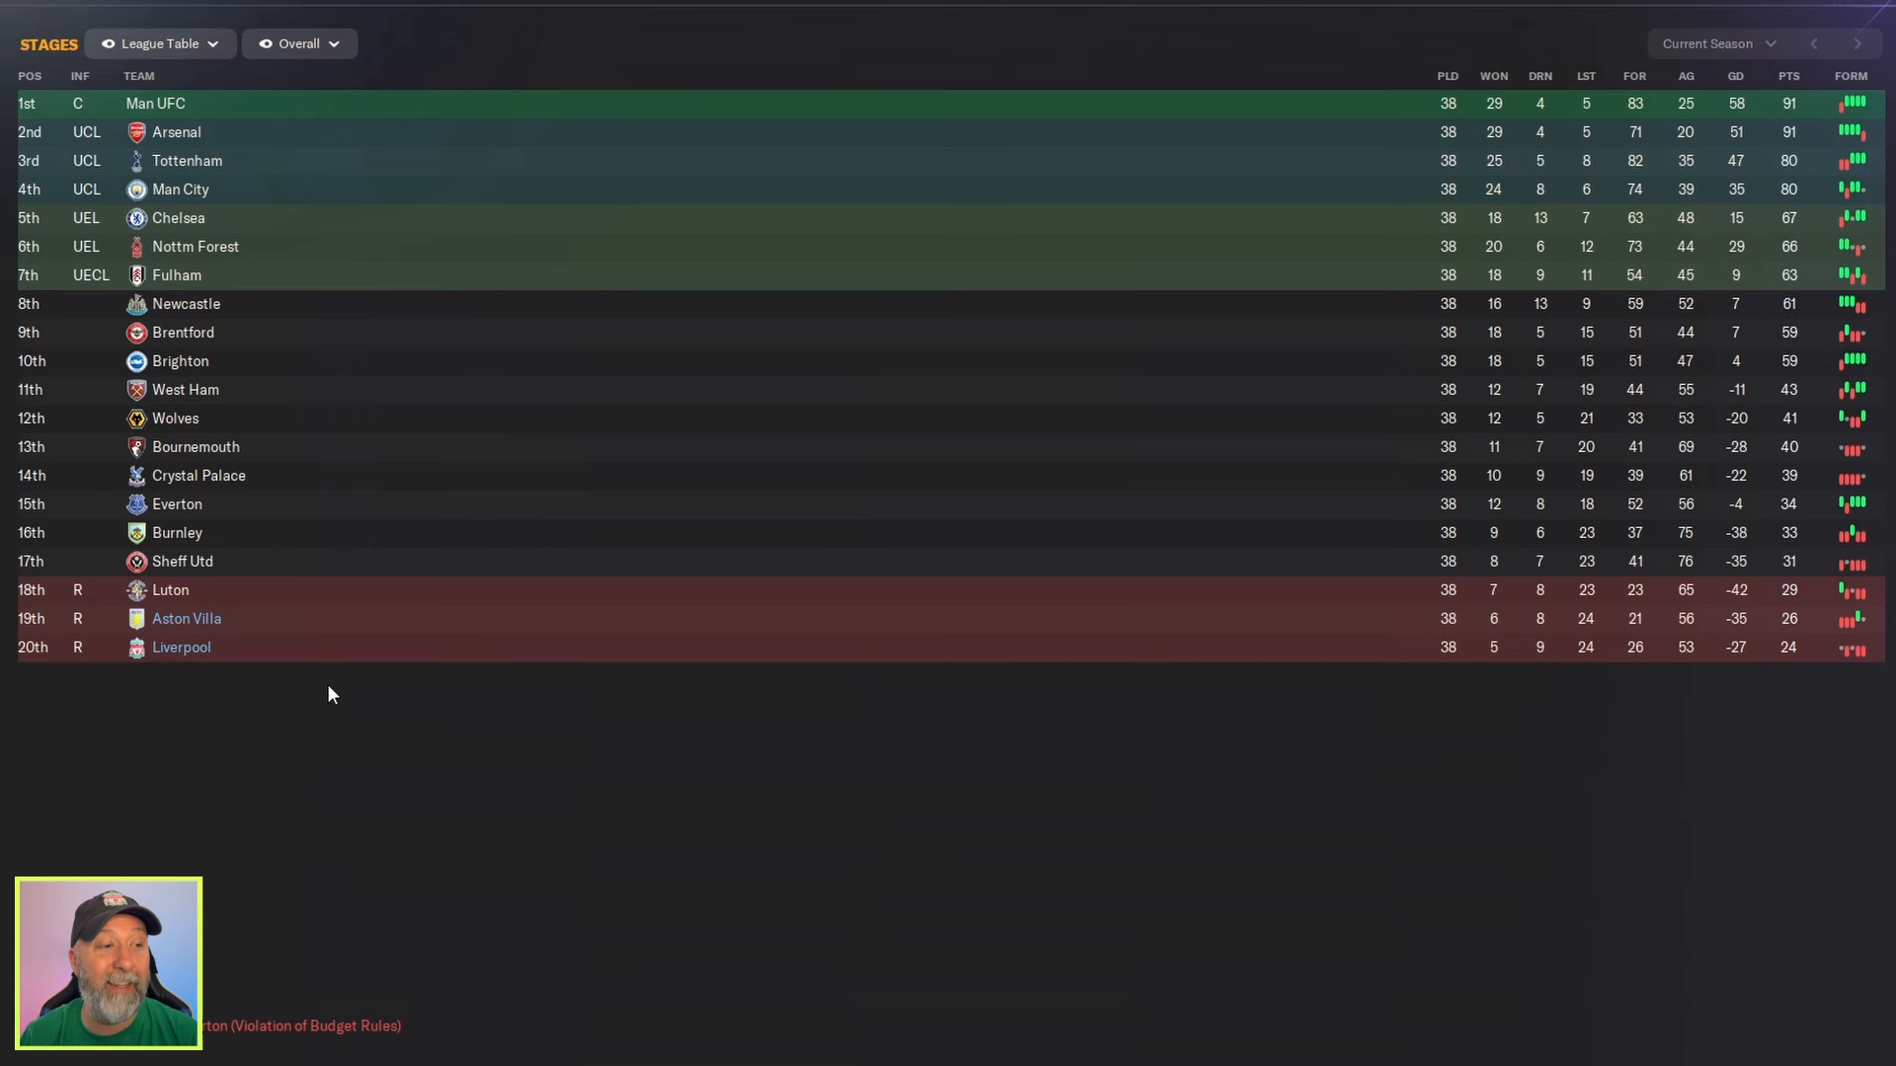
mouse_move(1773, 882)
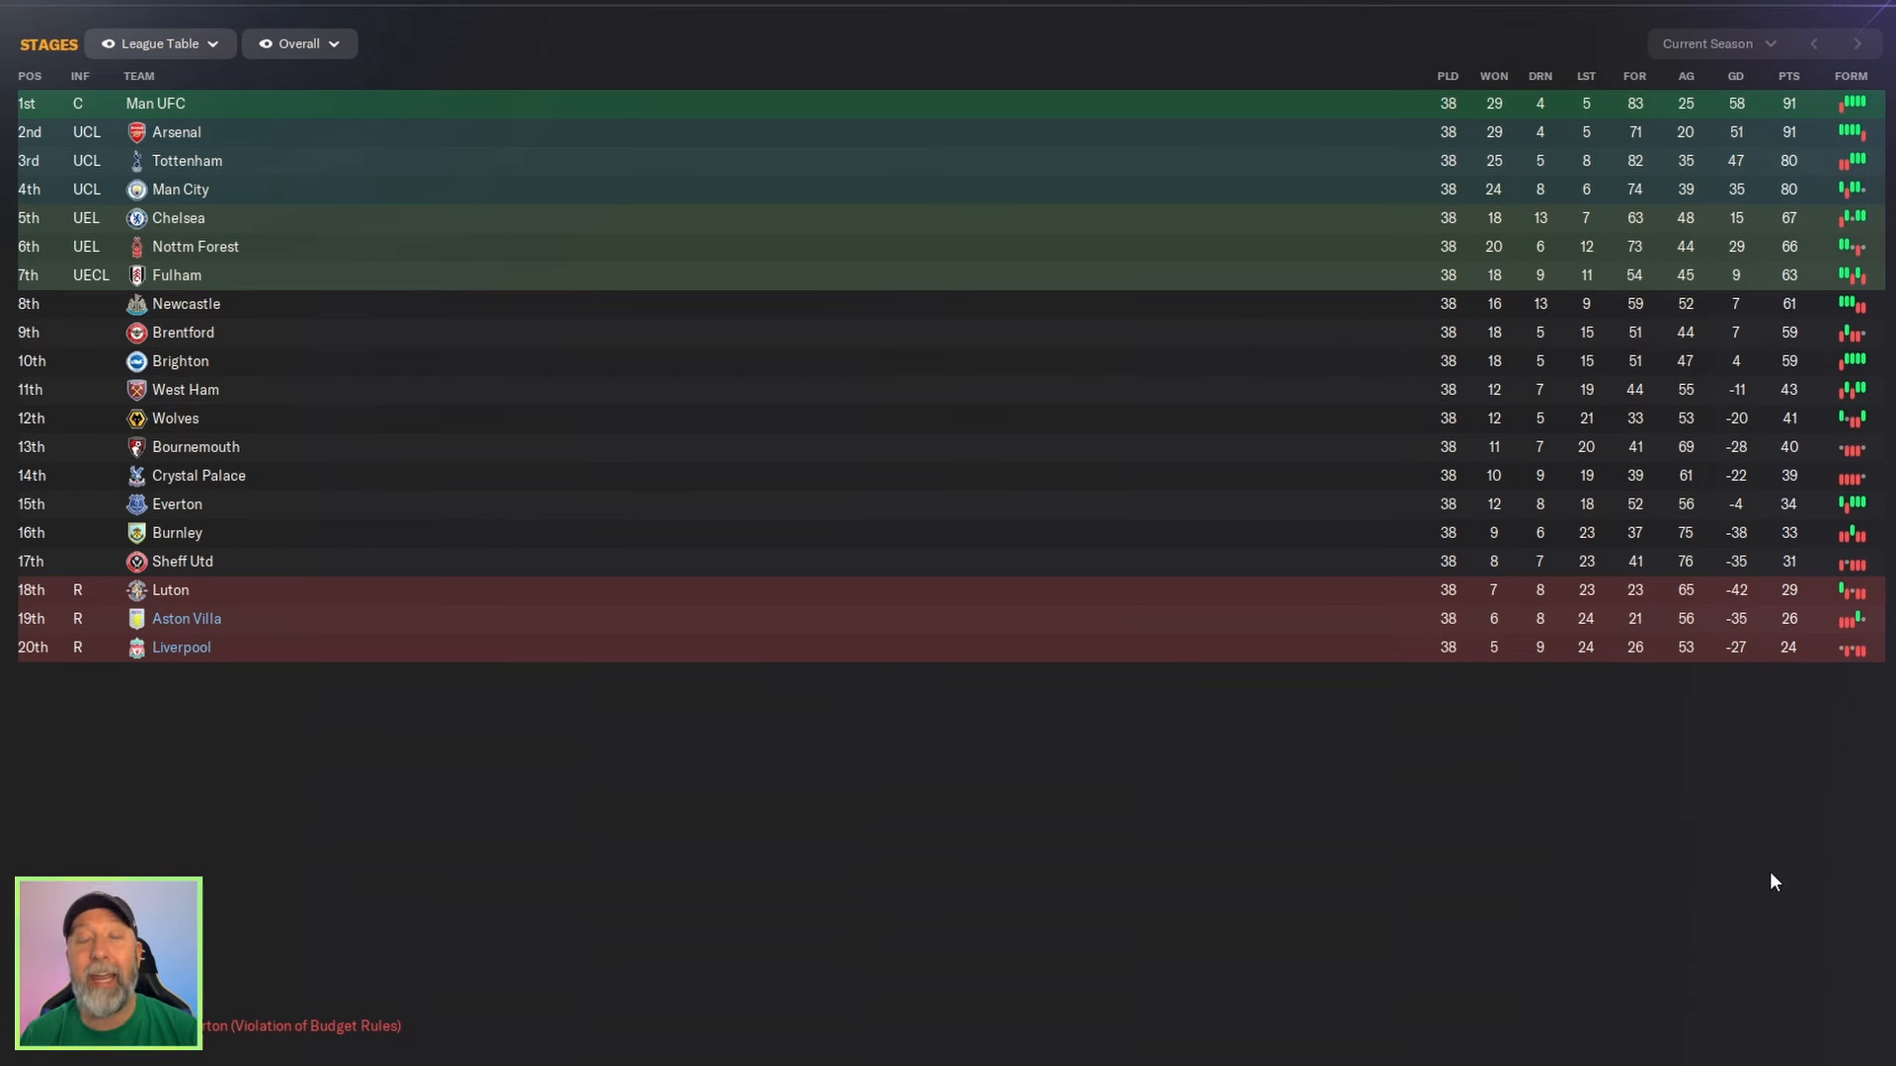
mouse_move(1695, 807)
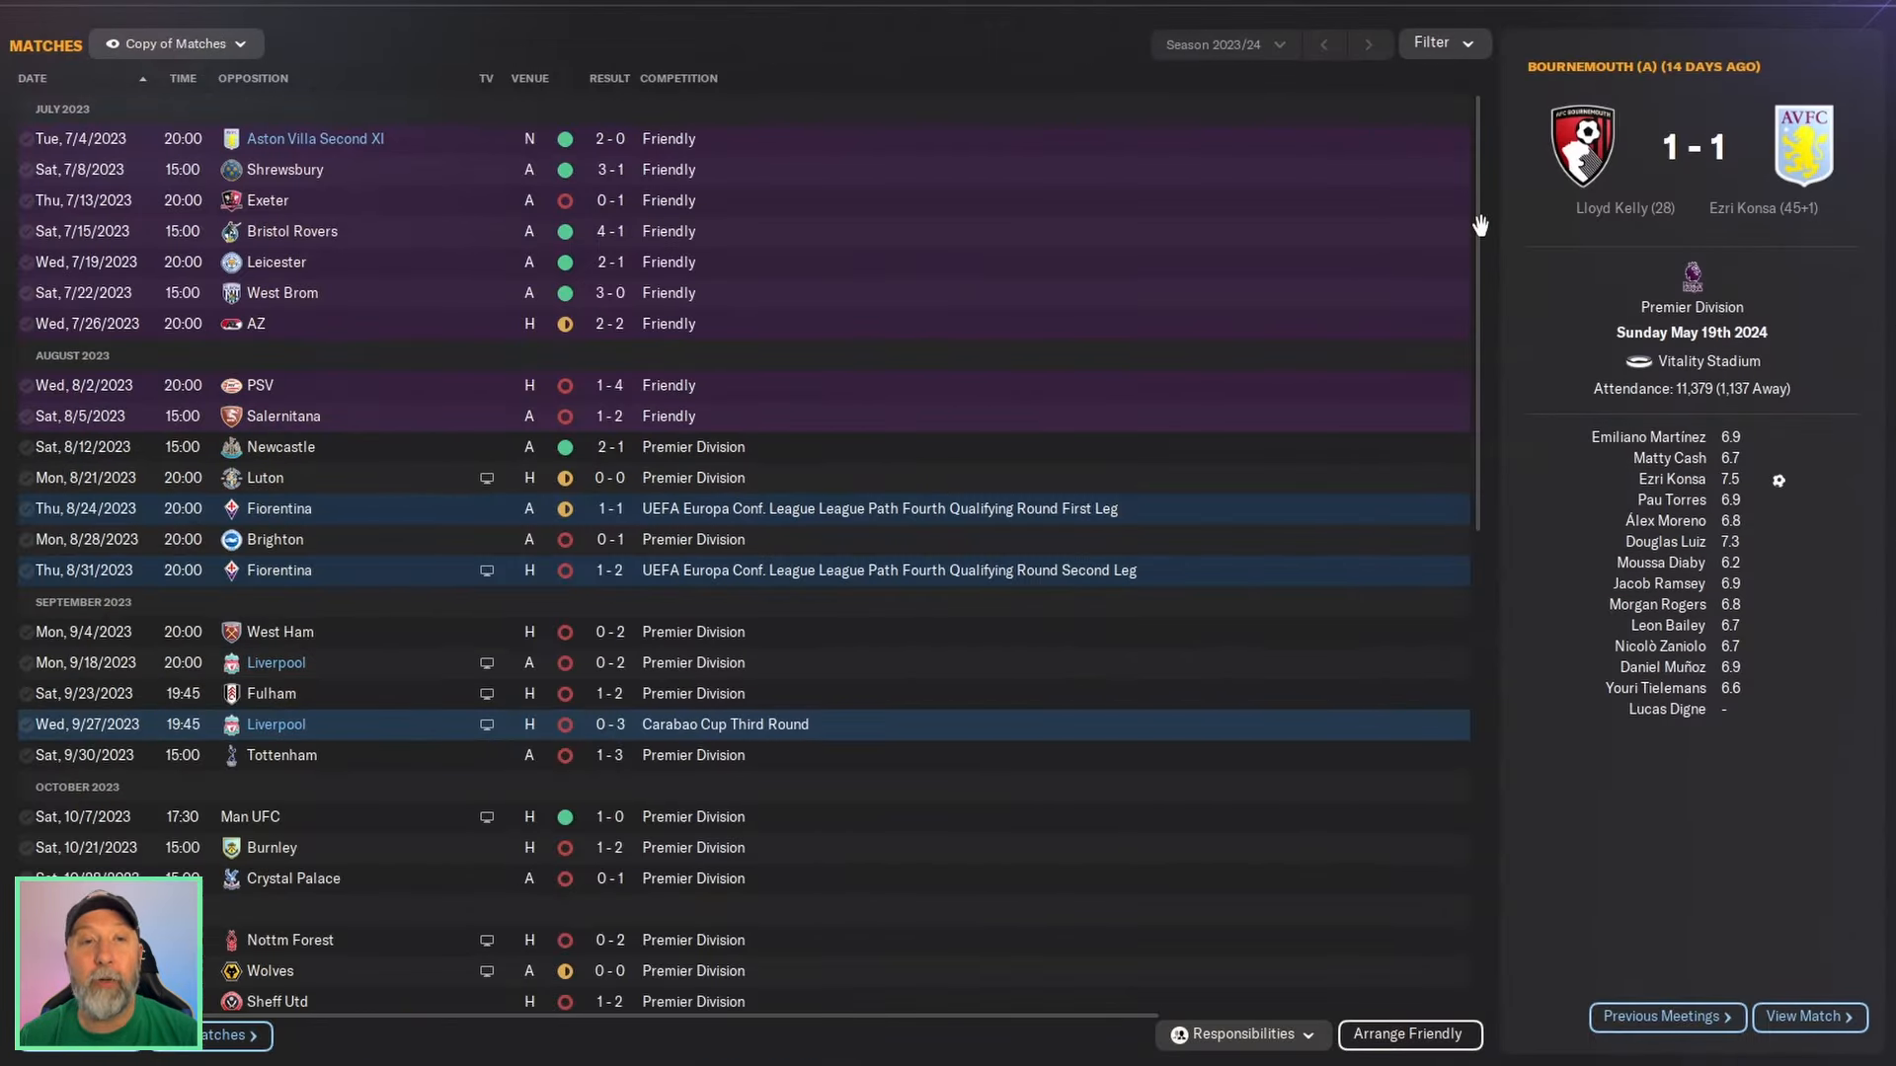
scroll("down", 3)
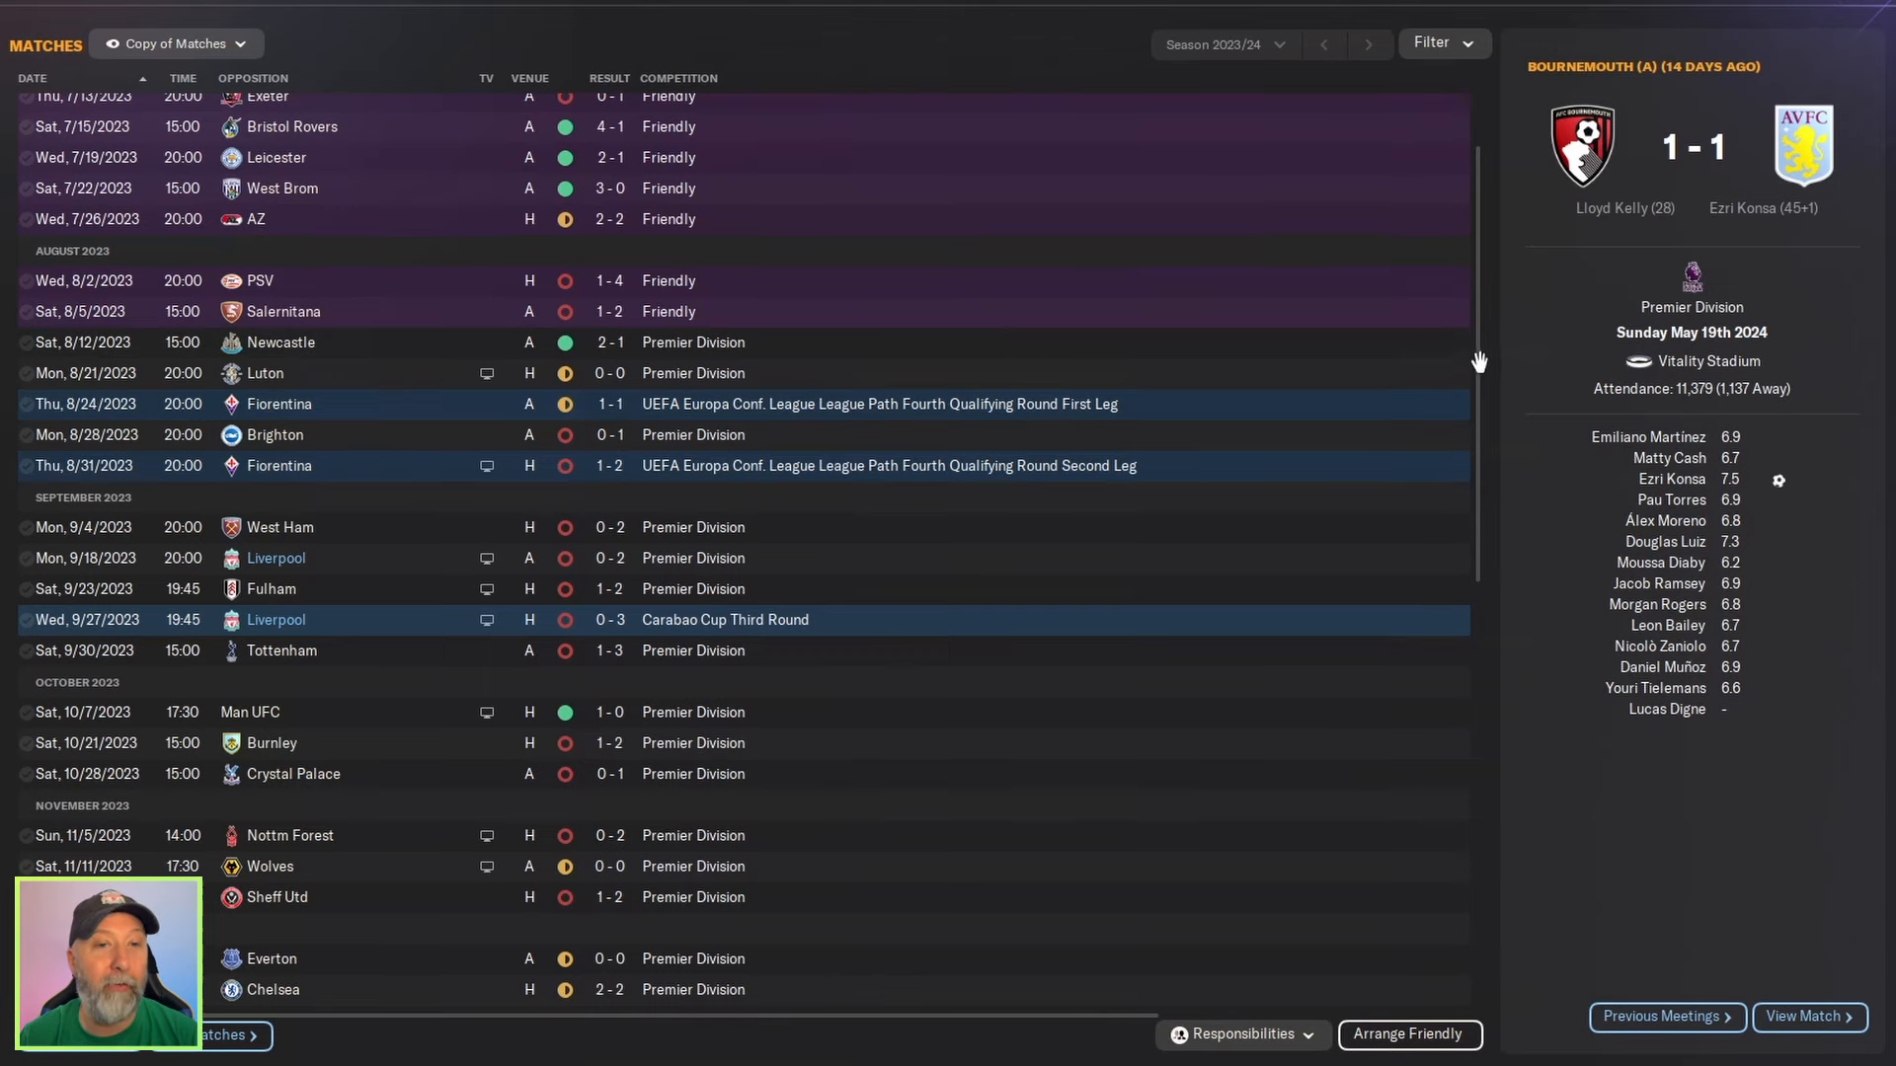
scroll("down", 3)
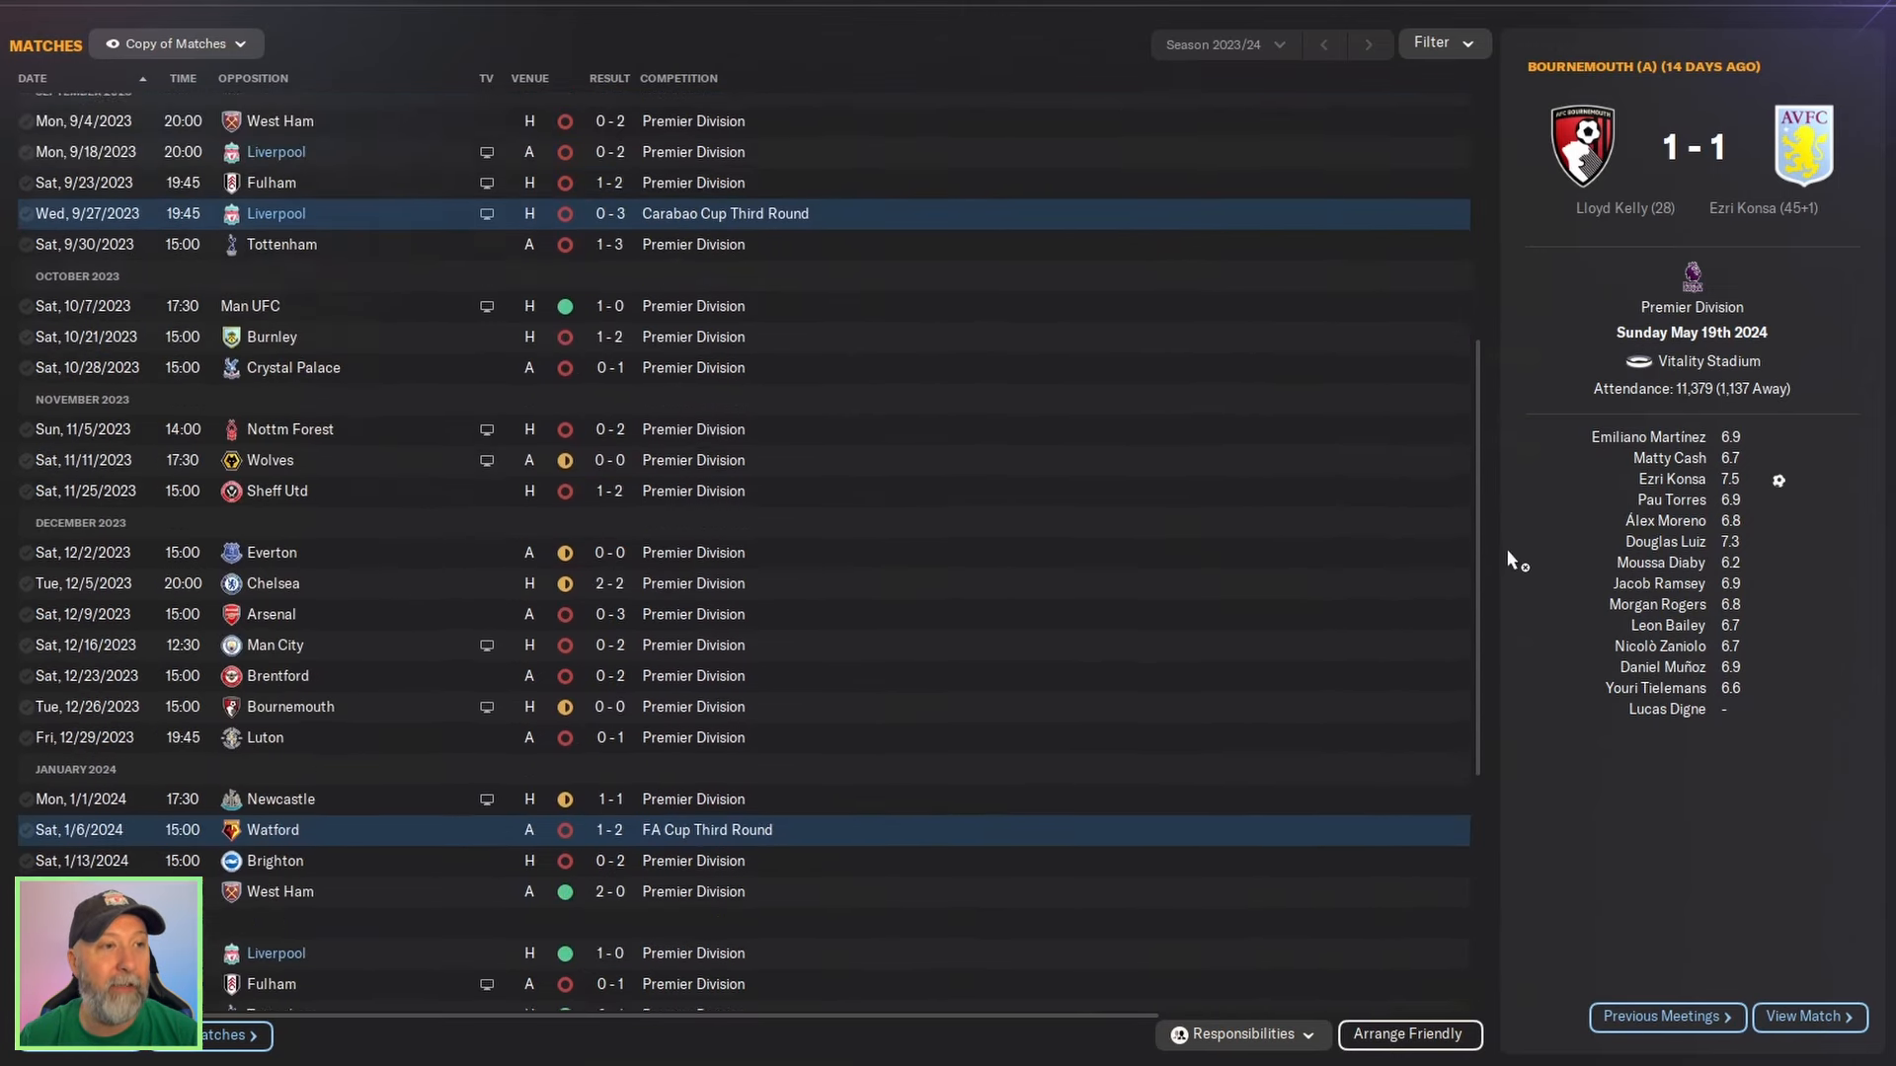
scroll("down", 3)
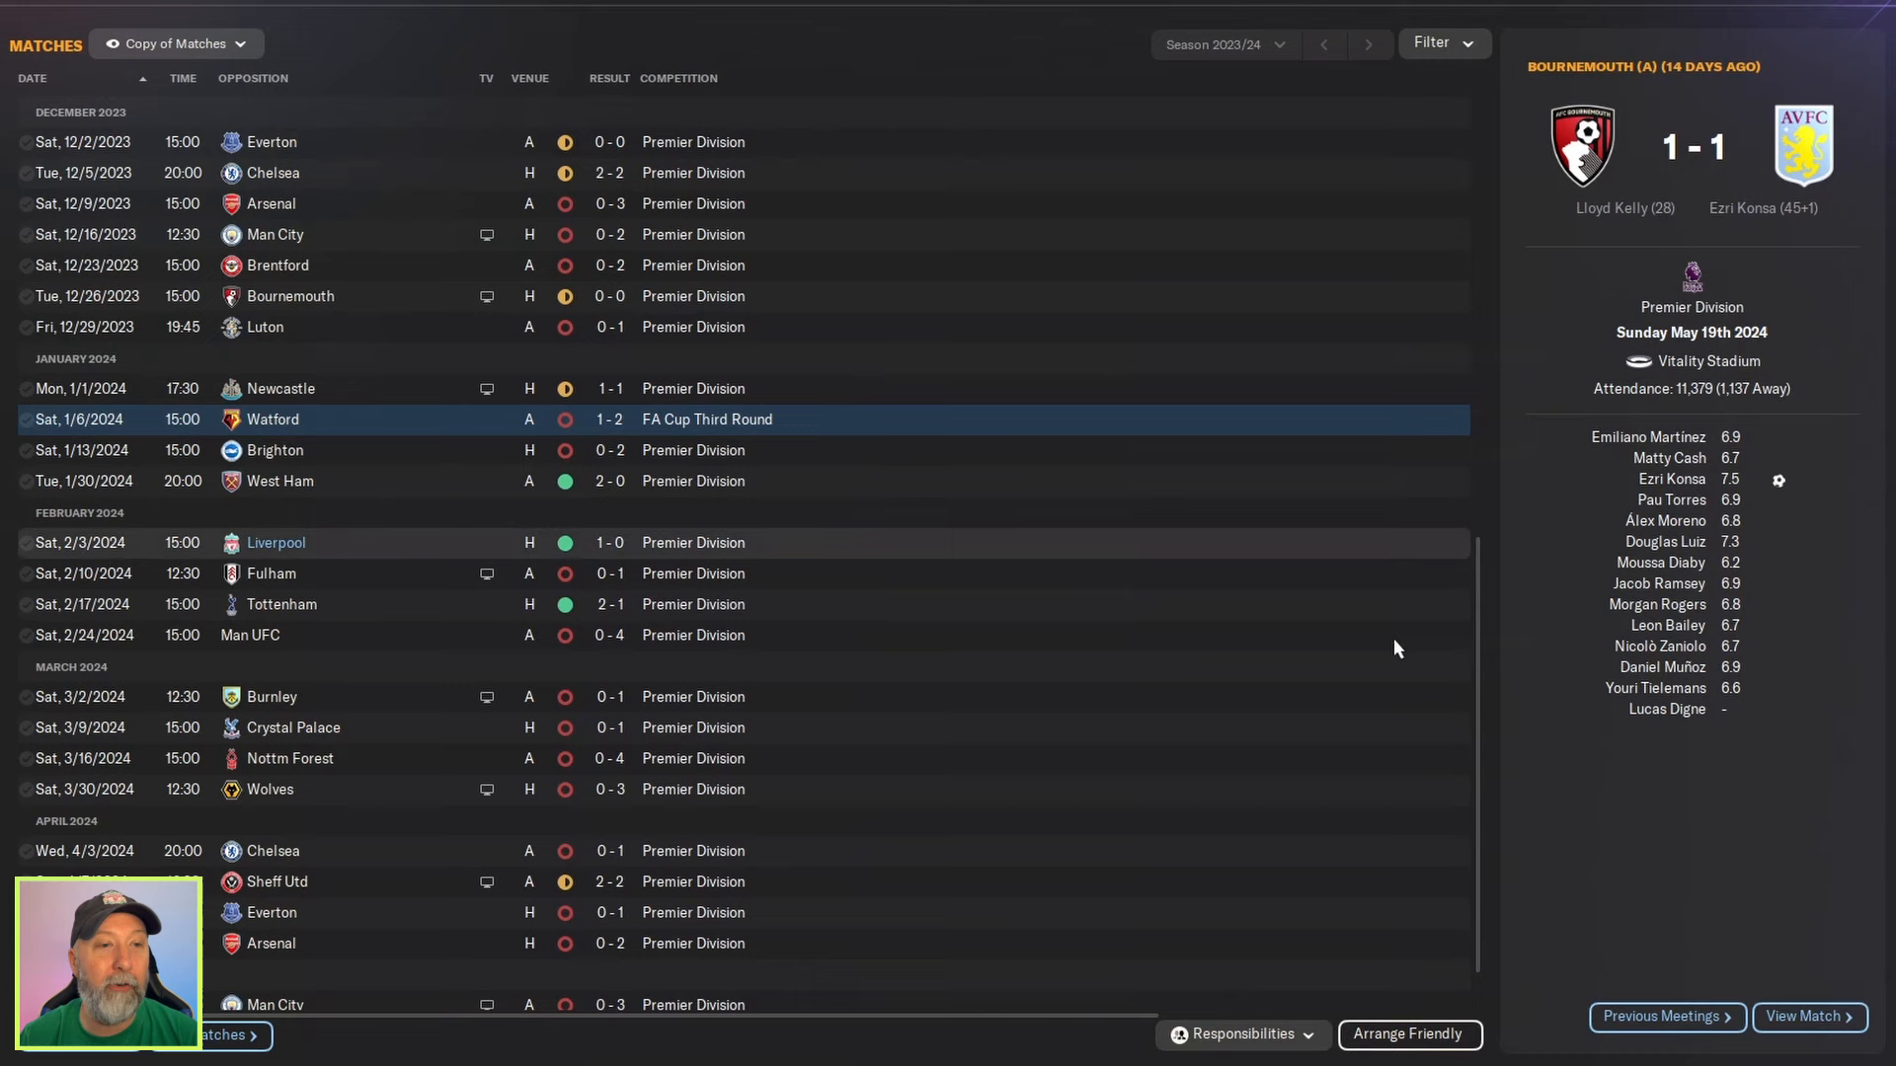
scroll("down", 3)
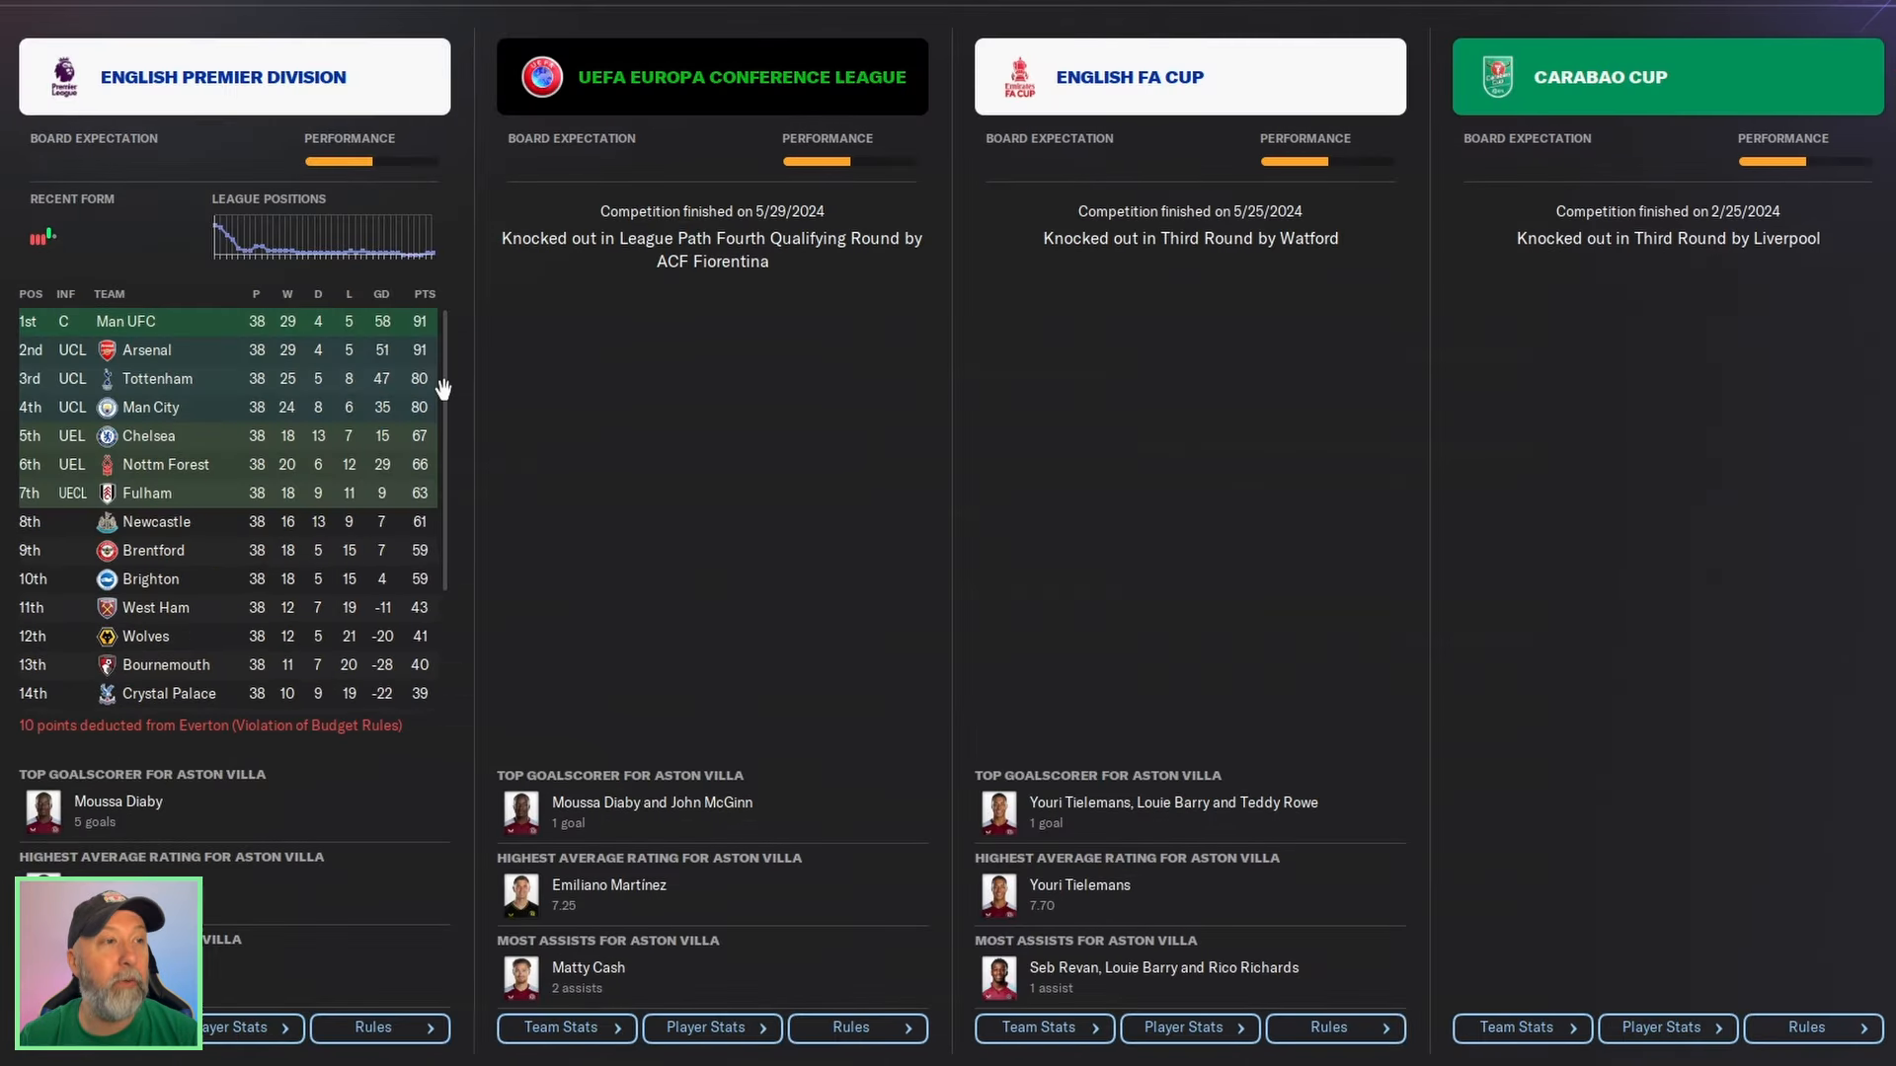
scroll("down", 3)
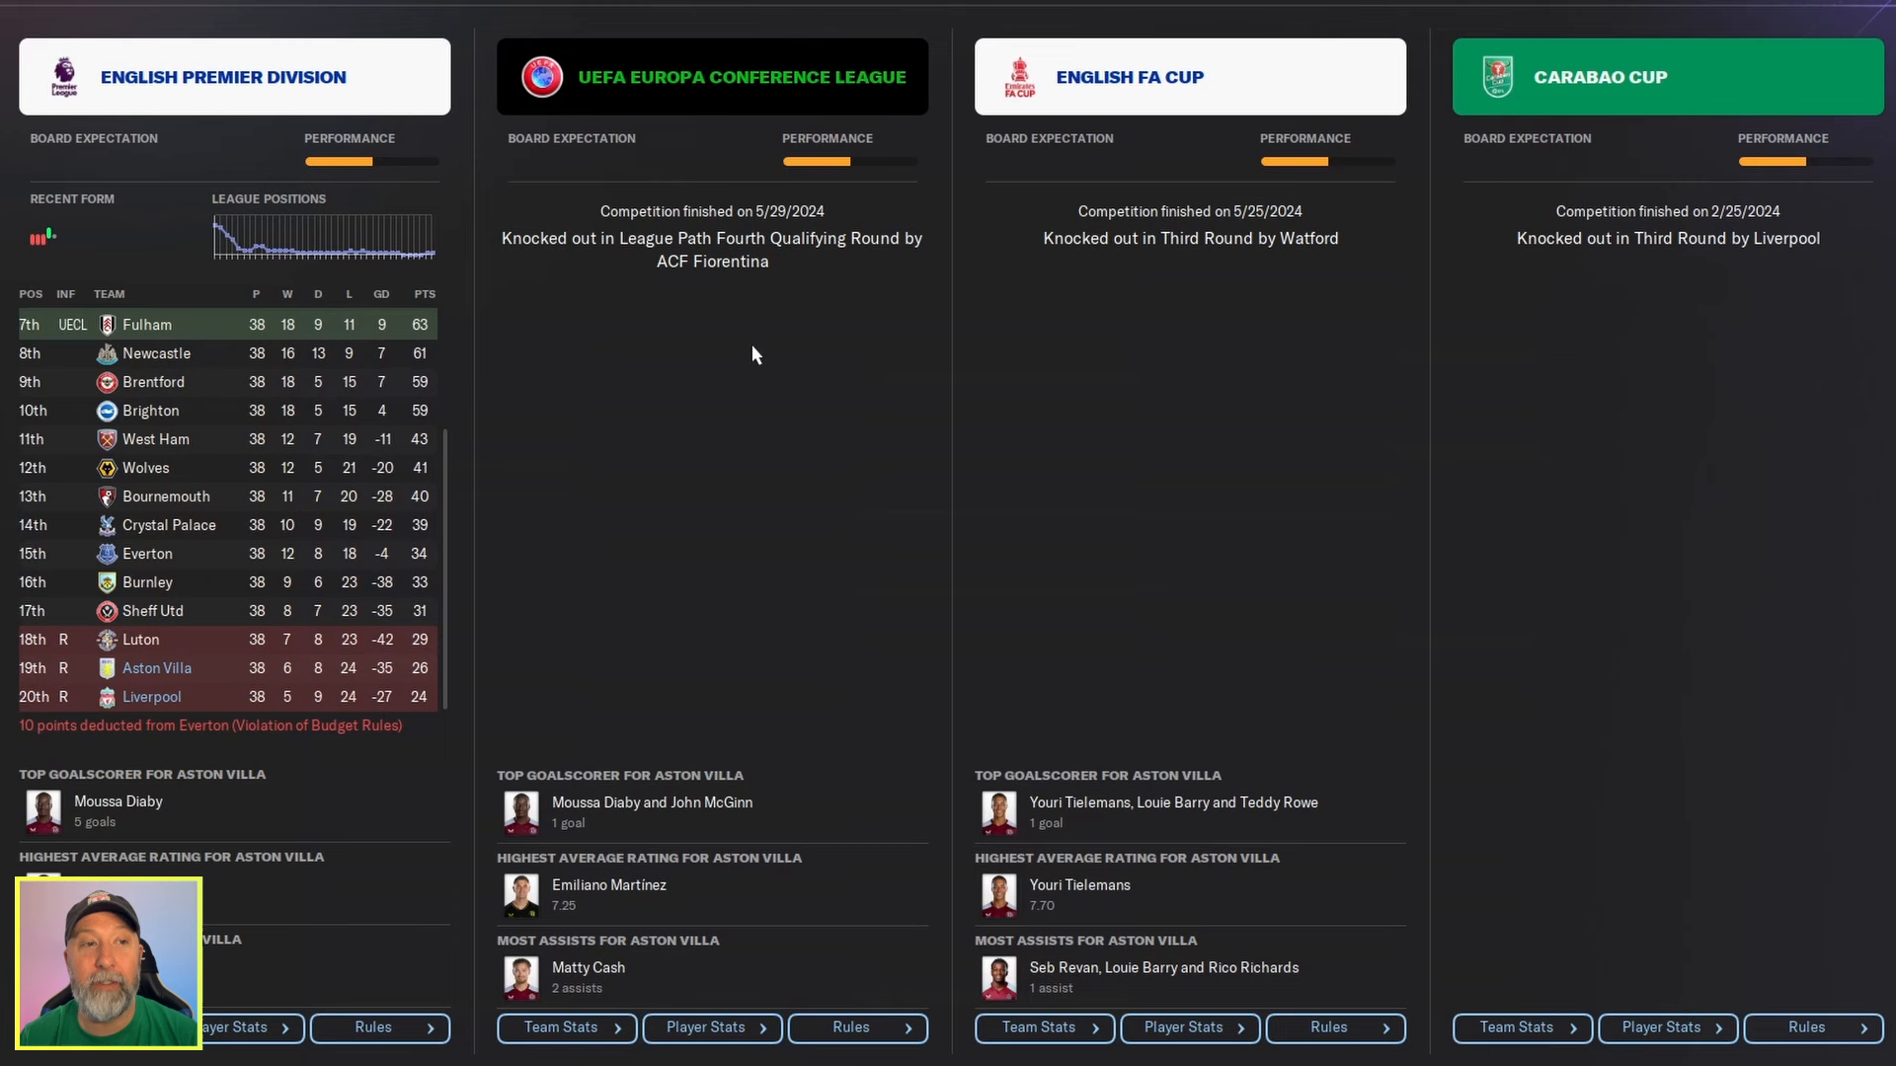
mouse_move(1239, 445)
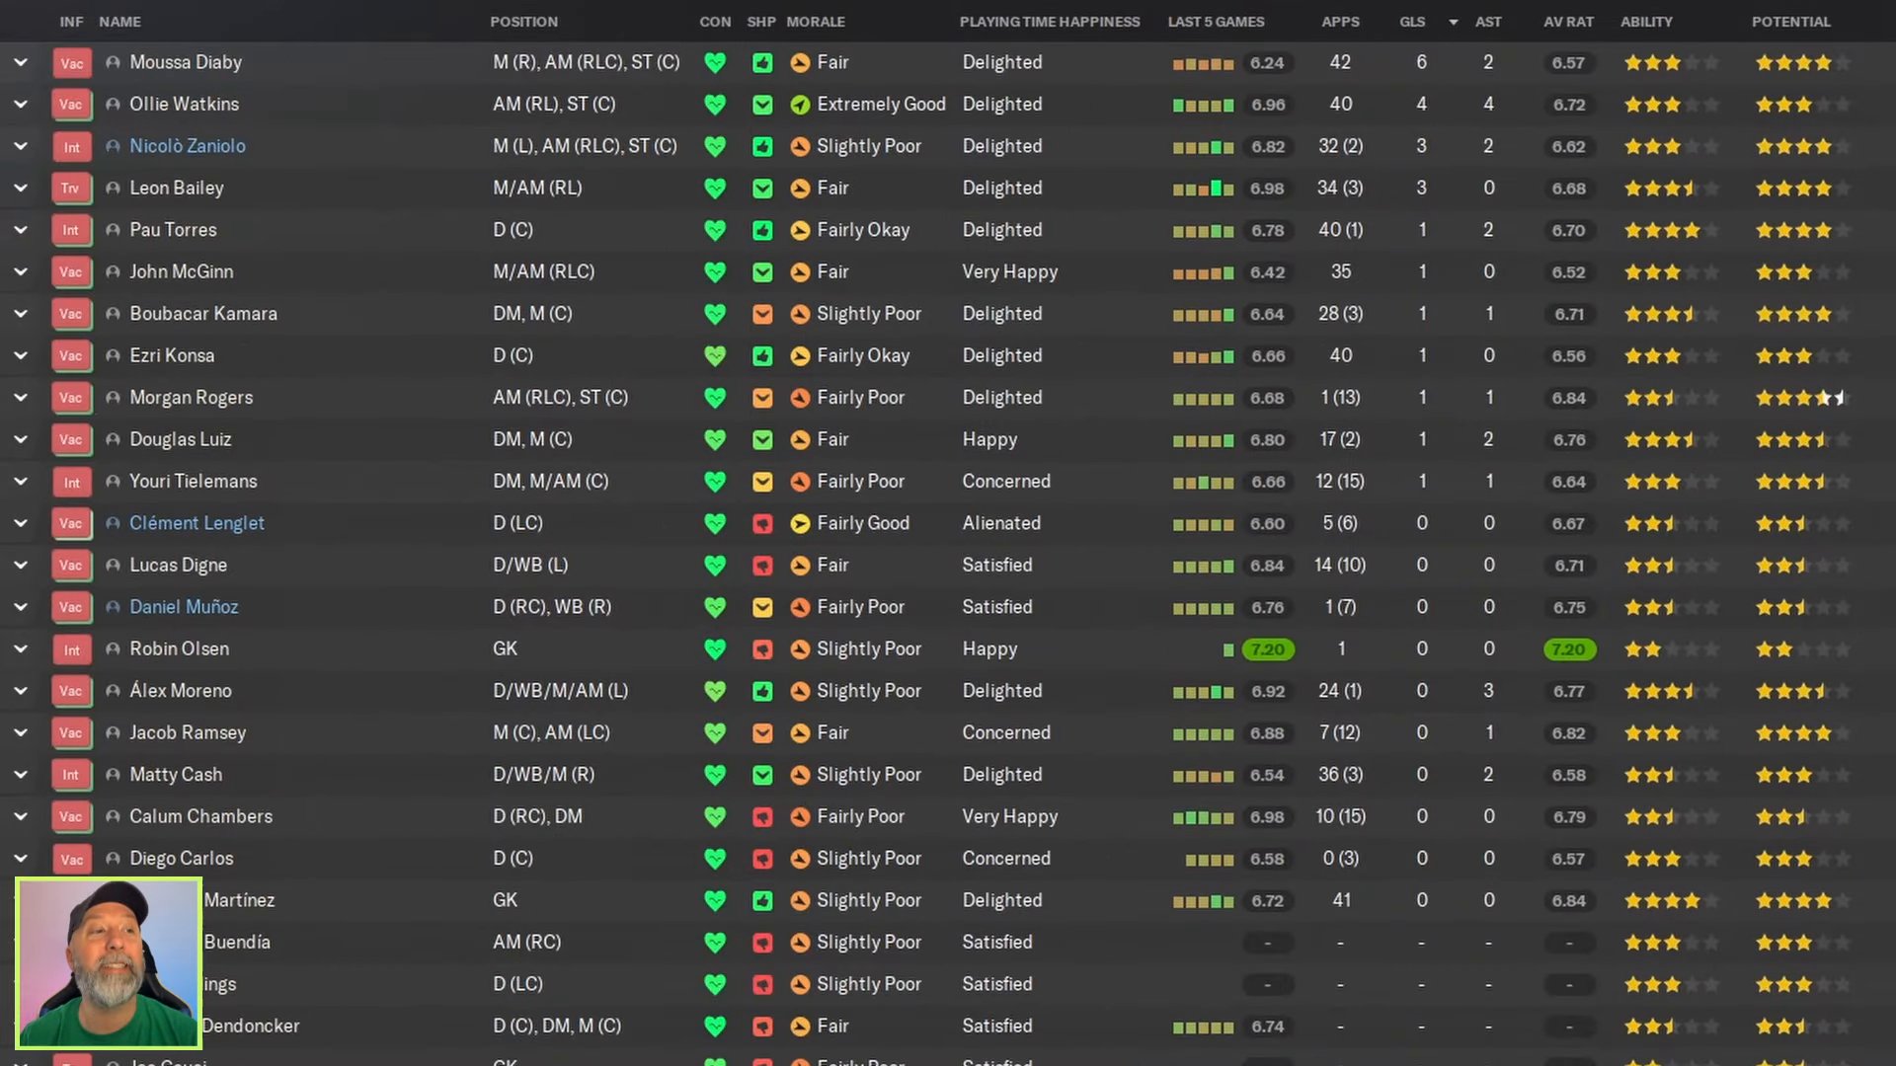
mouse_move(1509, 25)
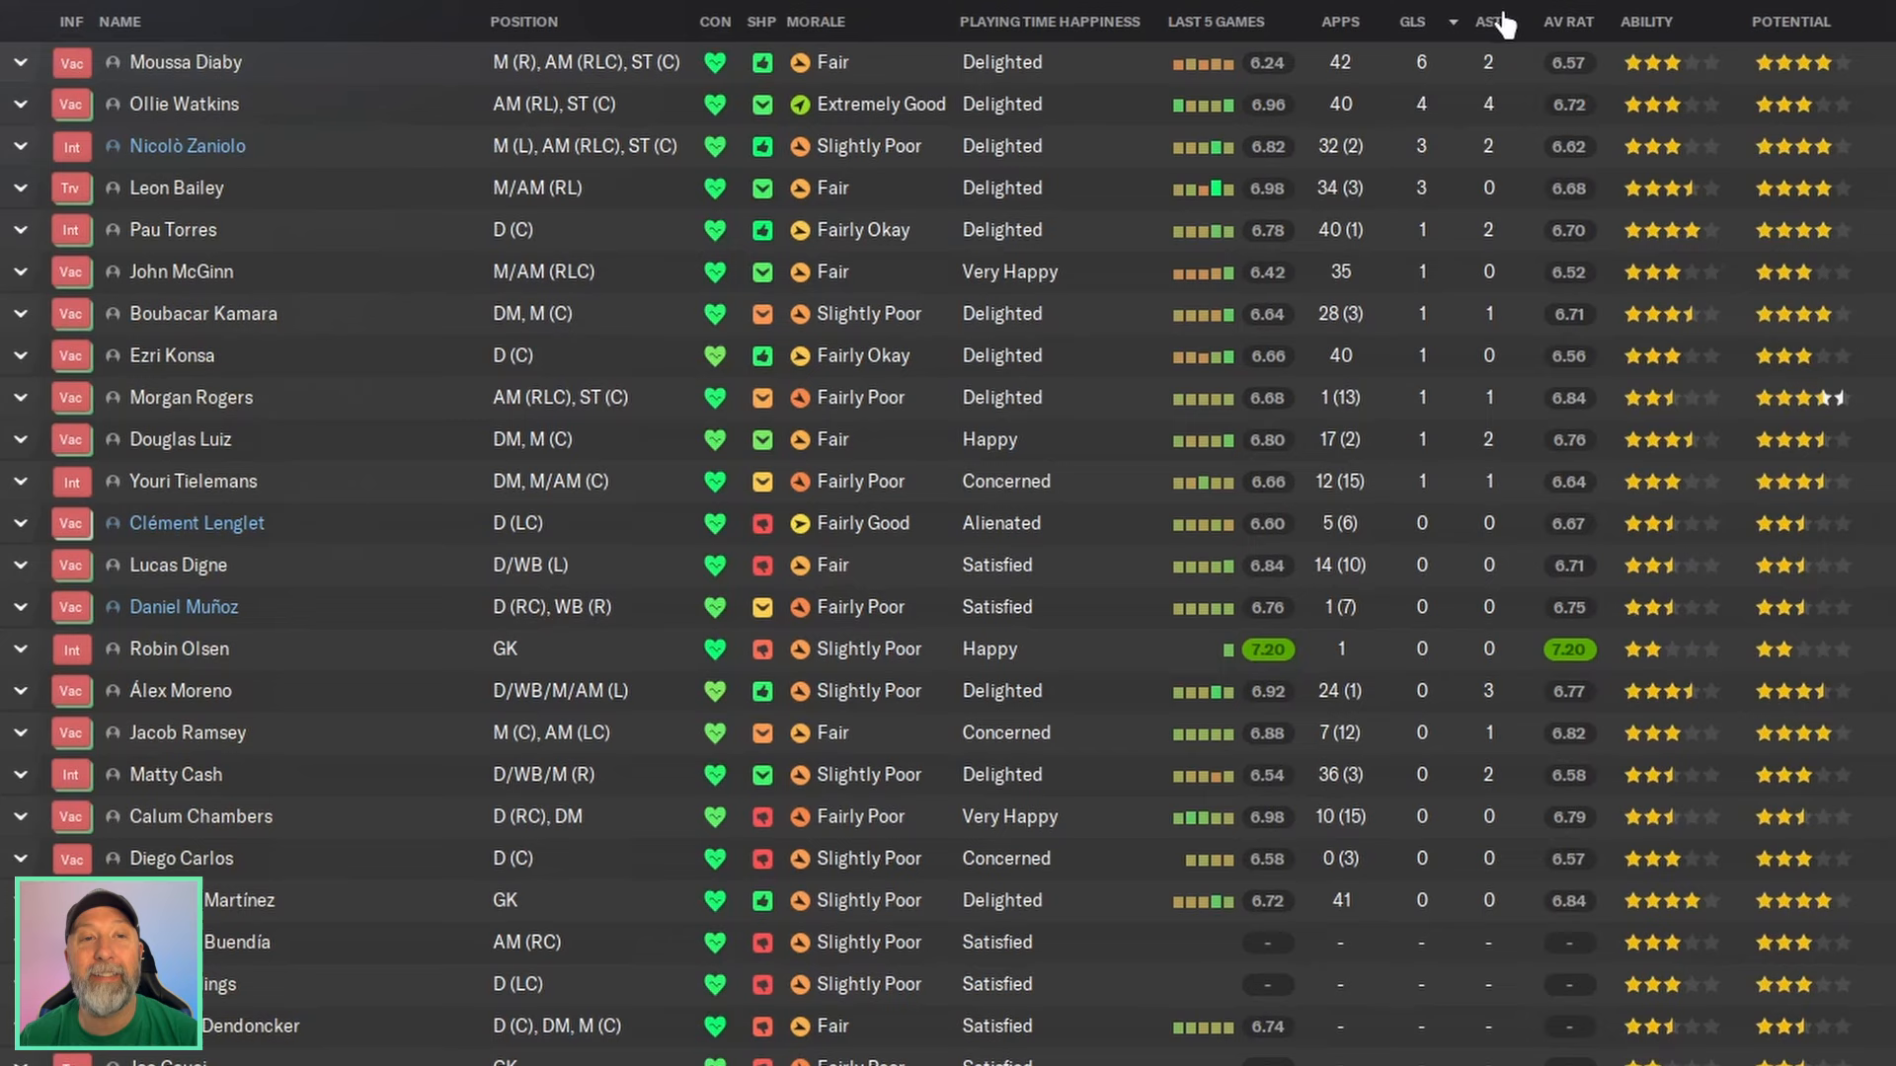
Sort Aston Villa's squad stats by assists, then by average rating.
left_click(1484, 18)
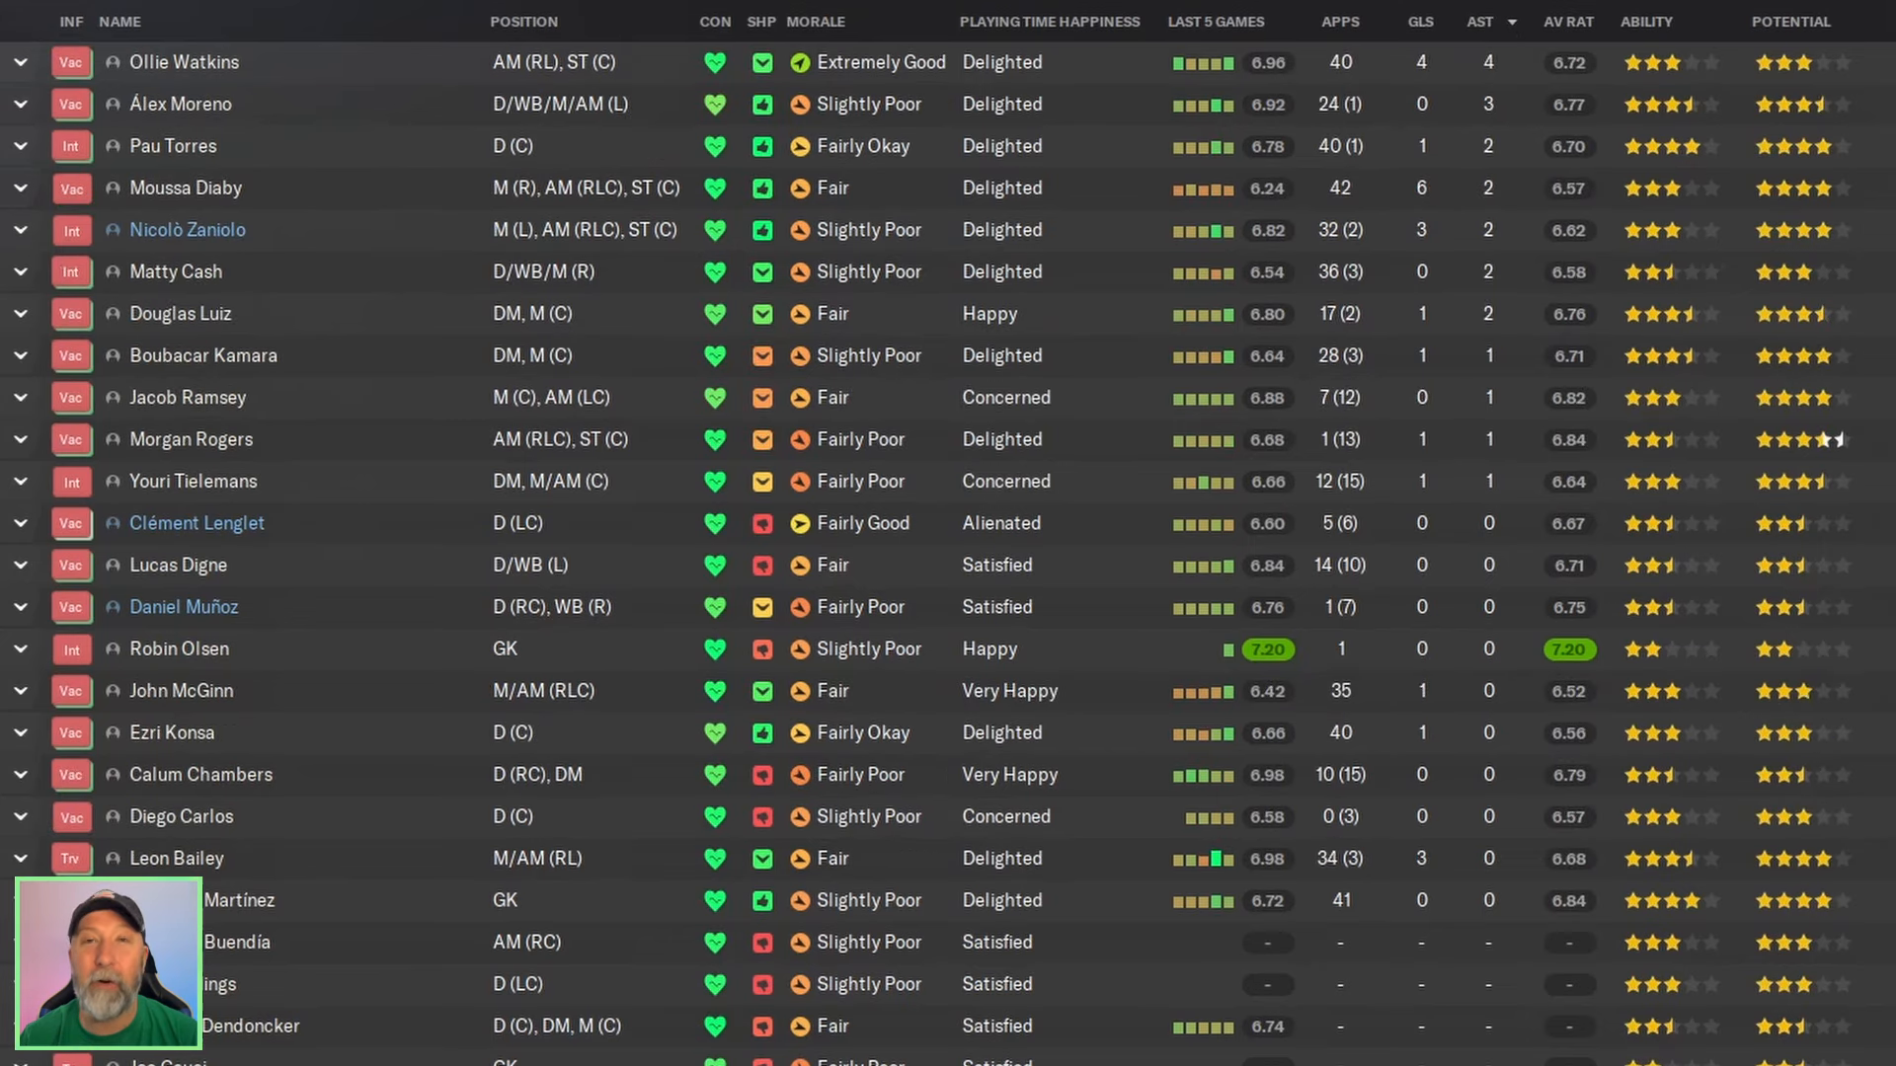
left_click(1569, 22)
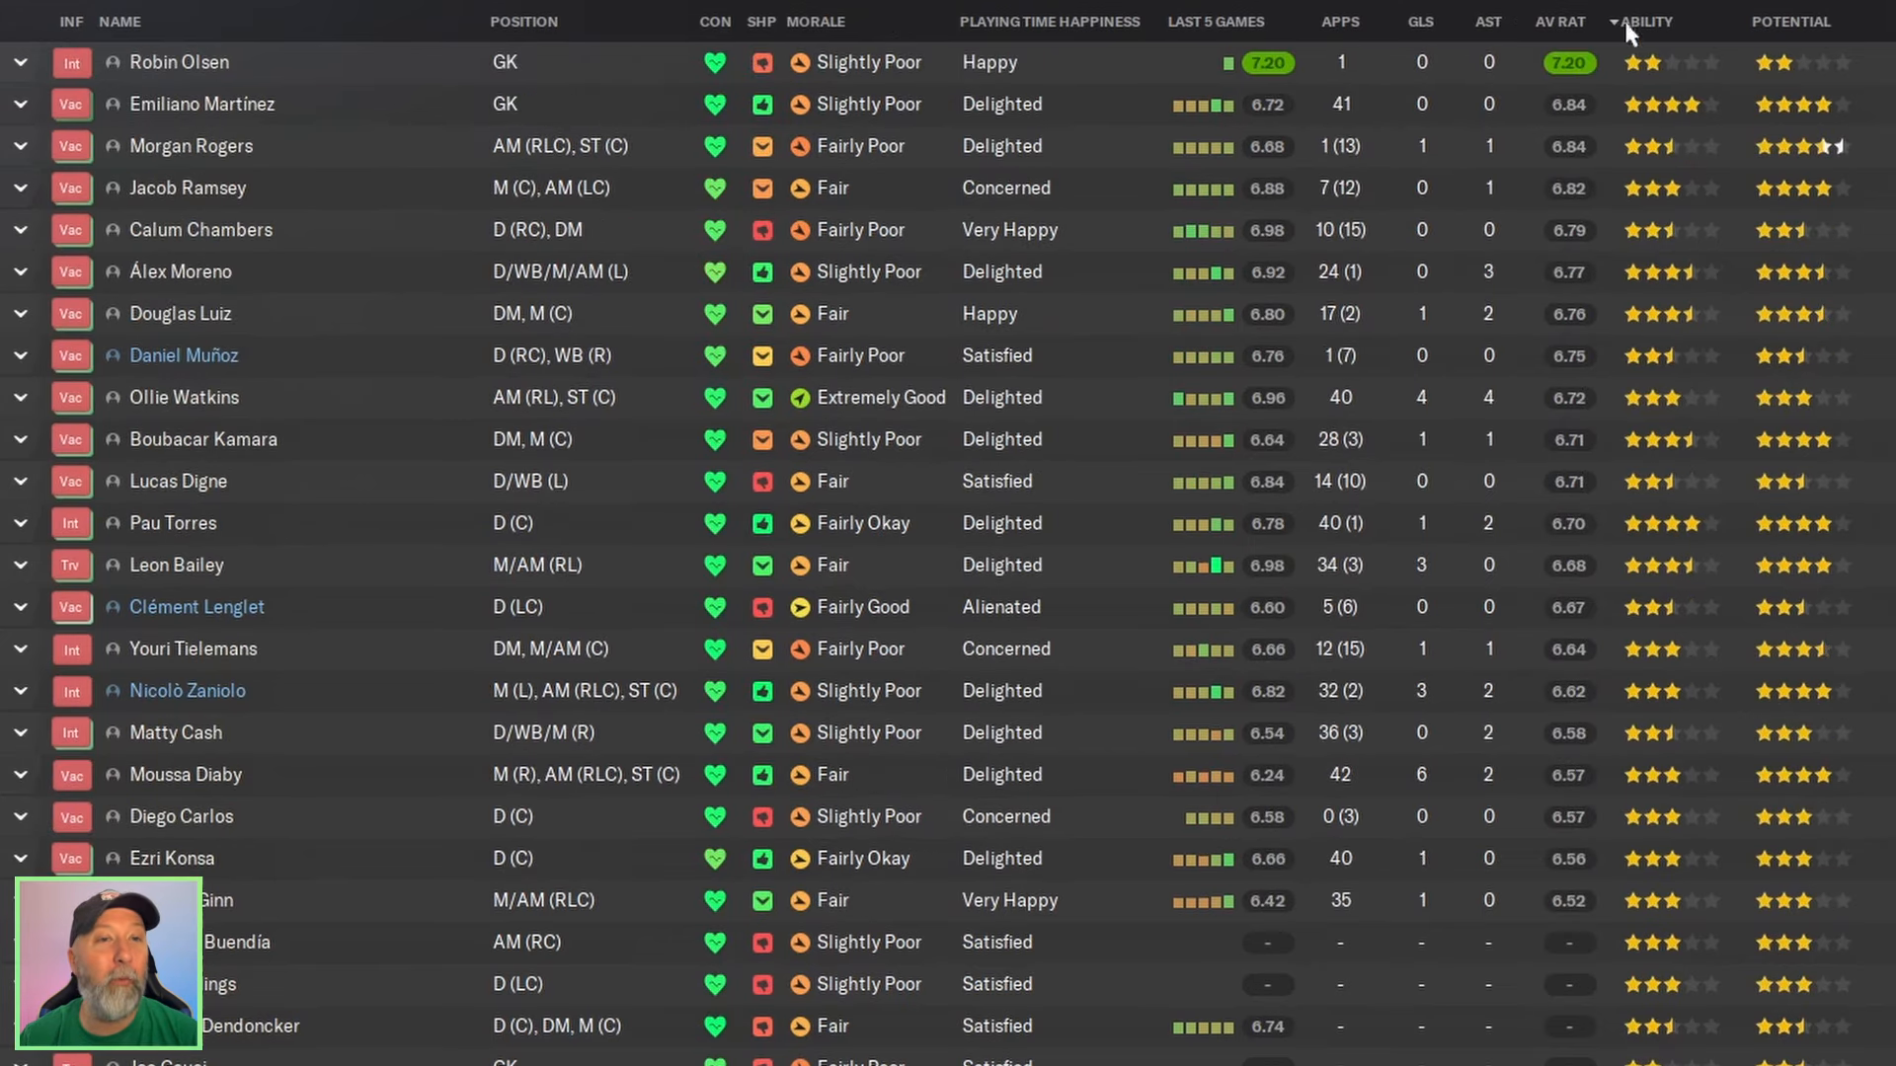
mouse_move(1575, 132)
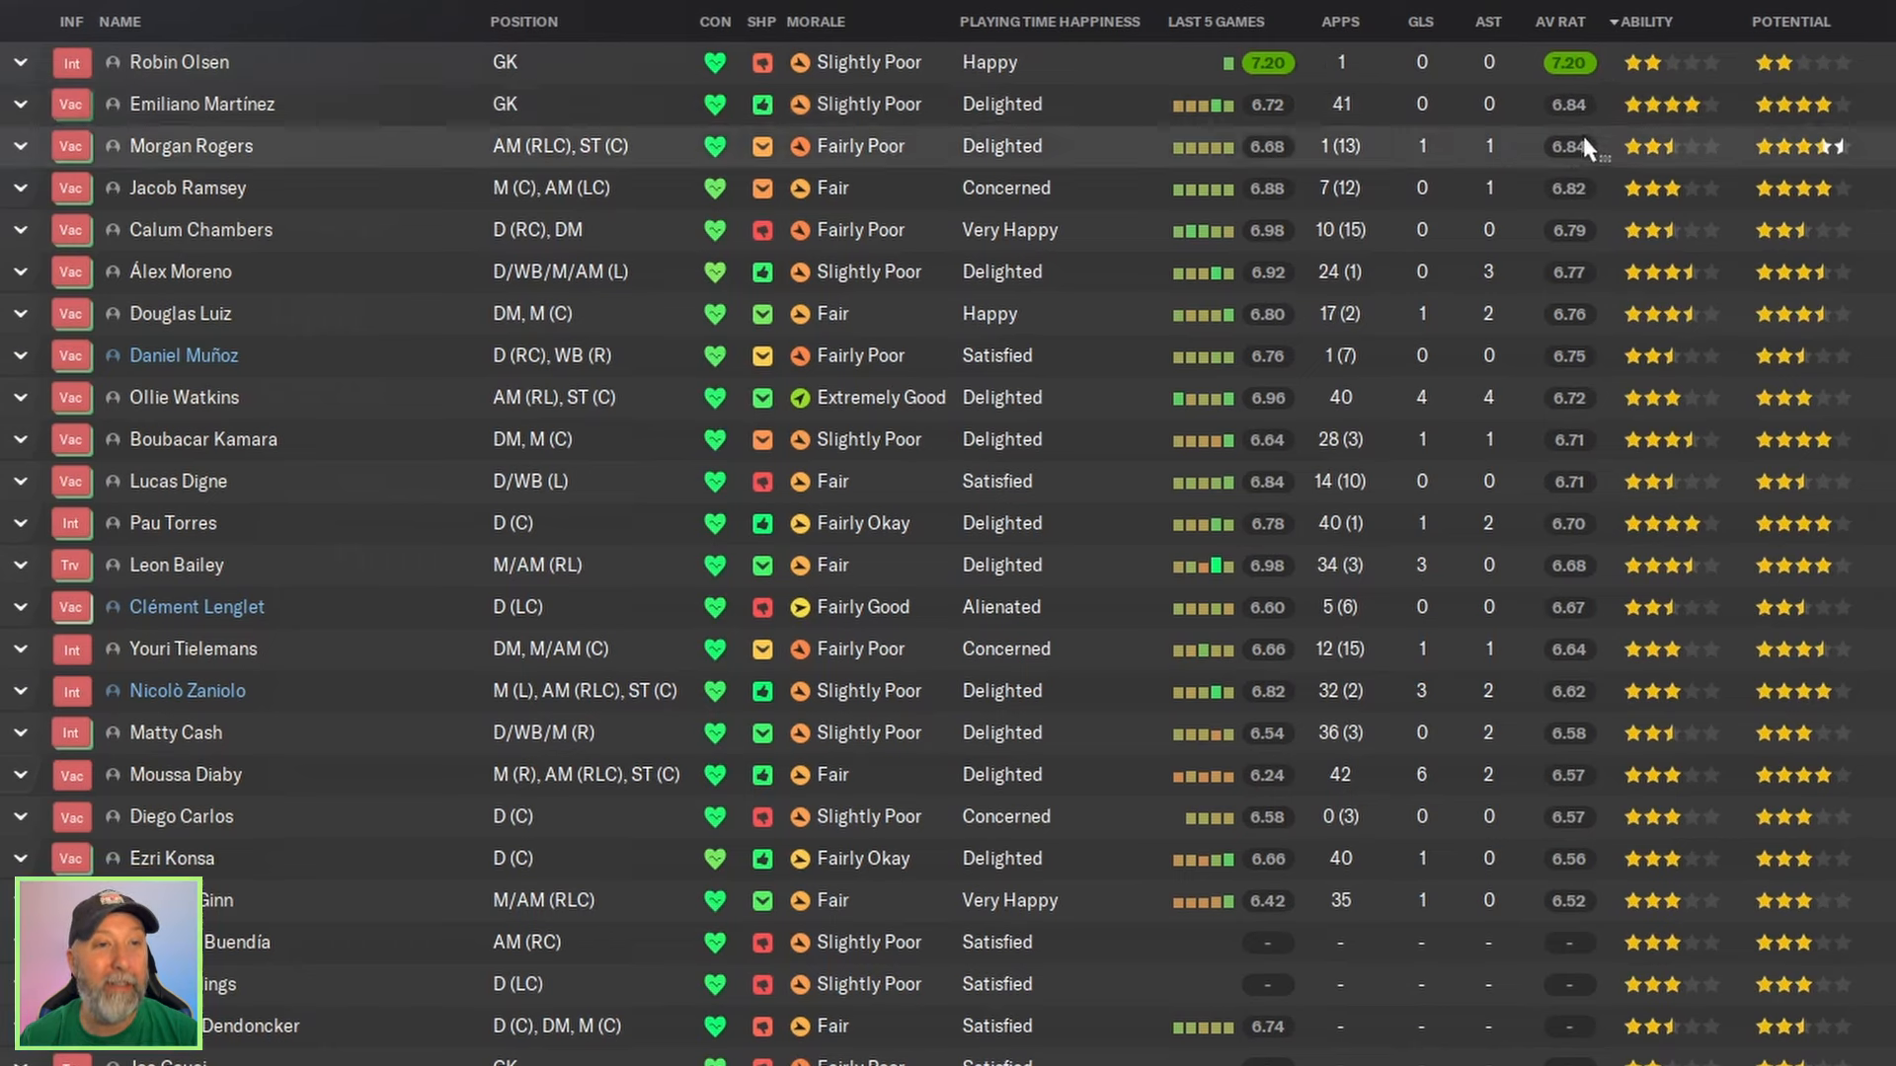
mouse_move(1604, 447)
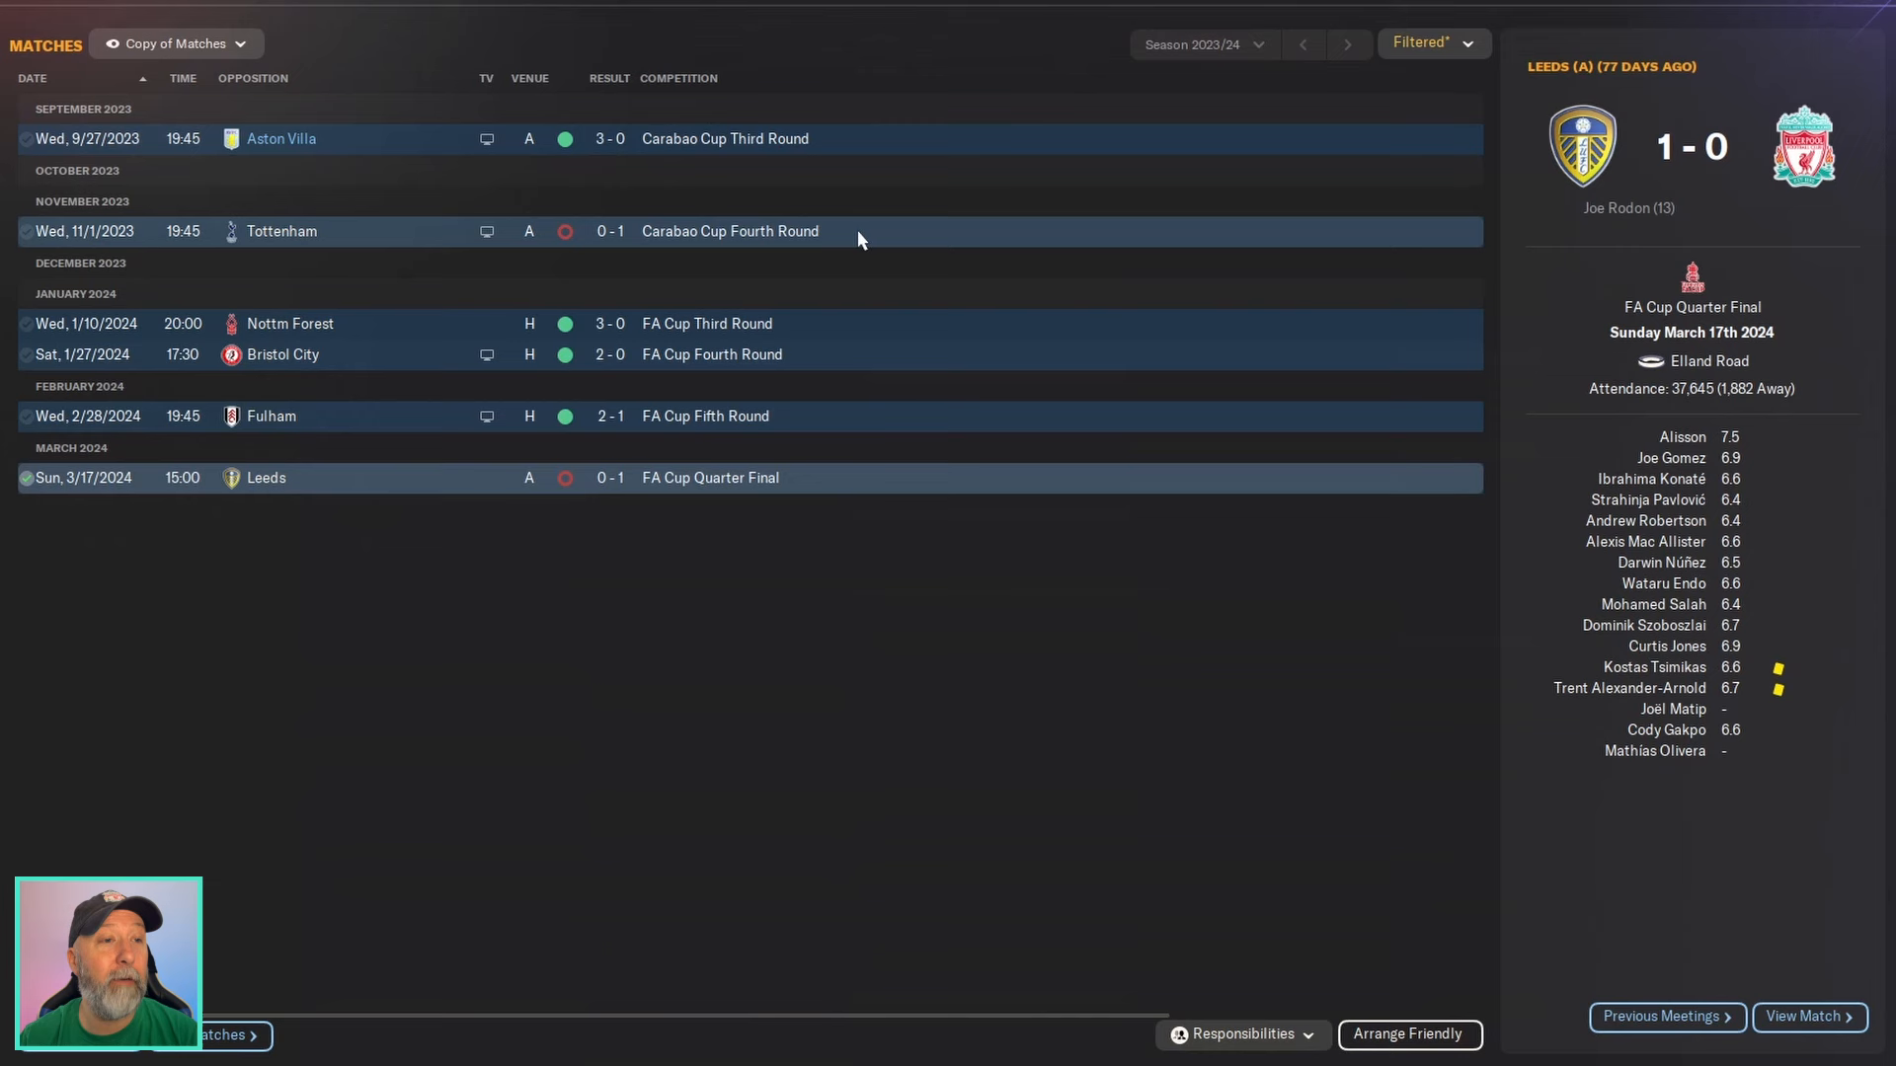
View Liverpool's competitions overview, filter to Conference League fixtures, and scroll the table down.
left_click(283, 231)
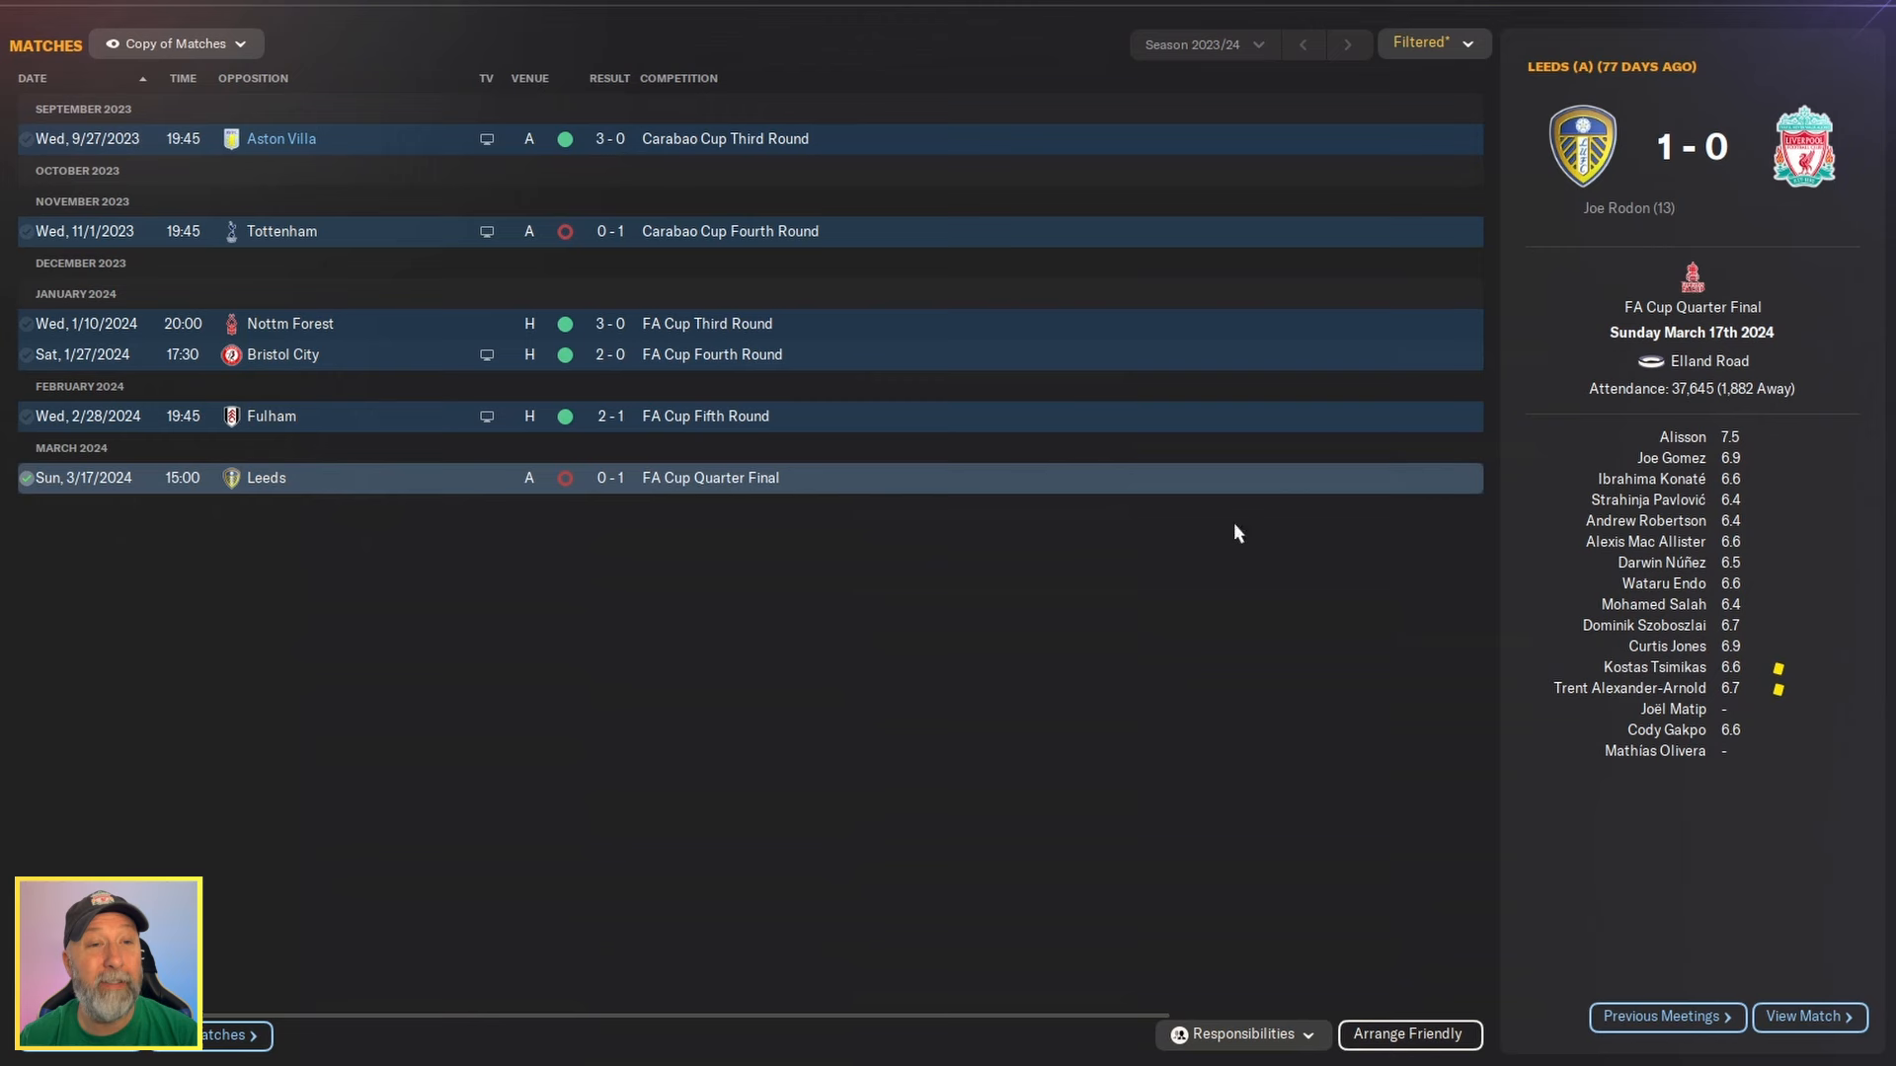
mouse_move(1345, 571)
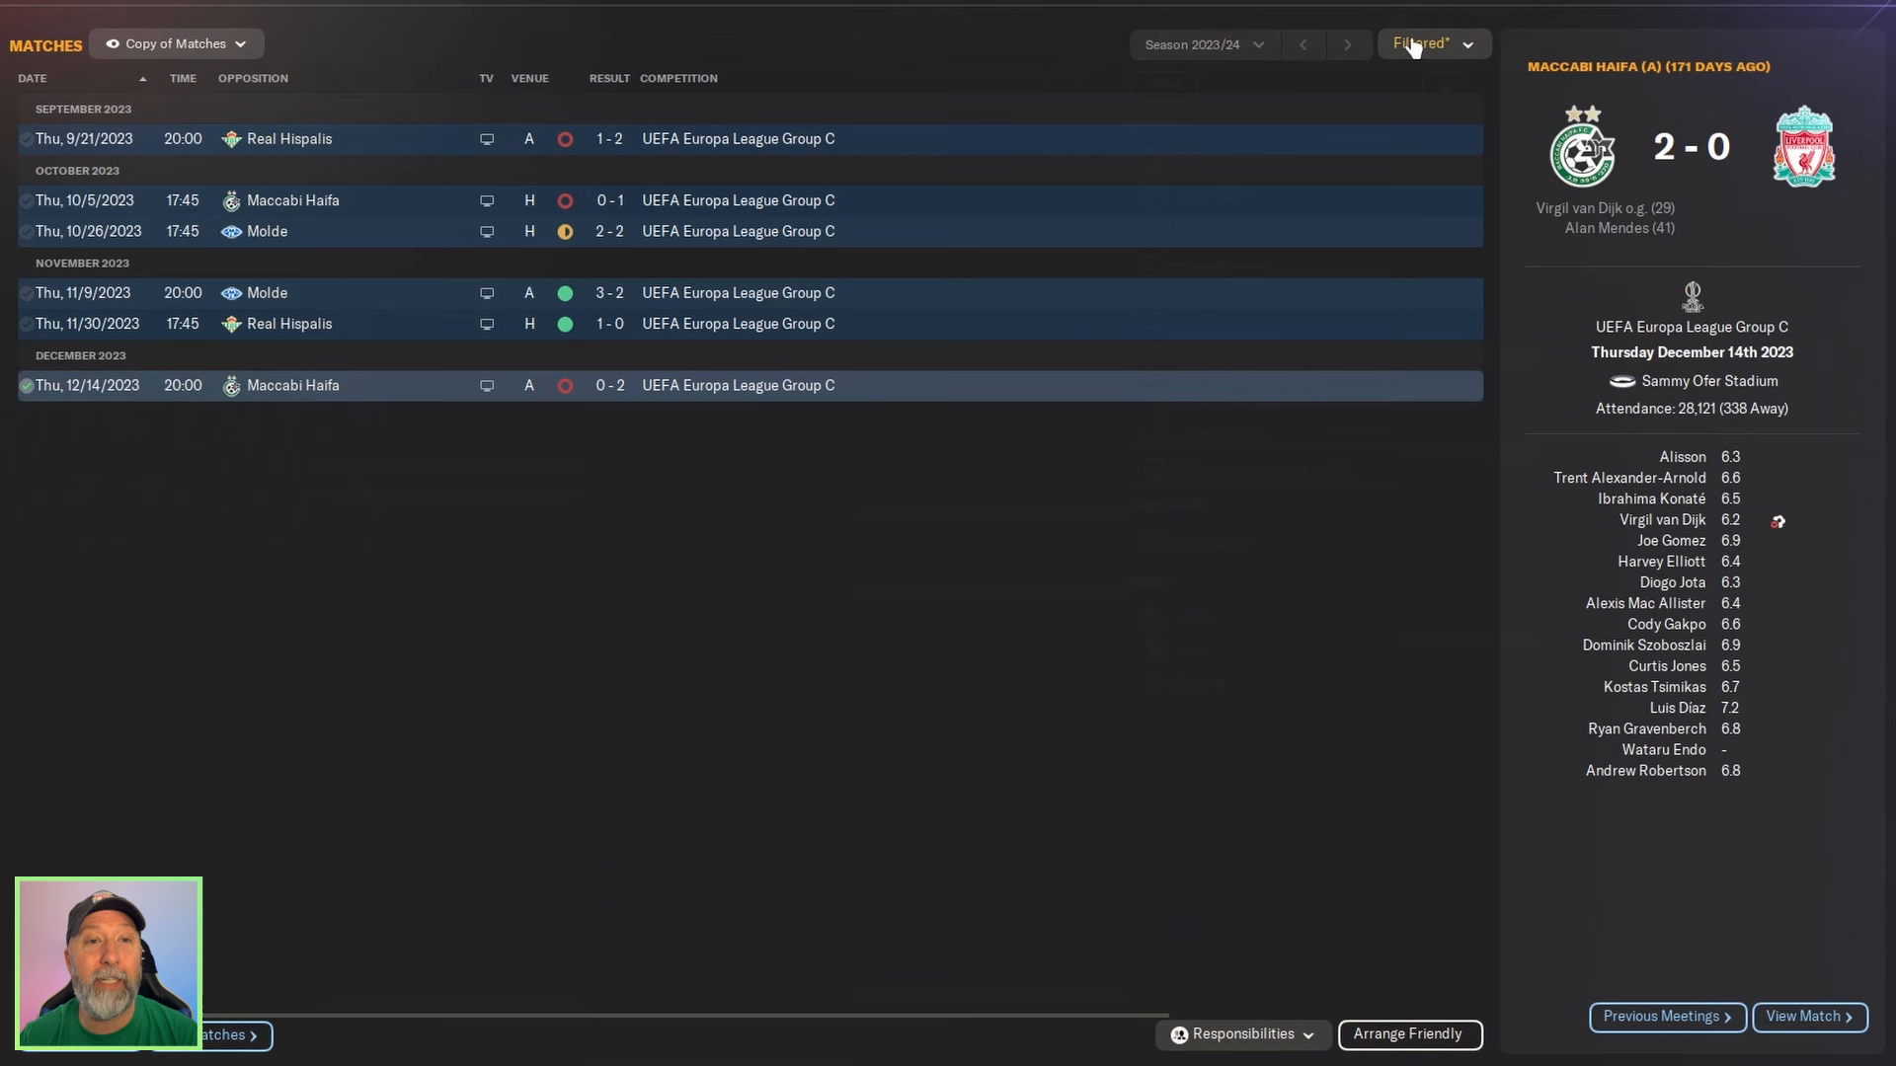
left_click(1433, 44)
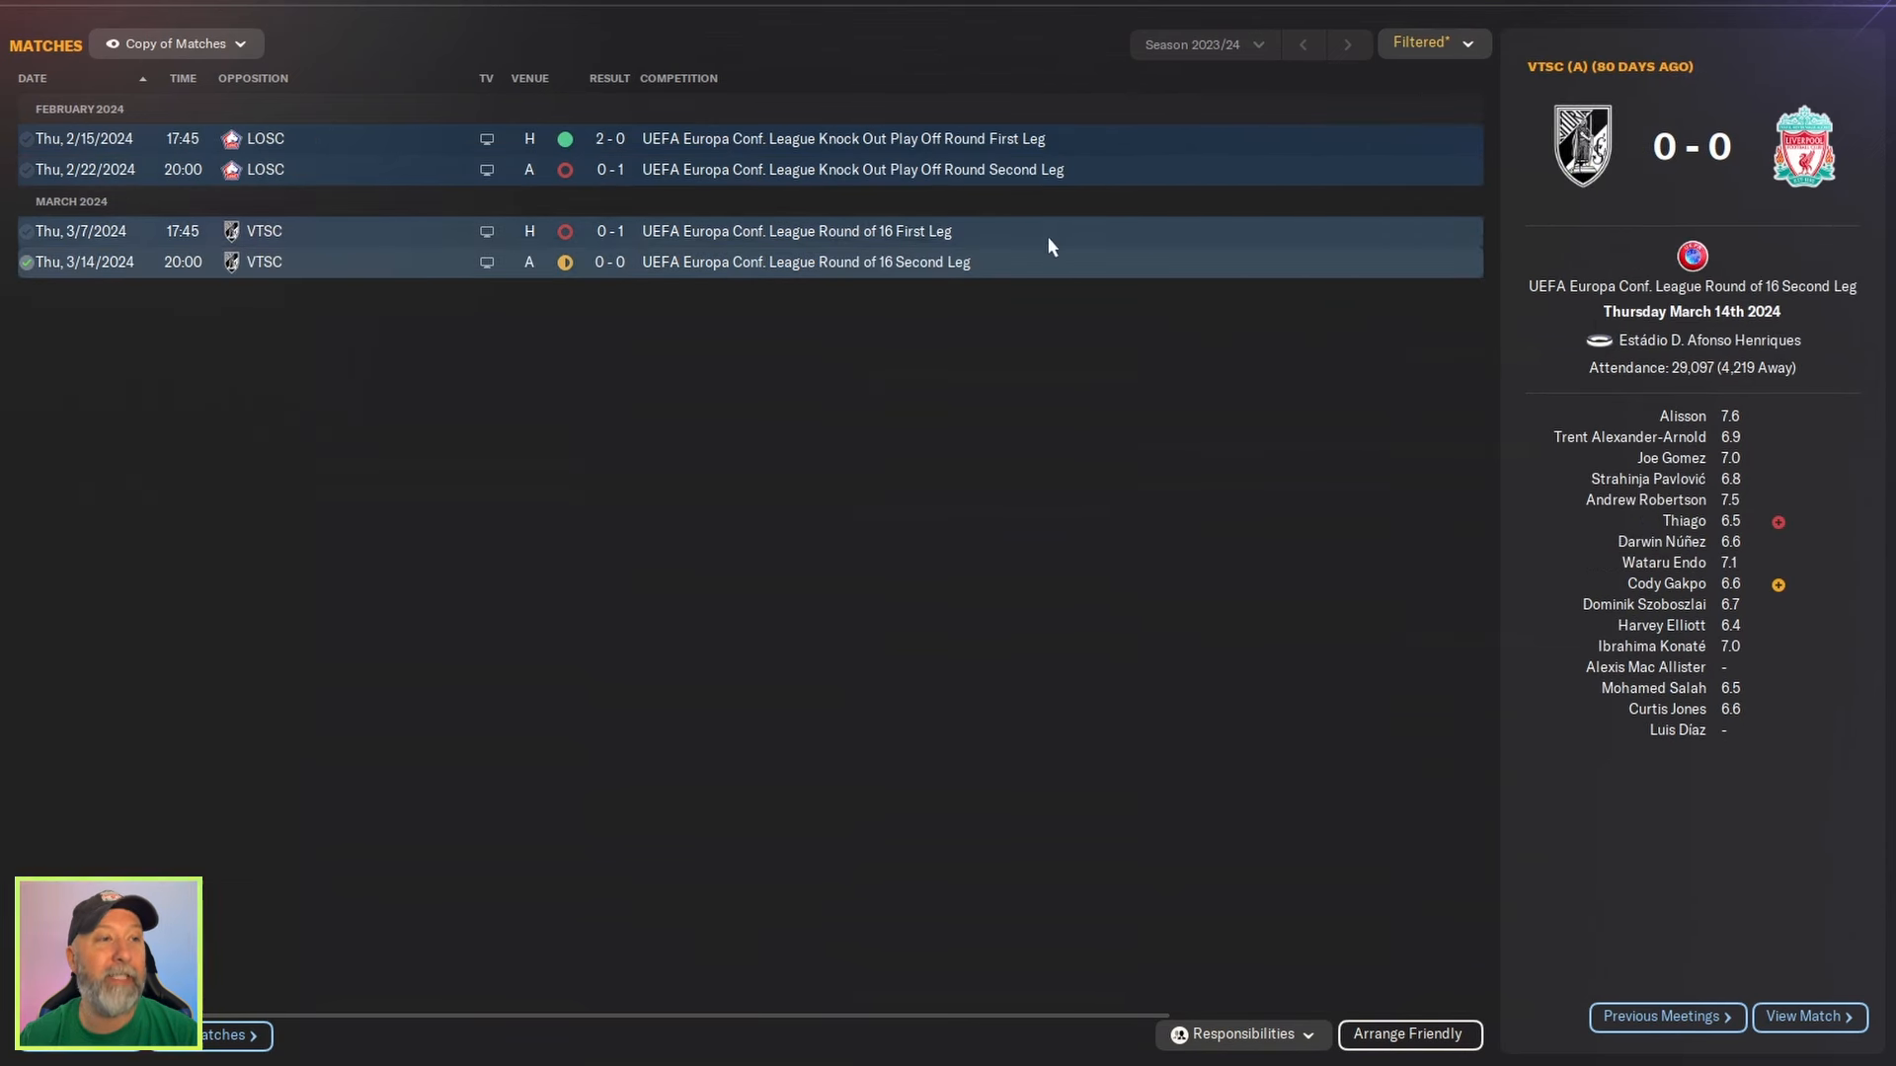
mouse_move(265, 231)
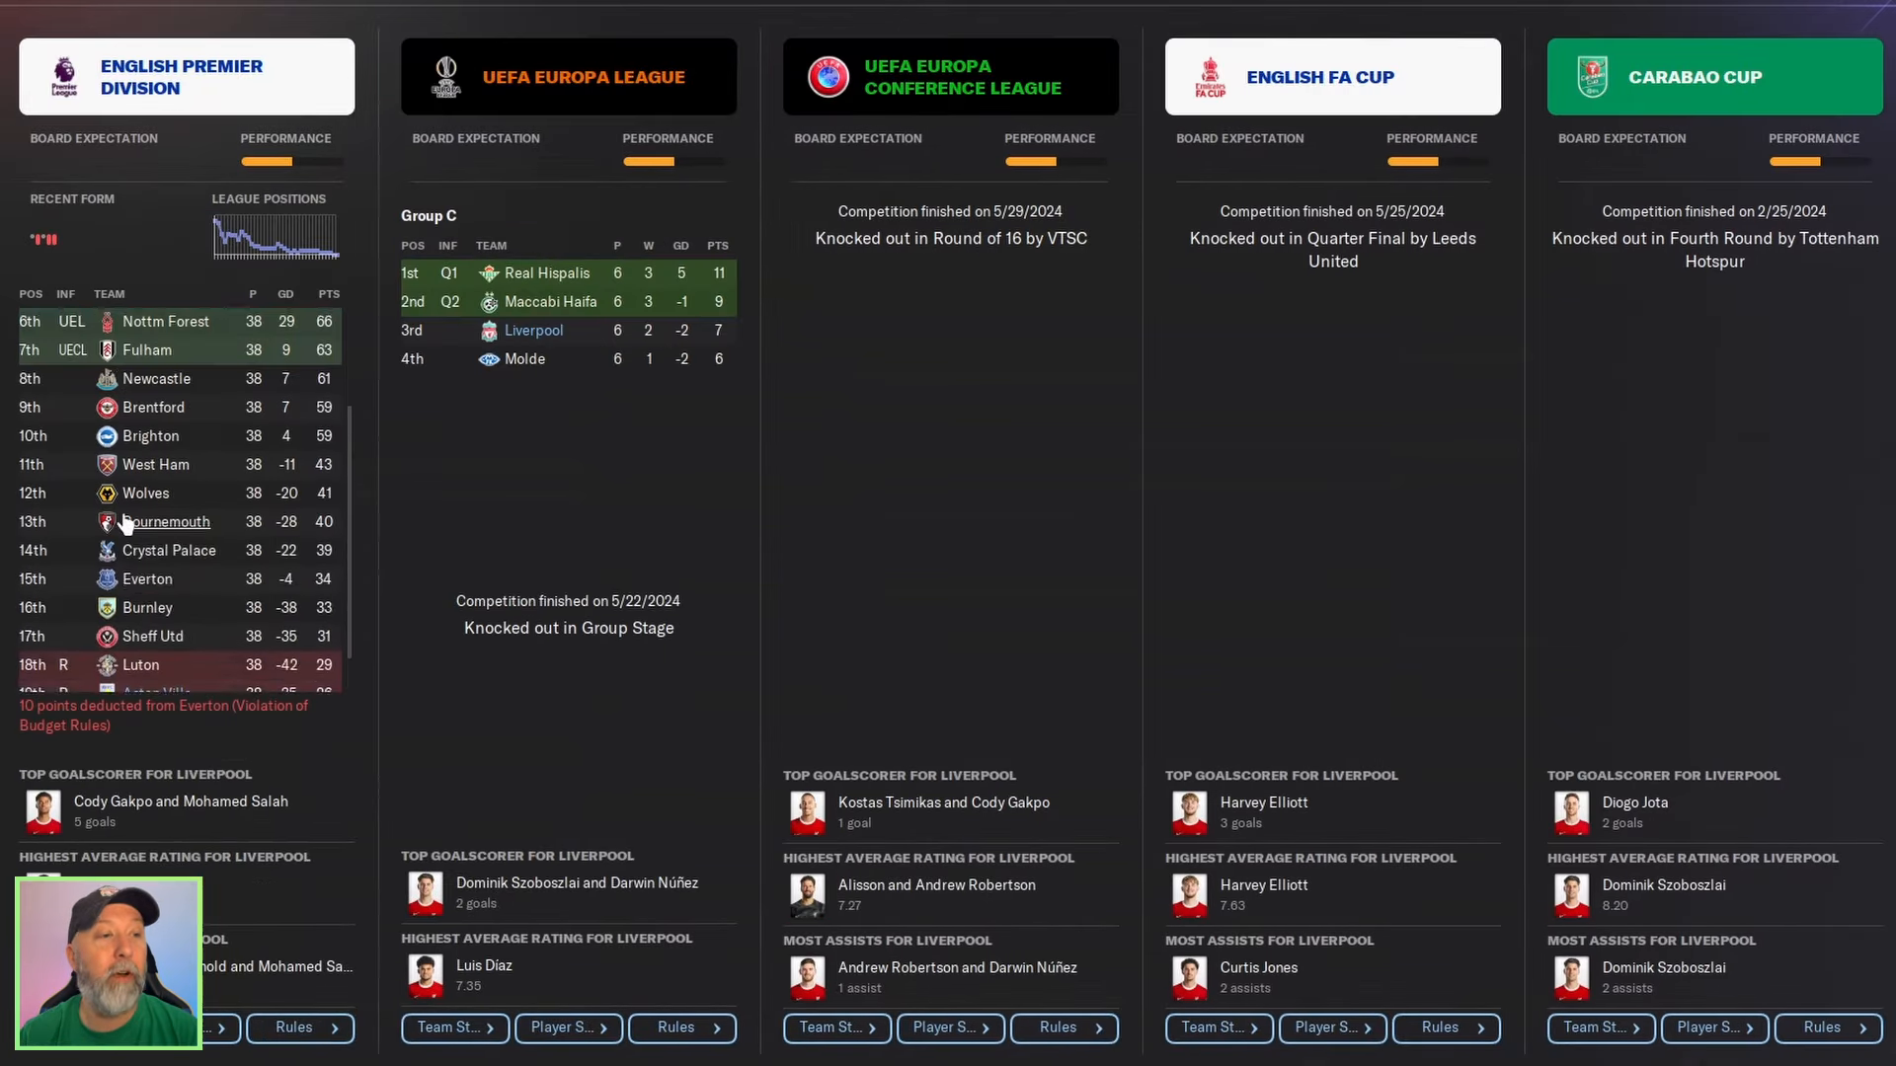
scroll("down", 3)
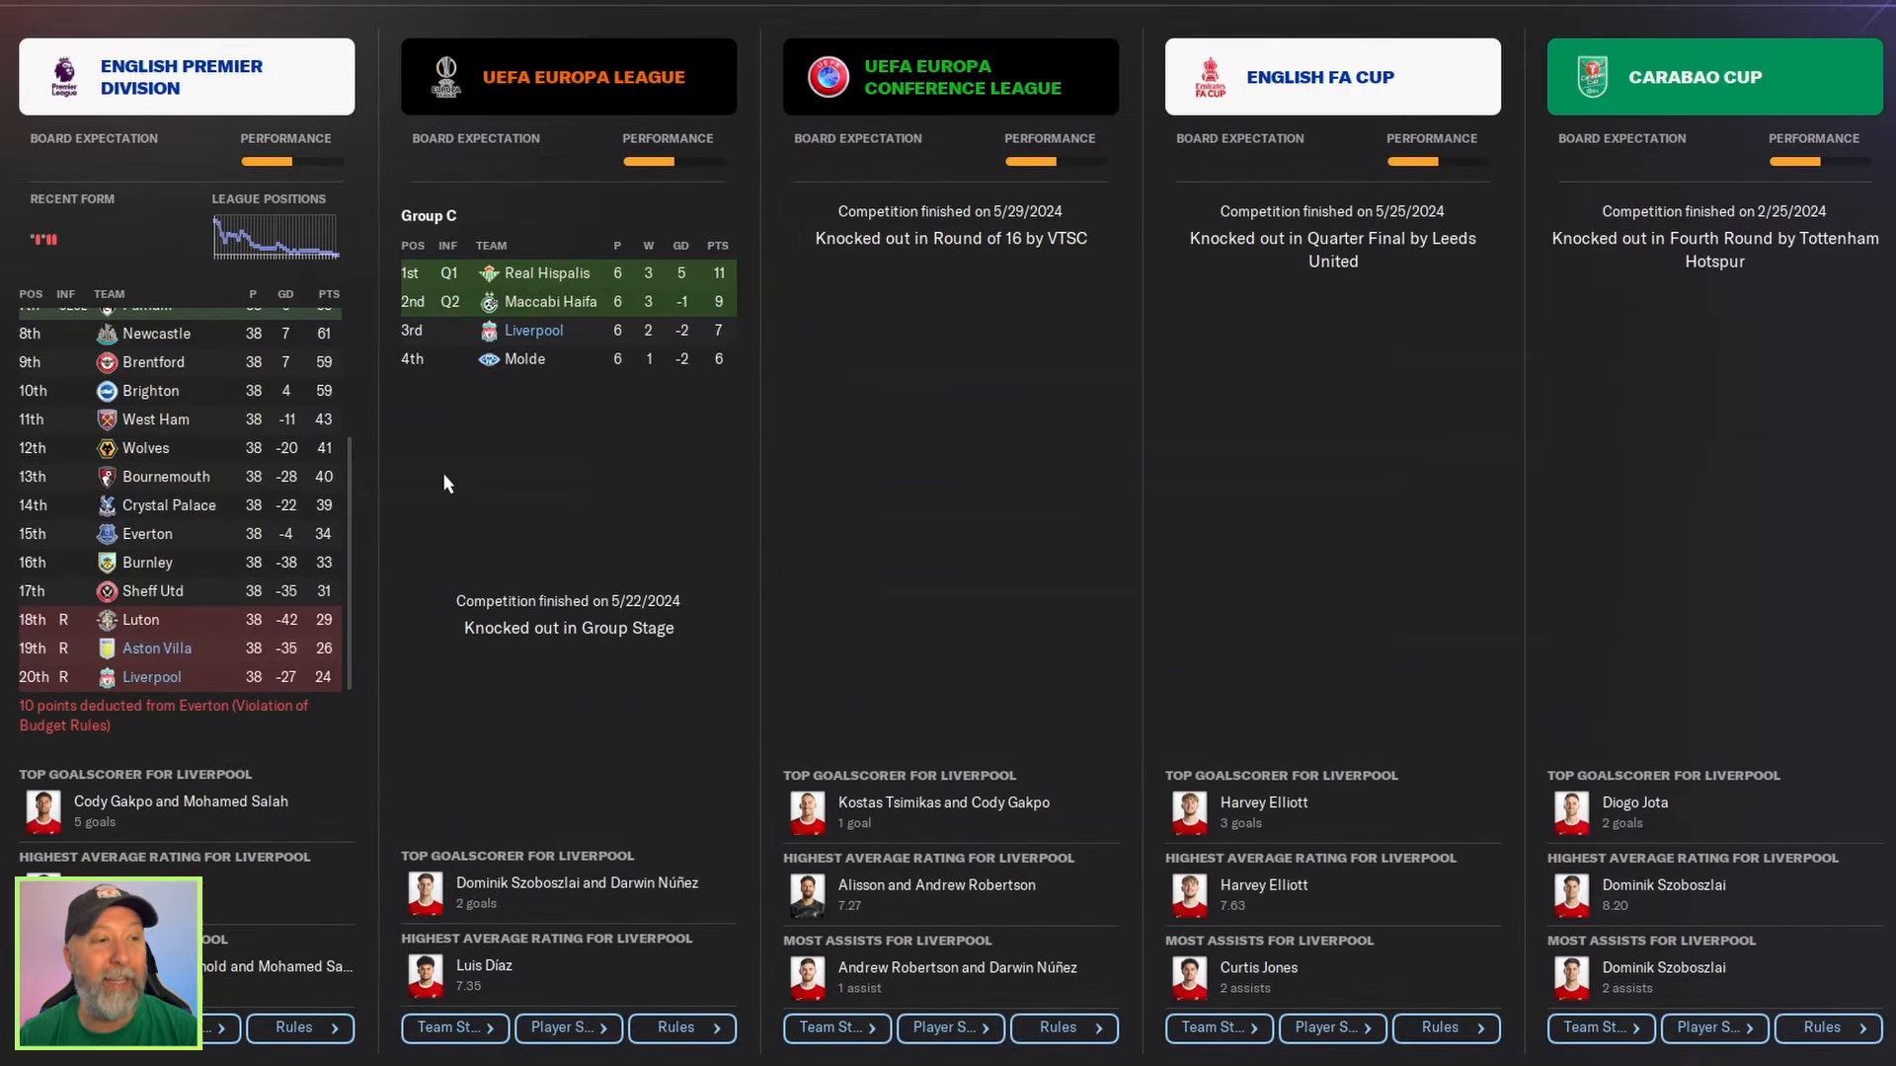
mouse_move(550, 502)
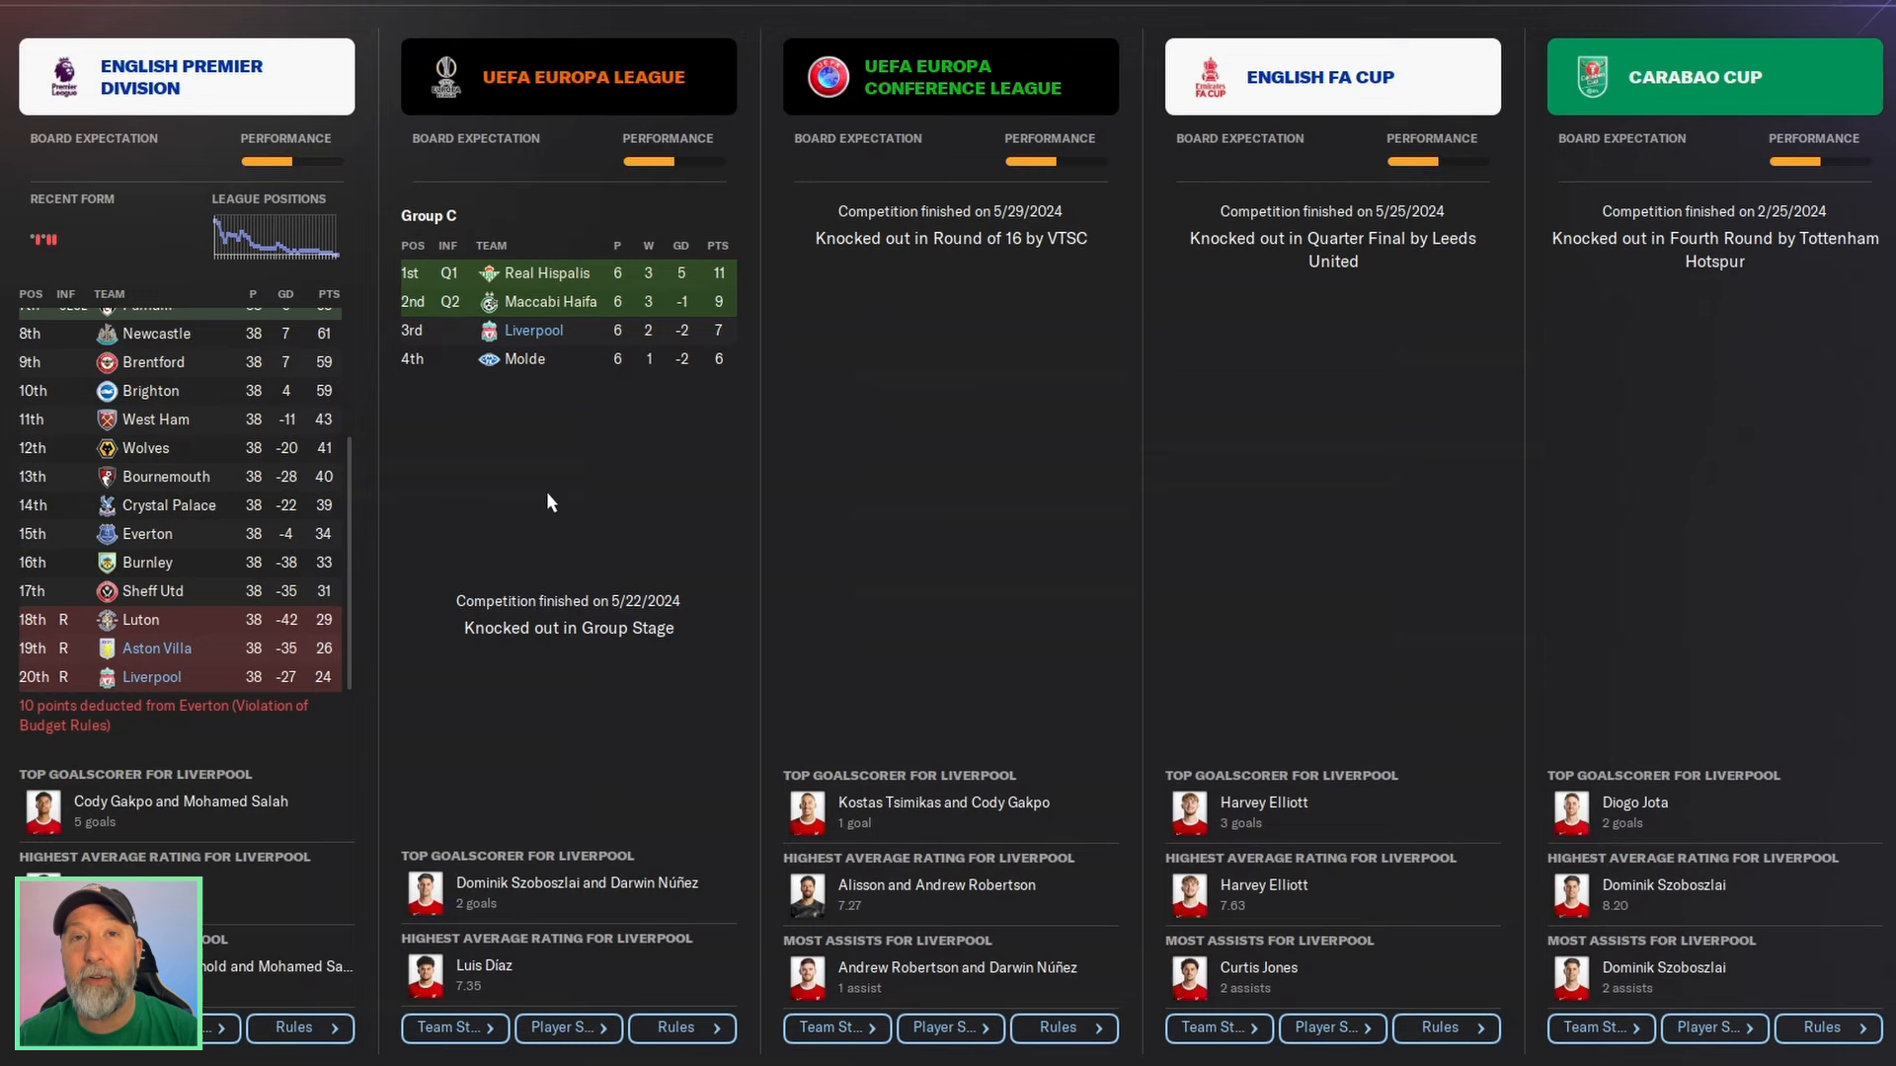
mouse_move(528, 476)
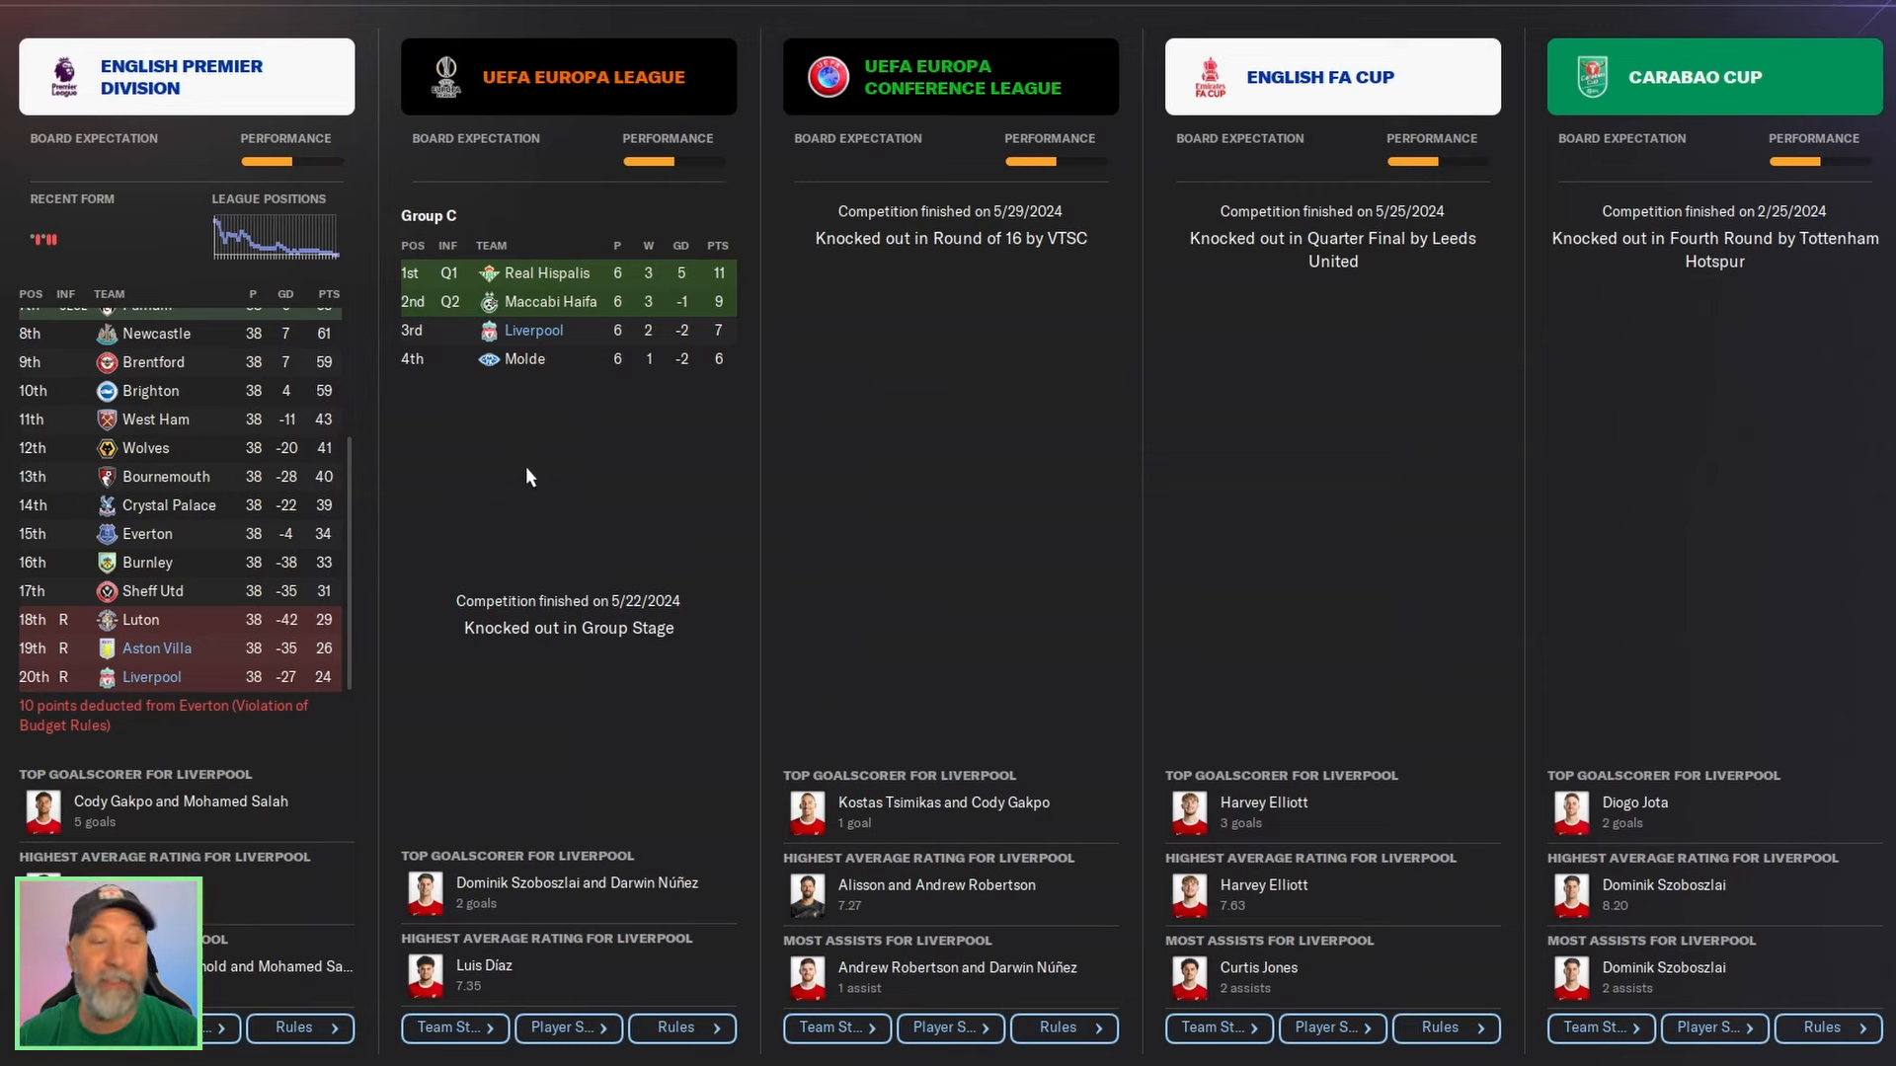
mouse_move(494, 458)
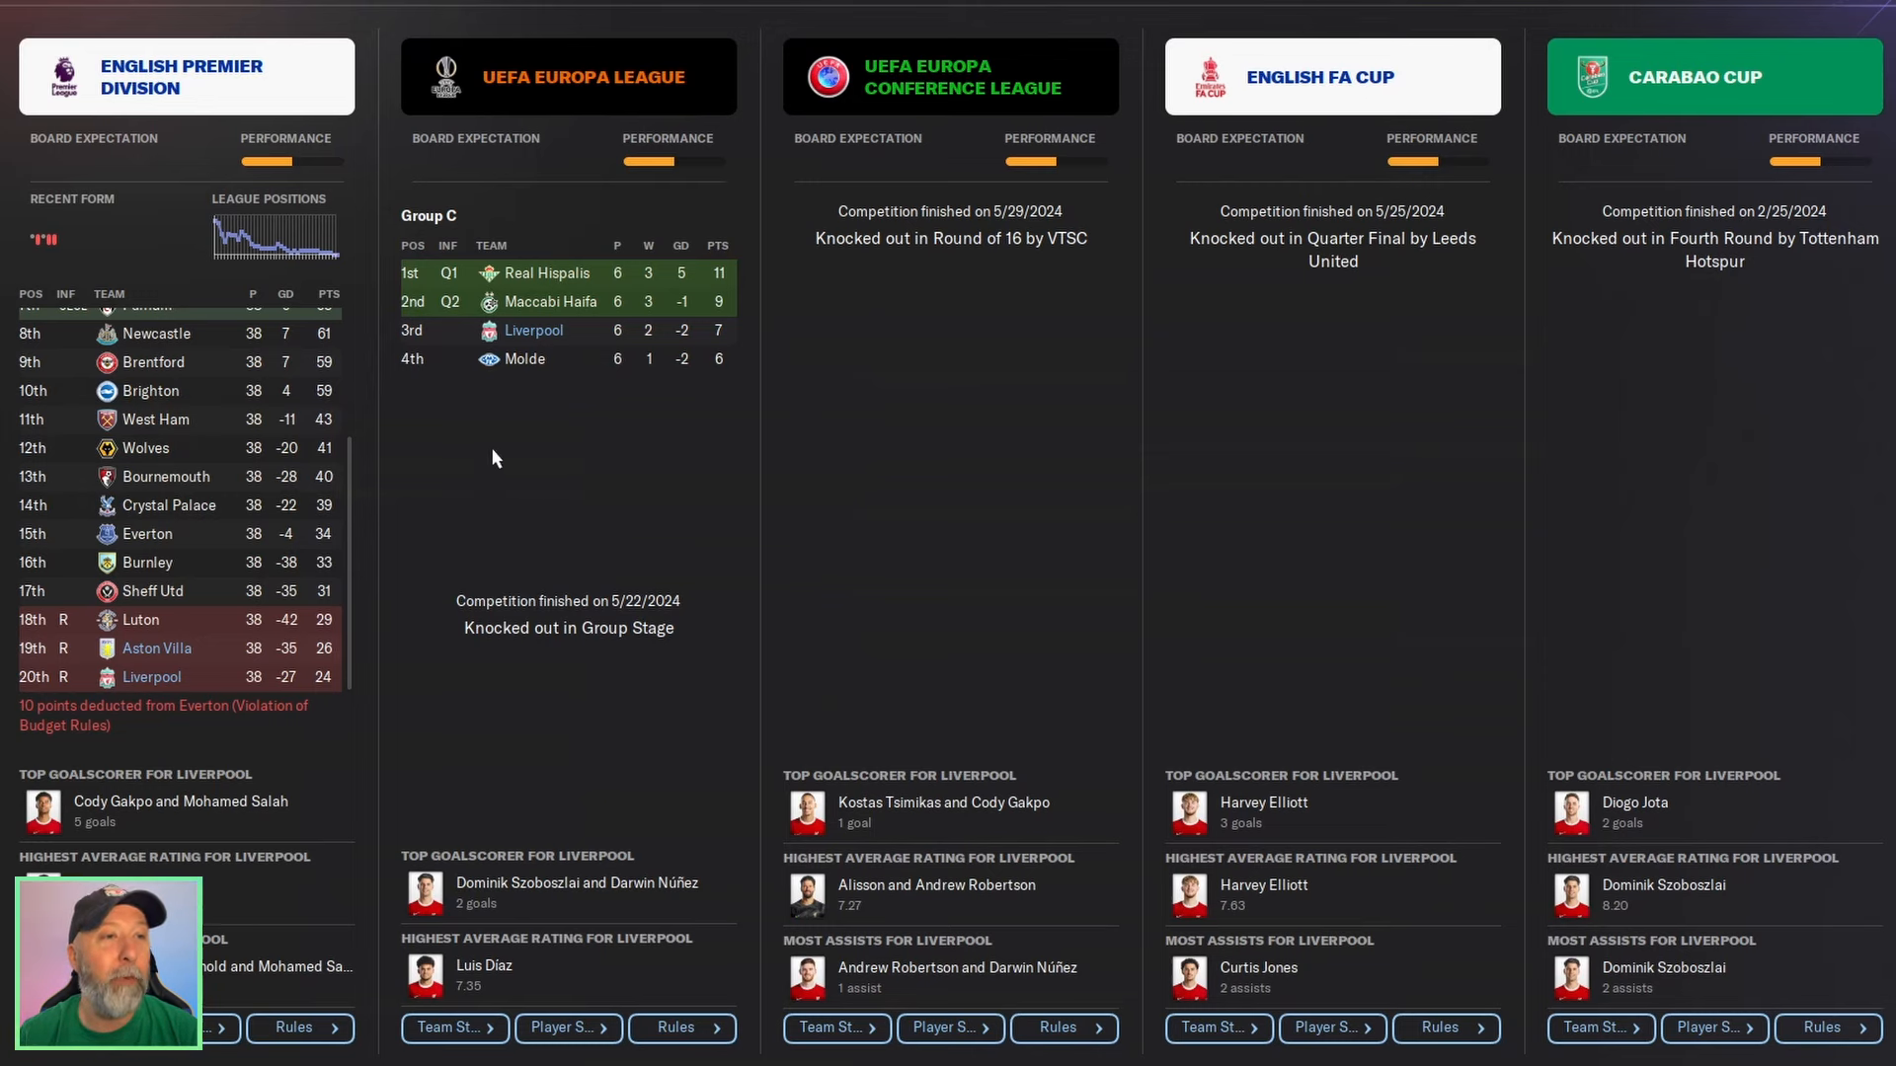
mouse_move(938, 418)
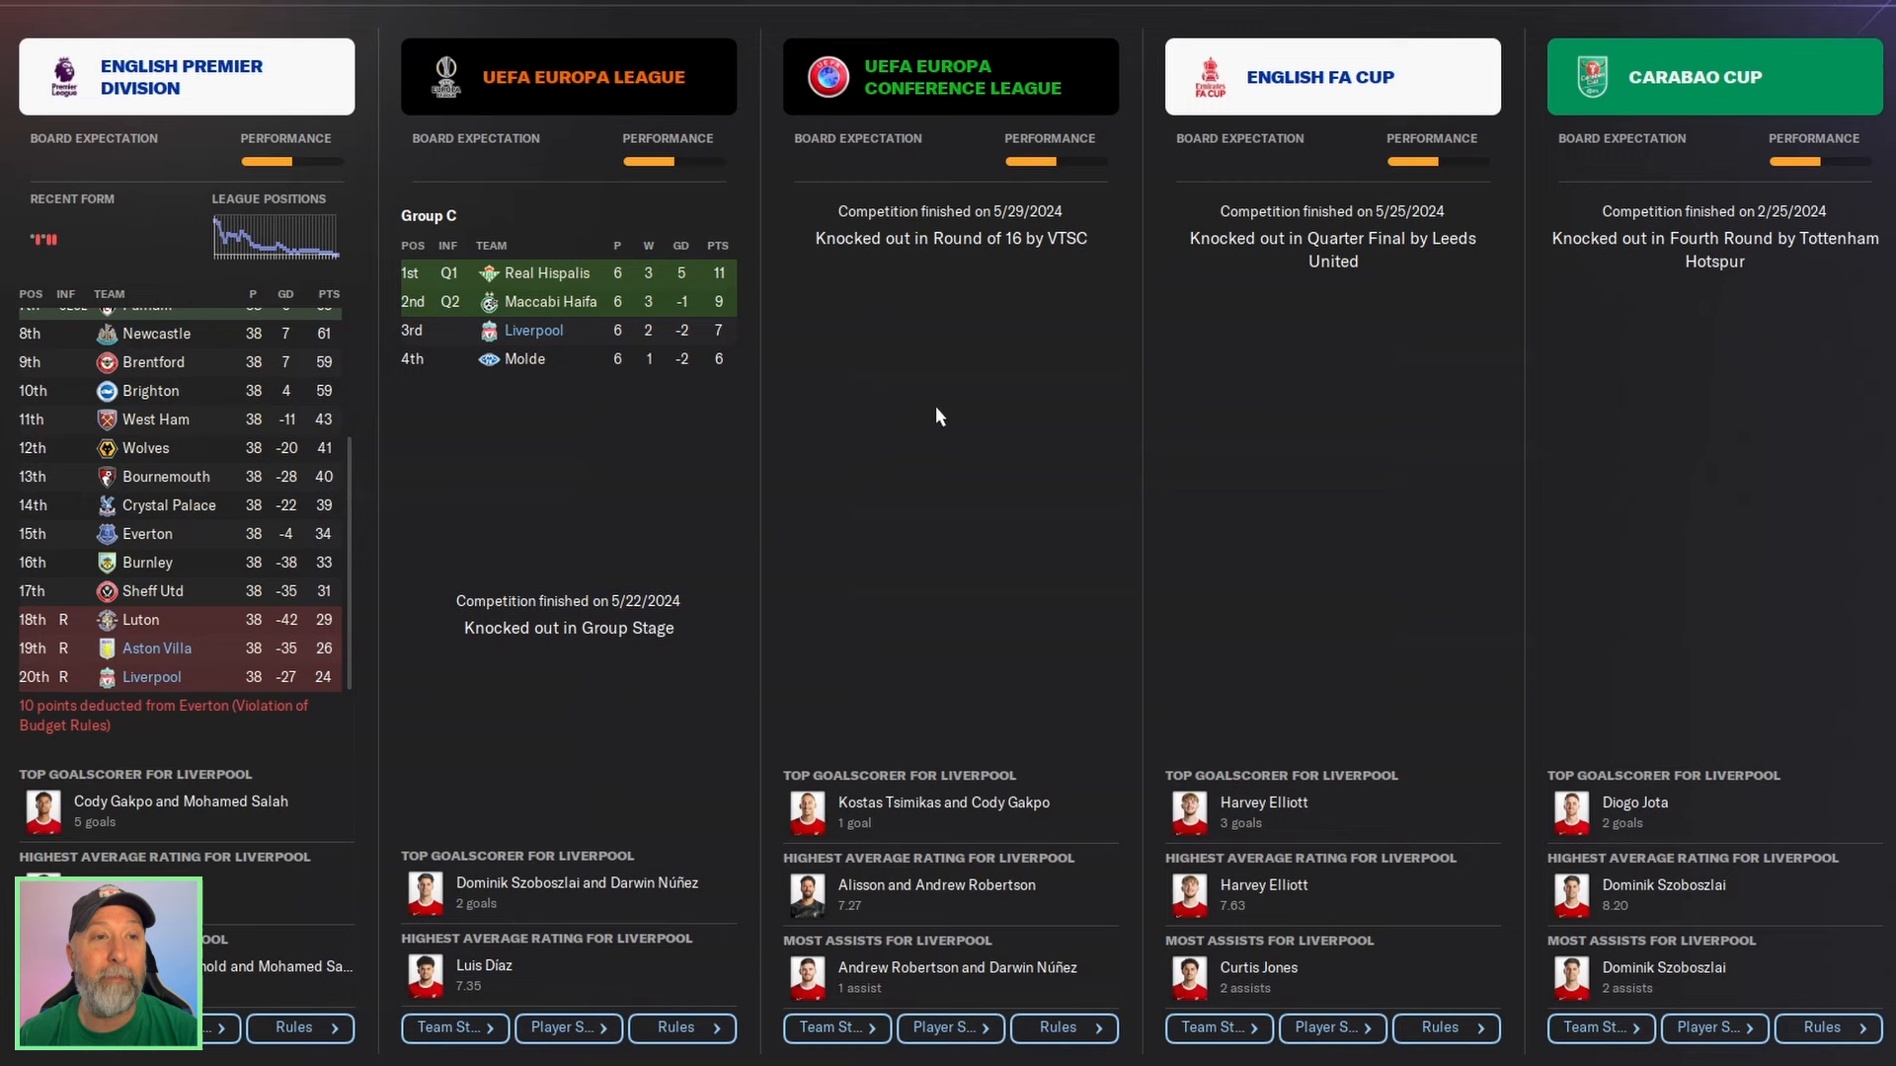
mouse_move(1243, 426)
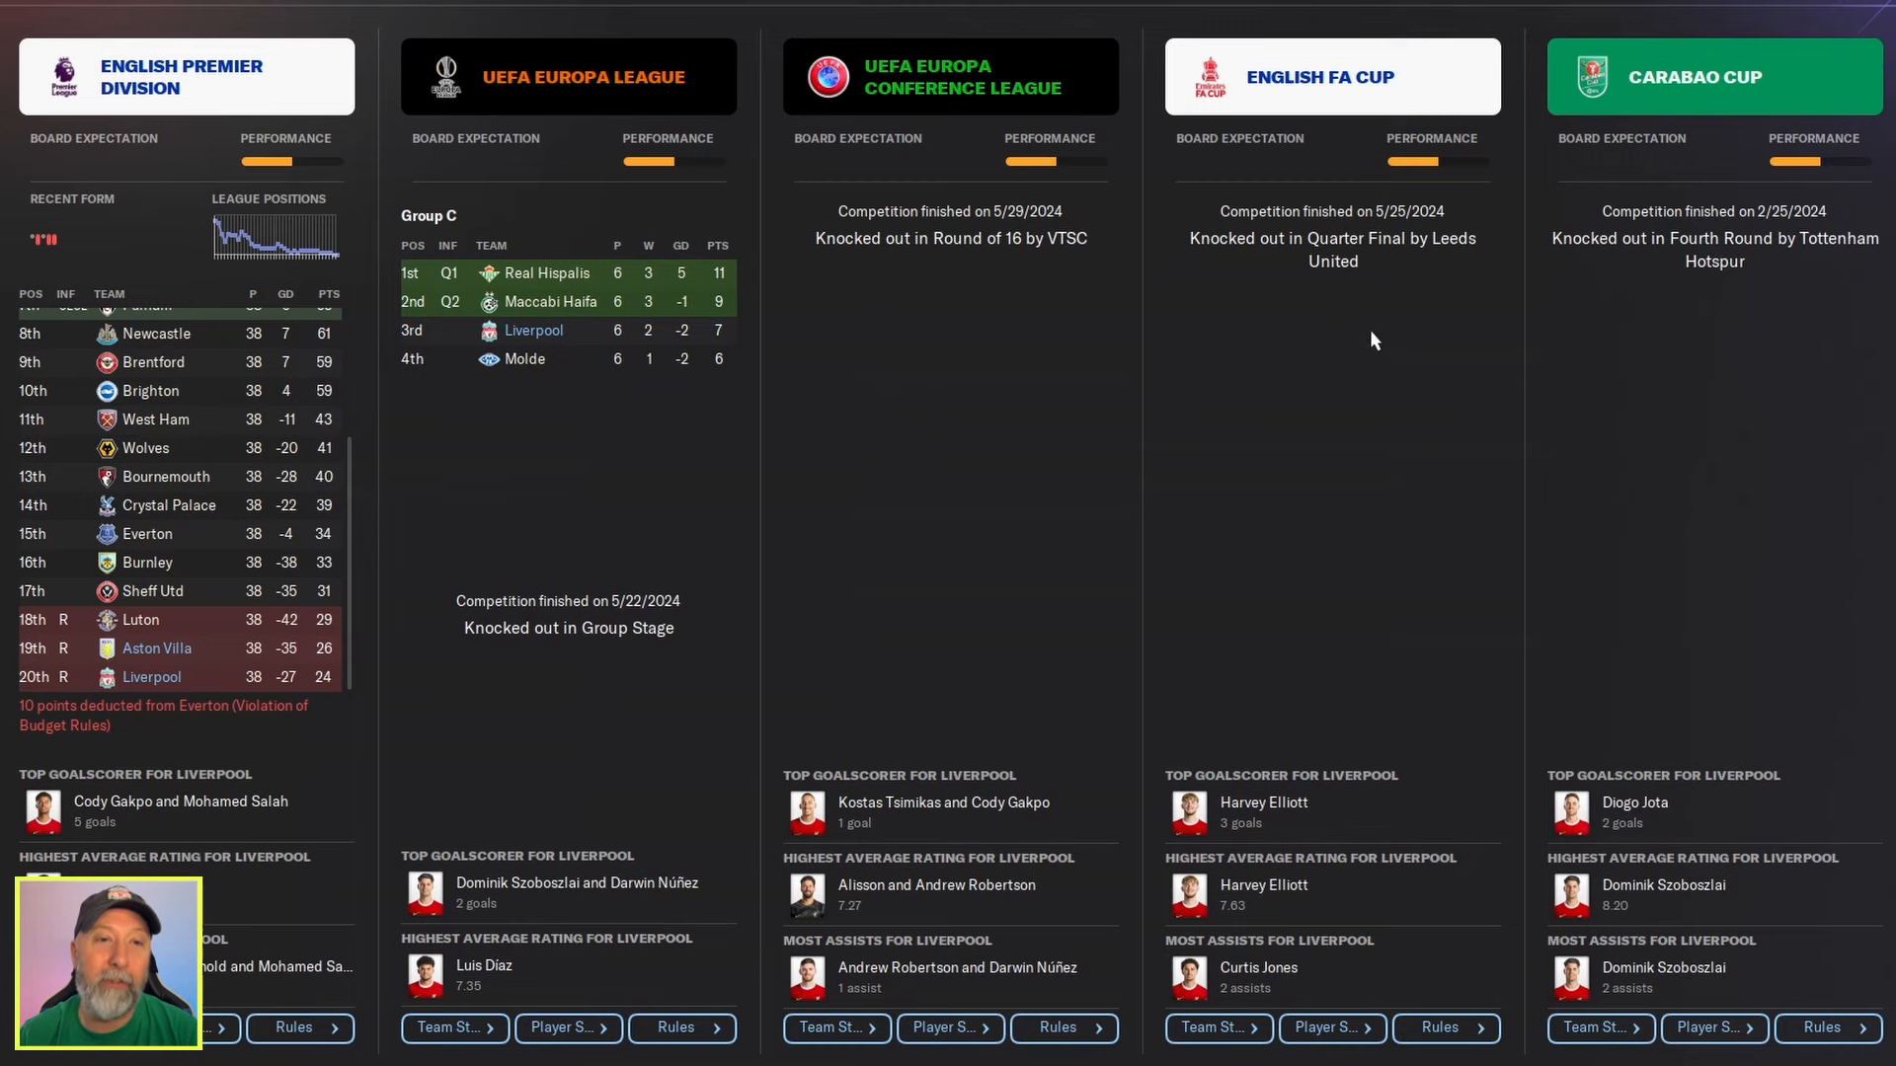
mouse_move(1364, 482)
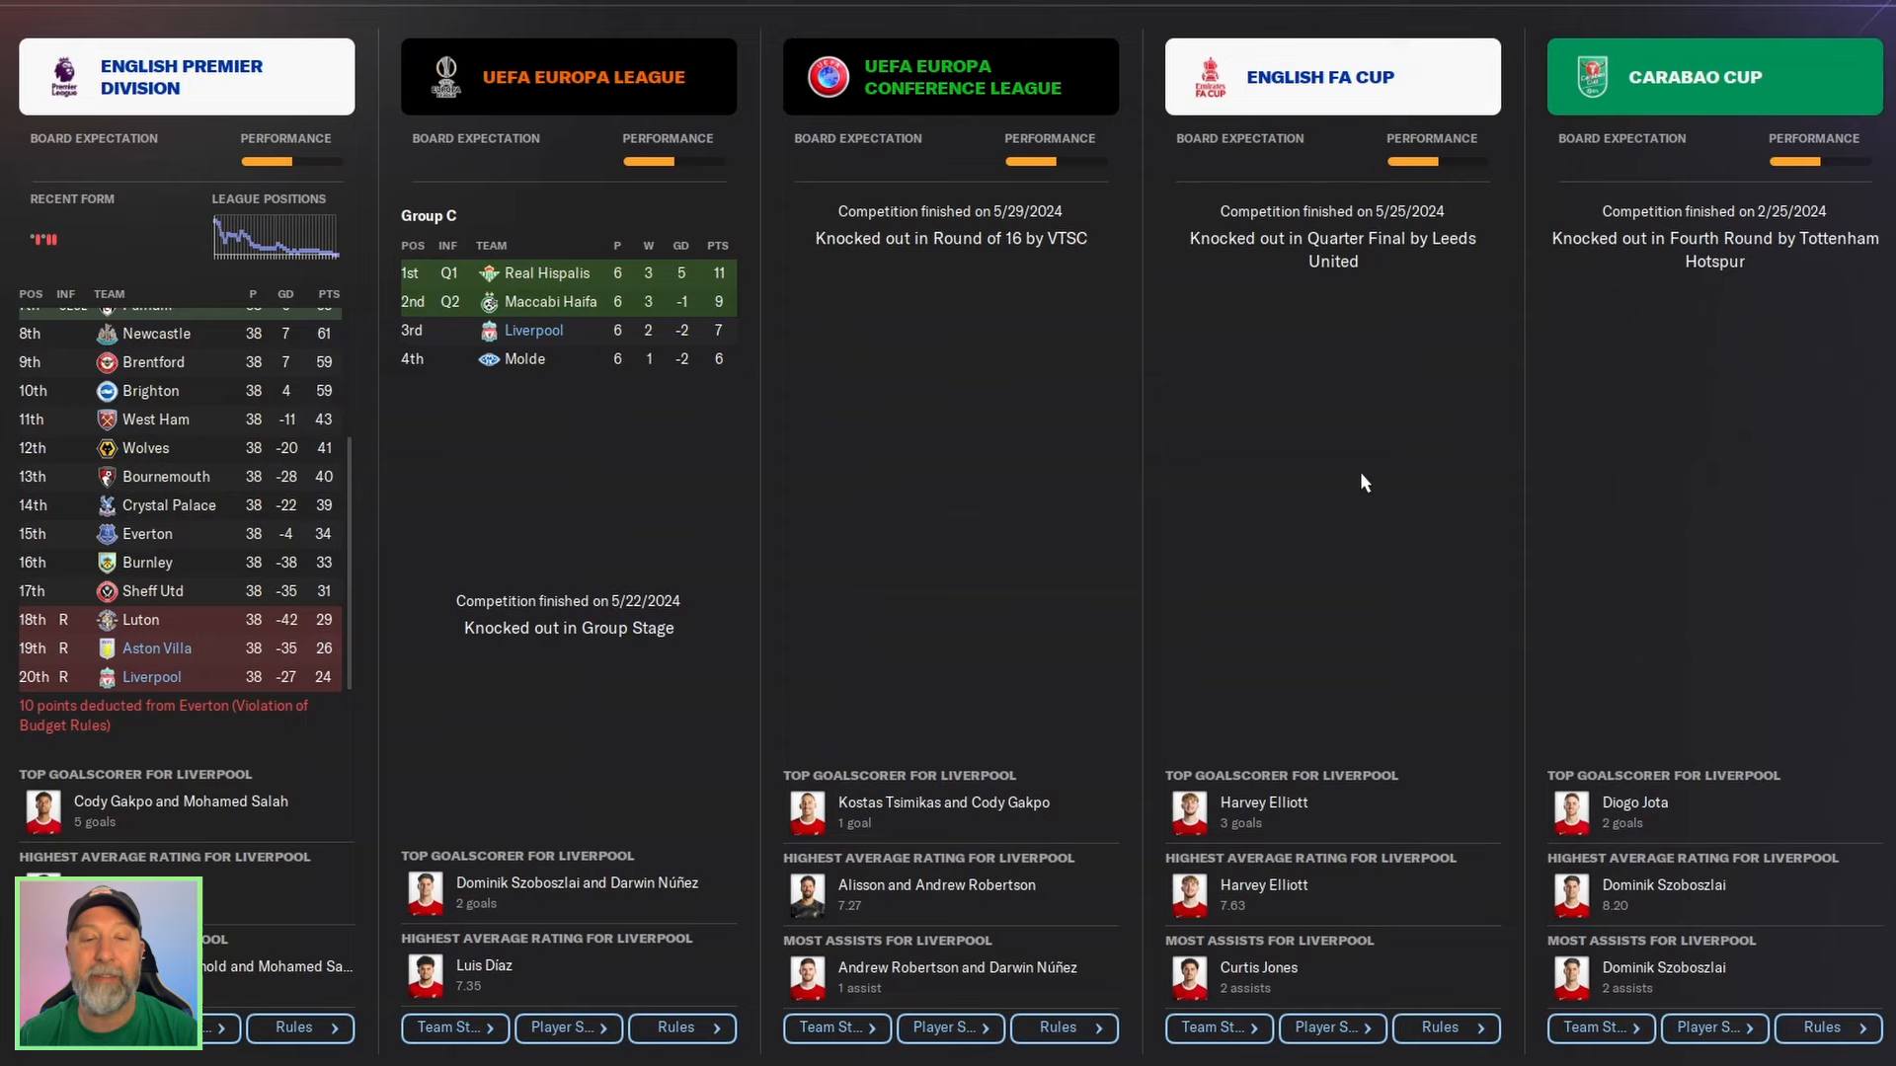
mouse_move(1338, 494)
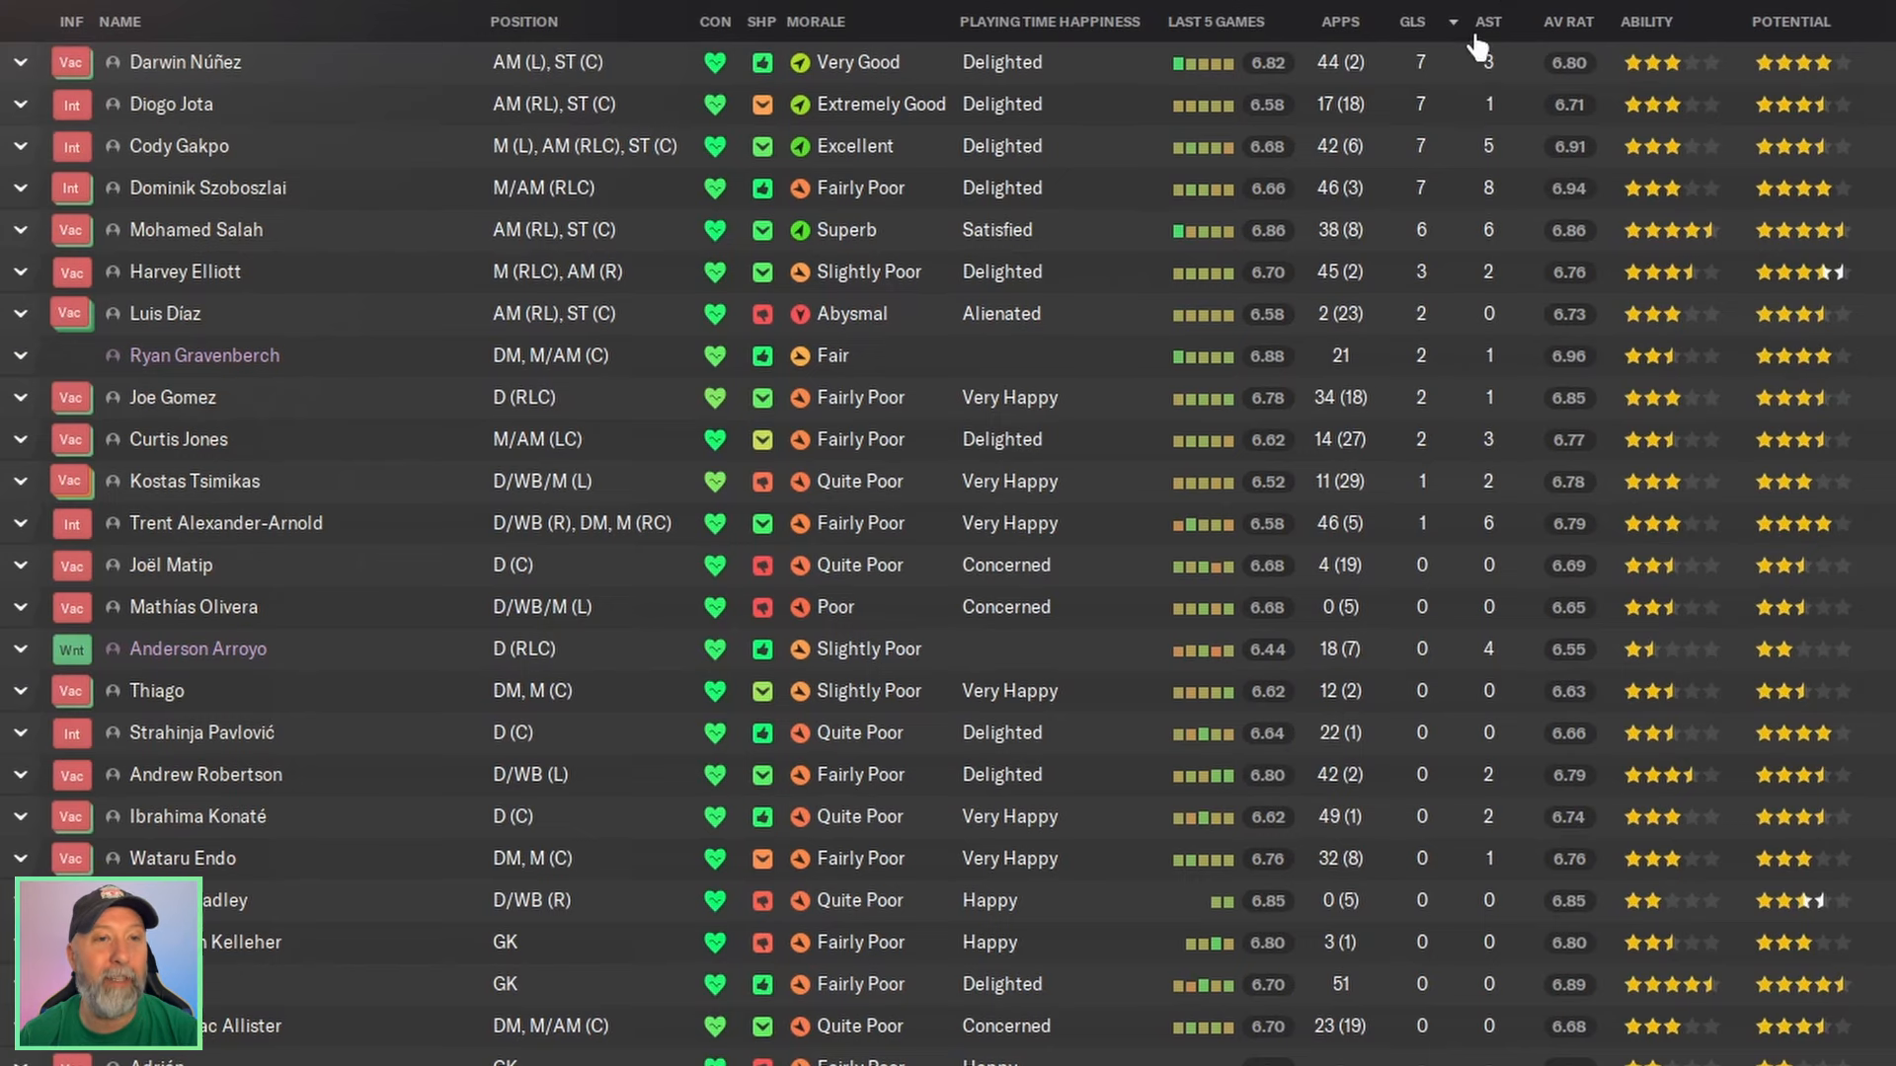
Sort Liverpool's squad stats by assists, then by ability.
left_click(1480, 20)
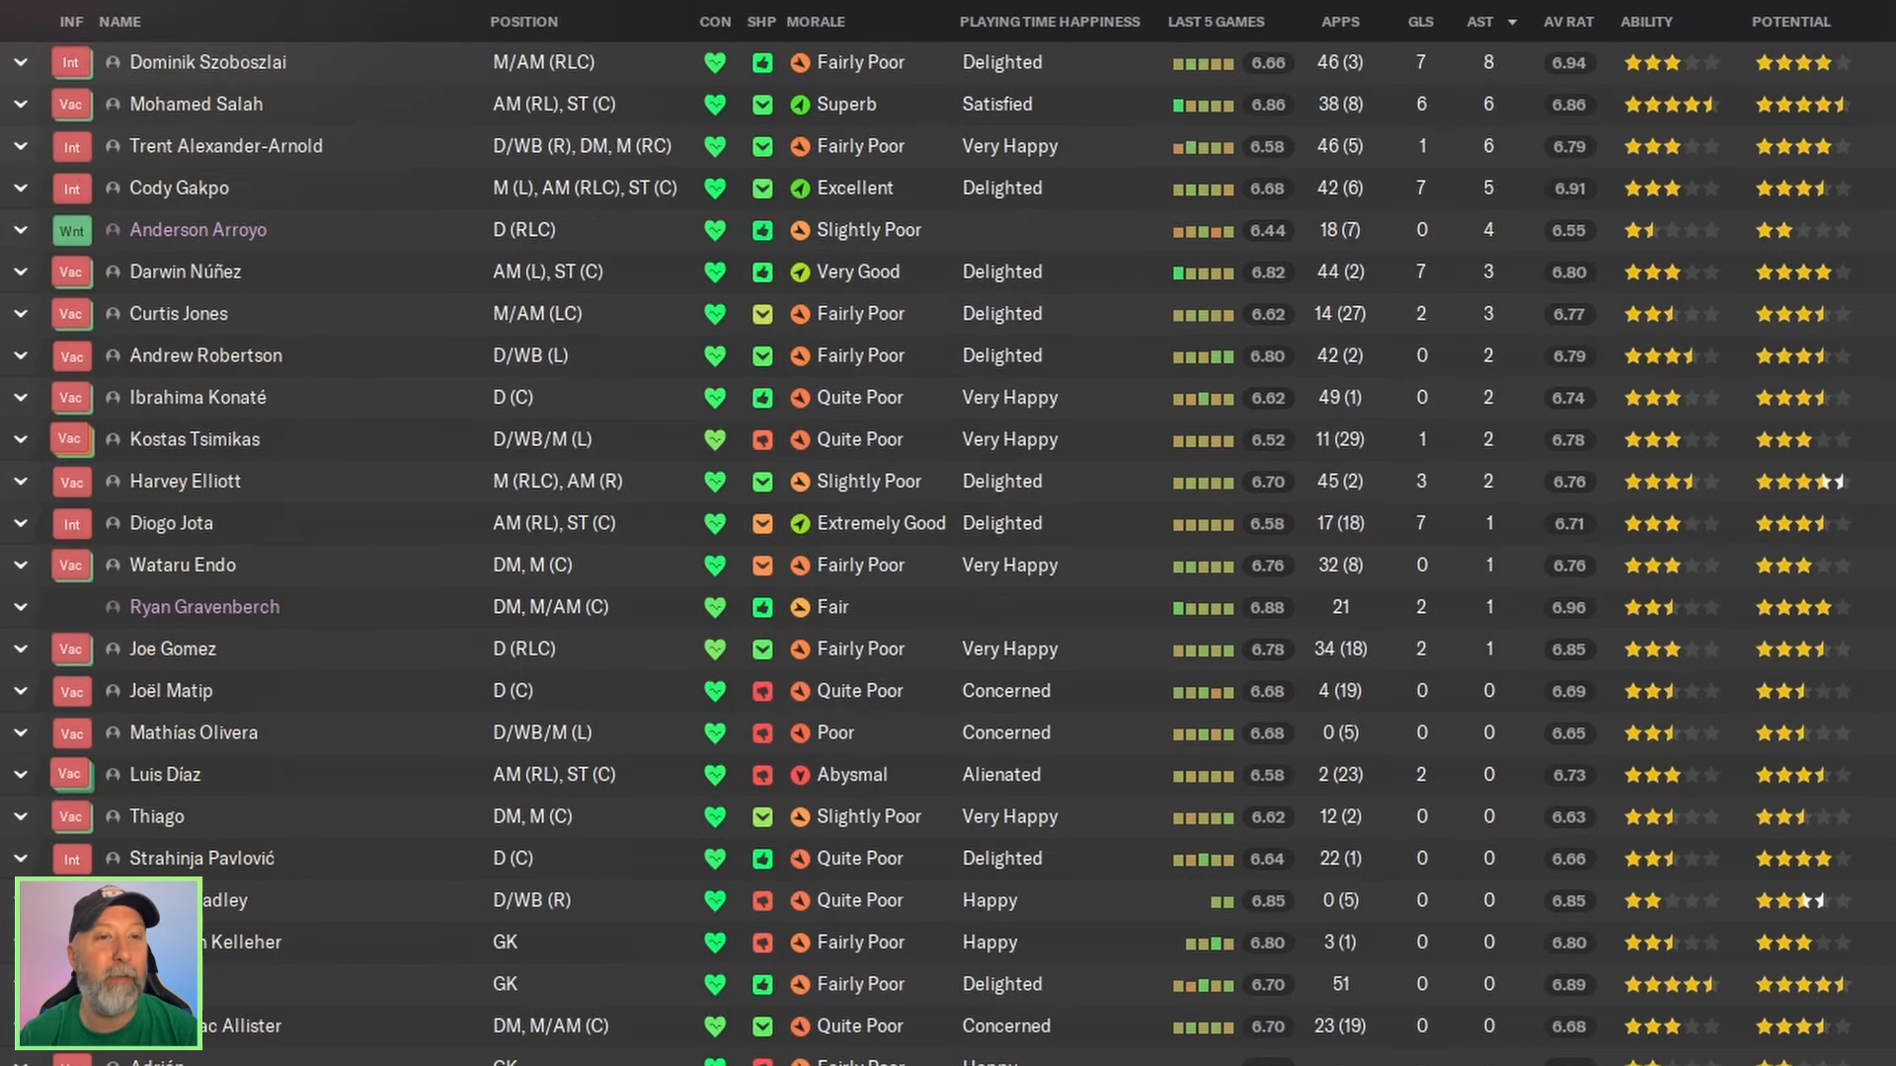
left_click(1644, 21)
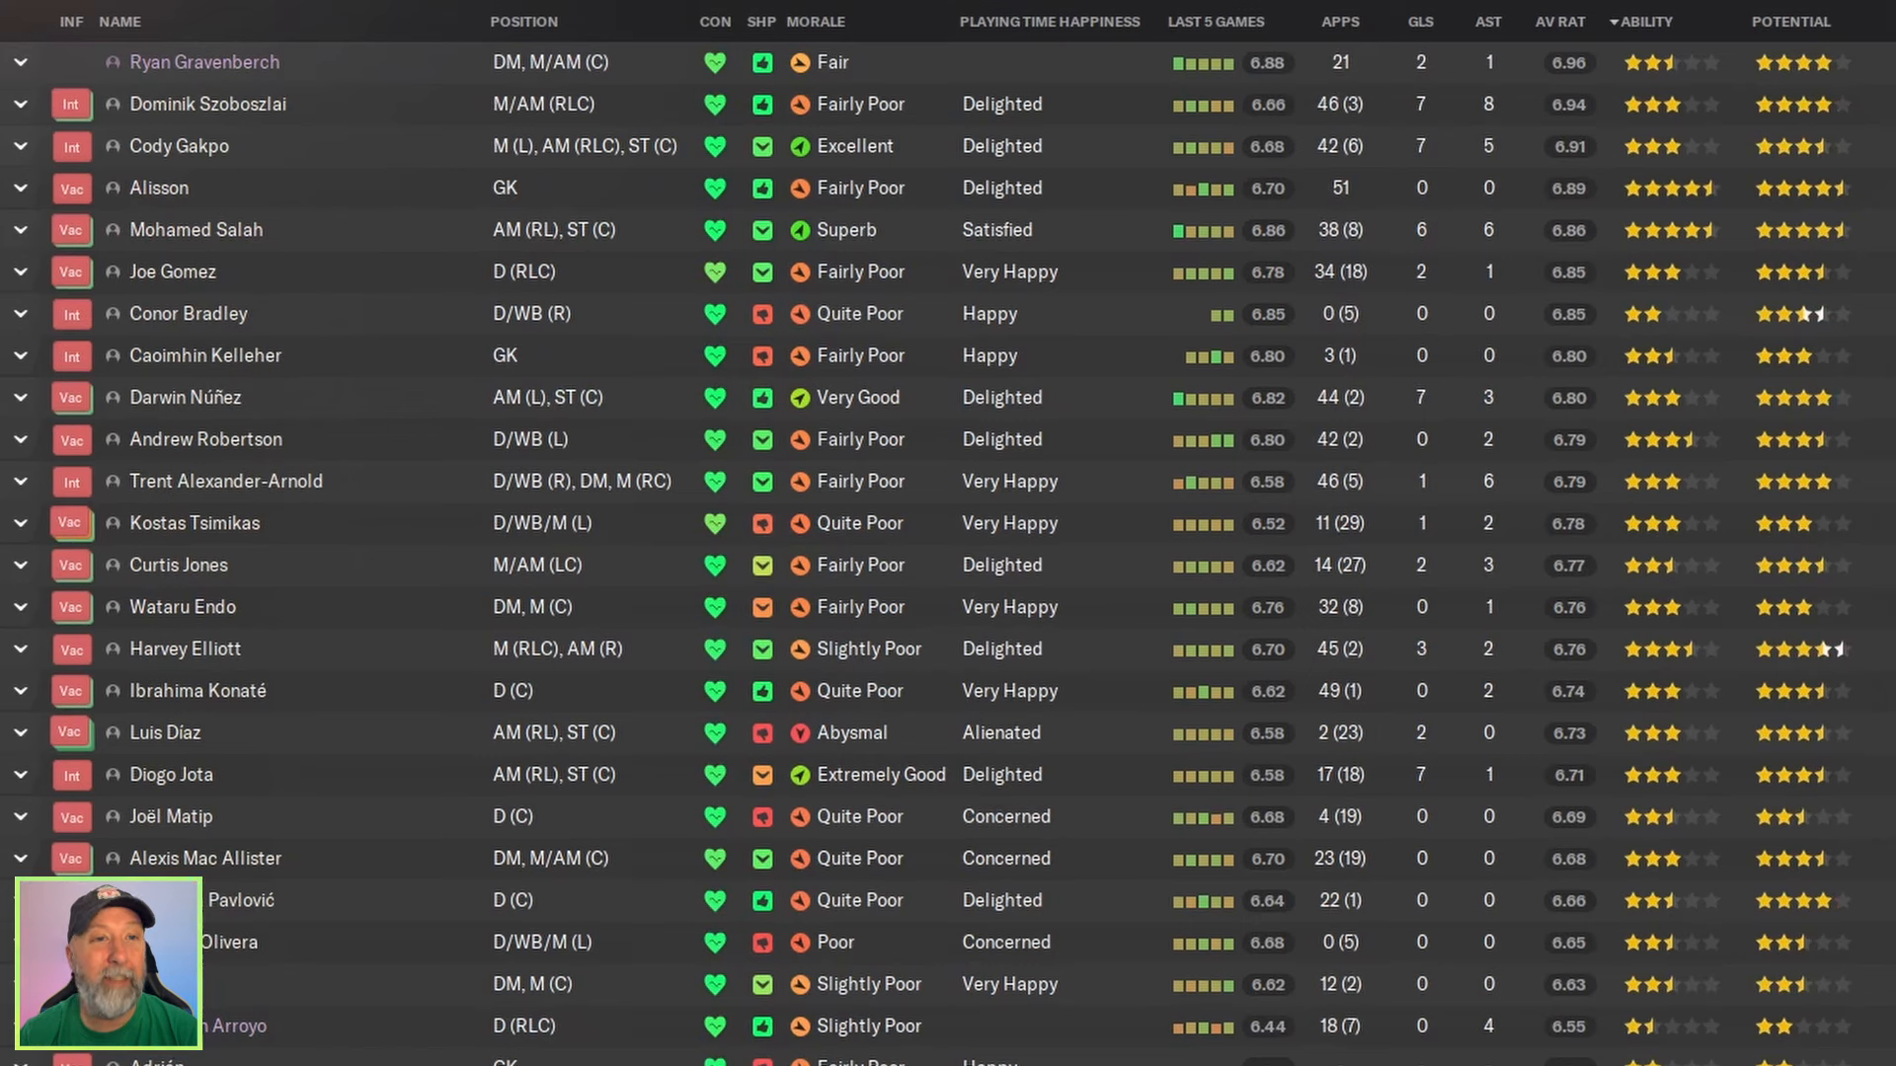
mouse_move(1587, 78)
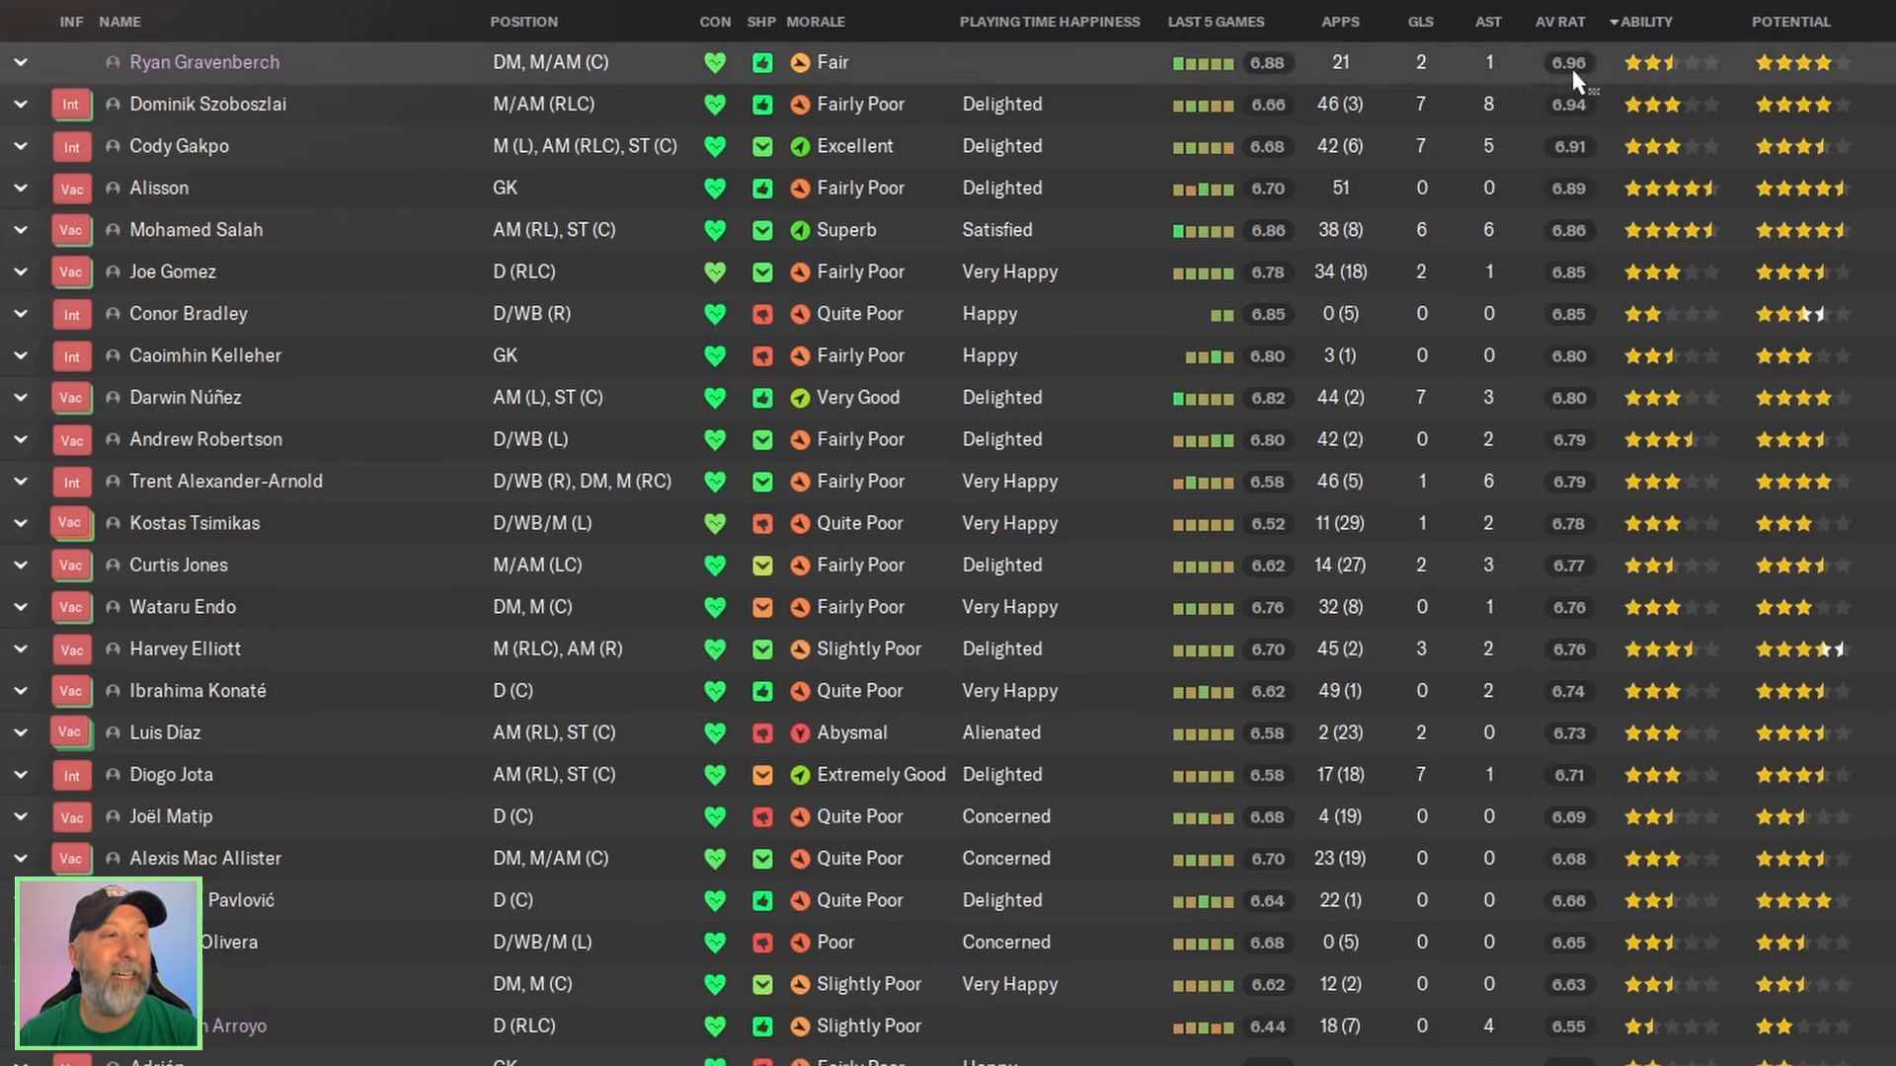
mouse_move(1586, 77)
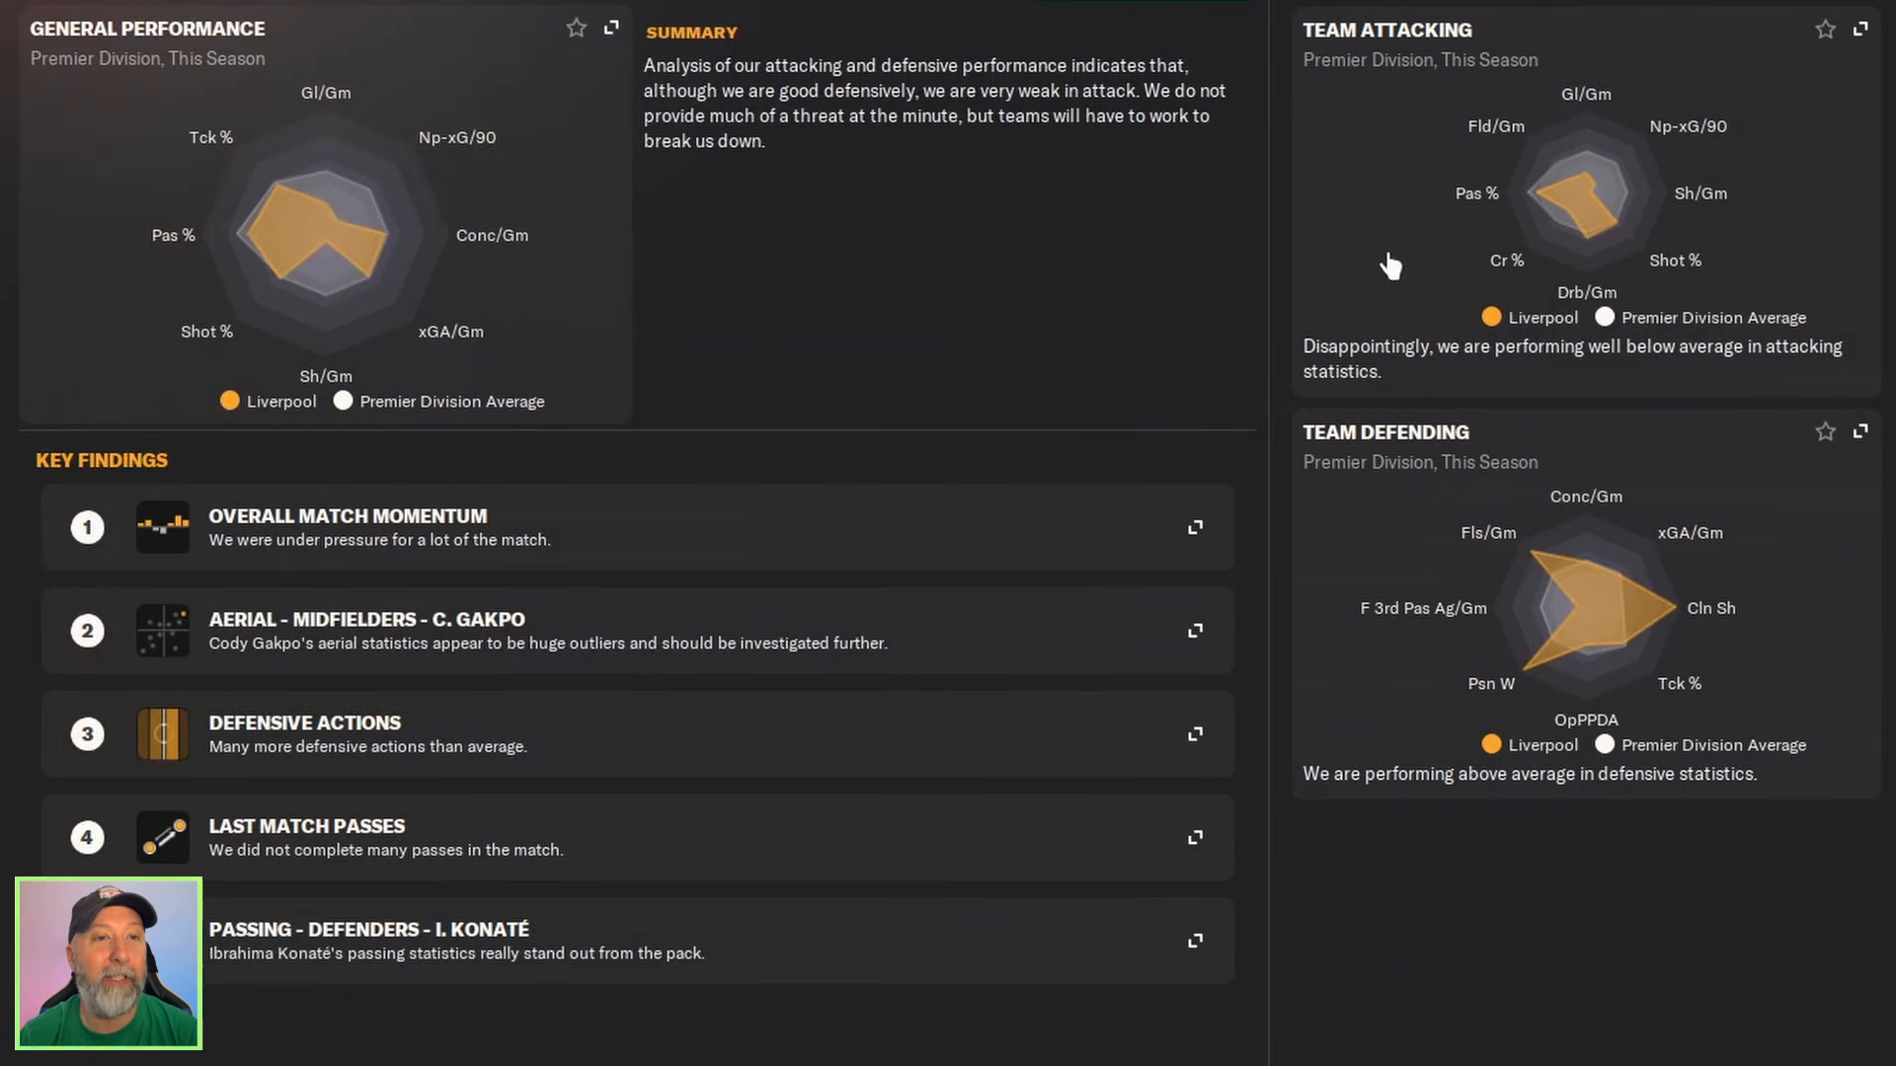
mouse_move(1605, 255)
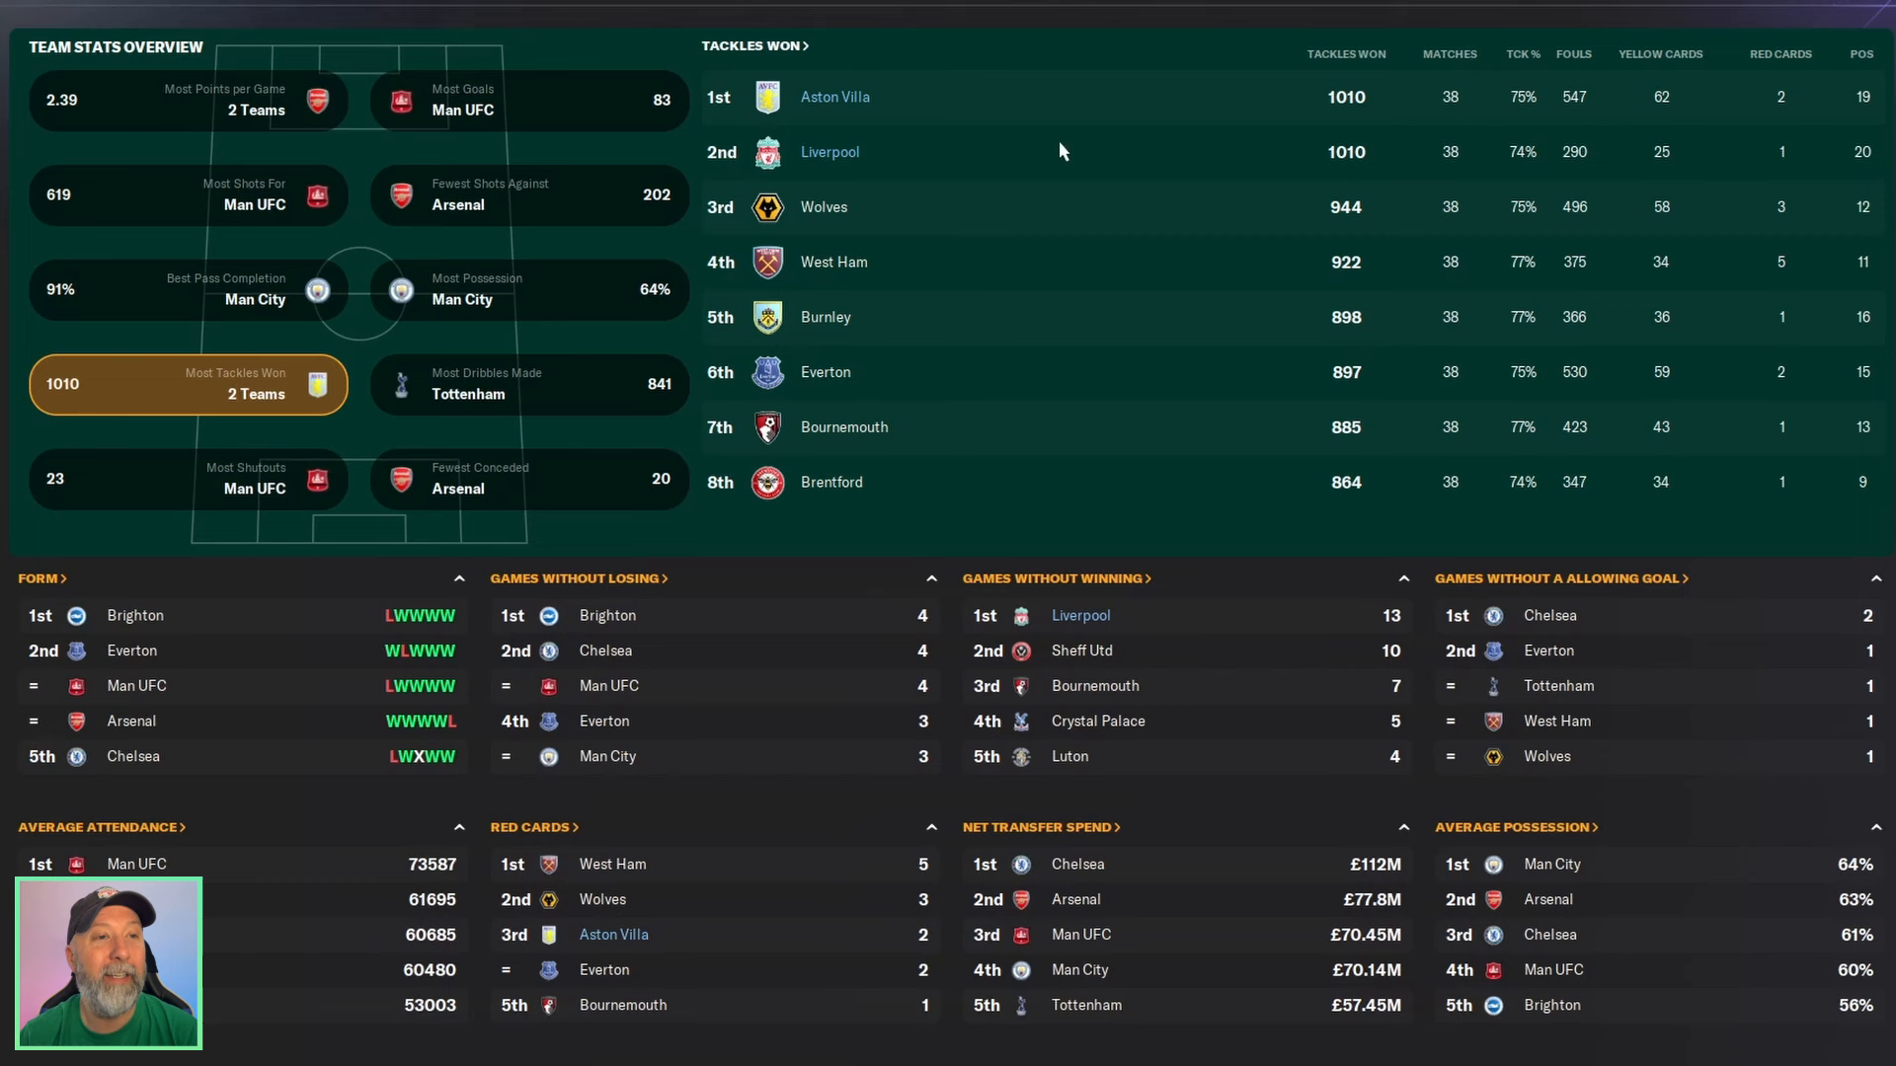
mouse_move(717, 179)
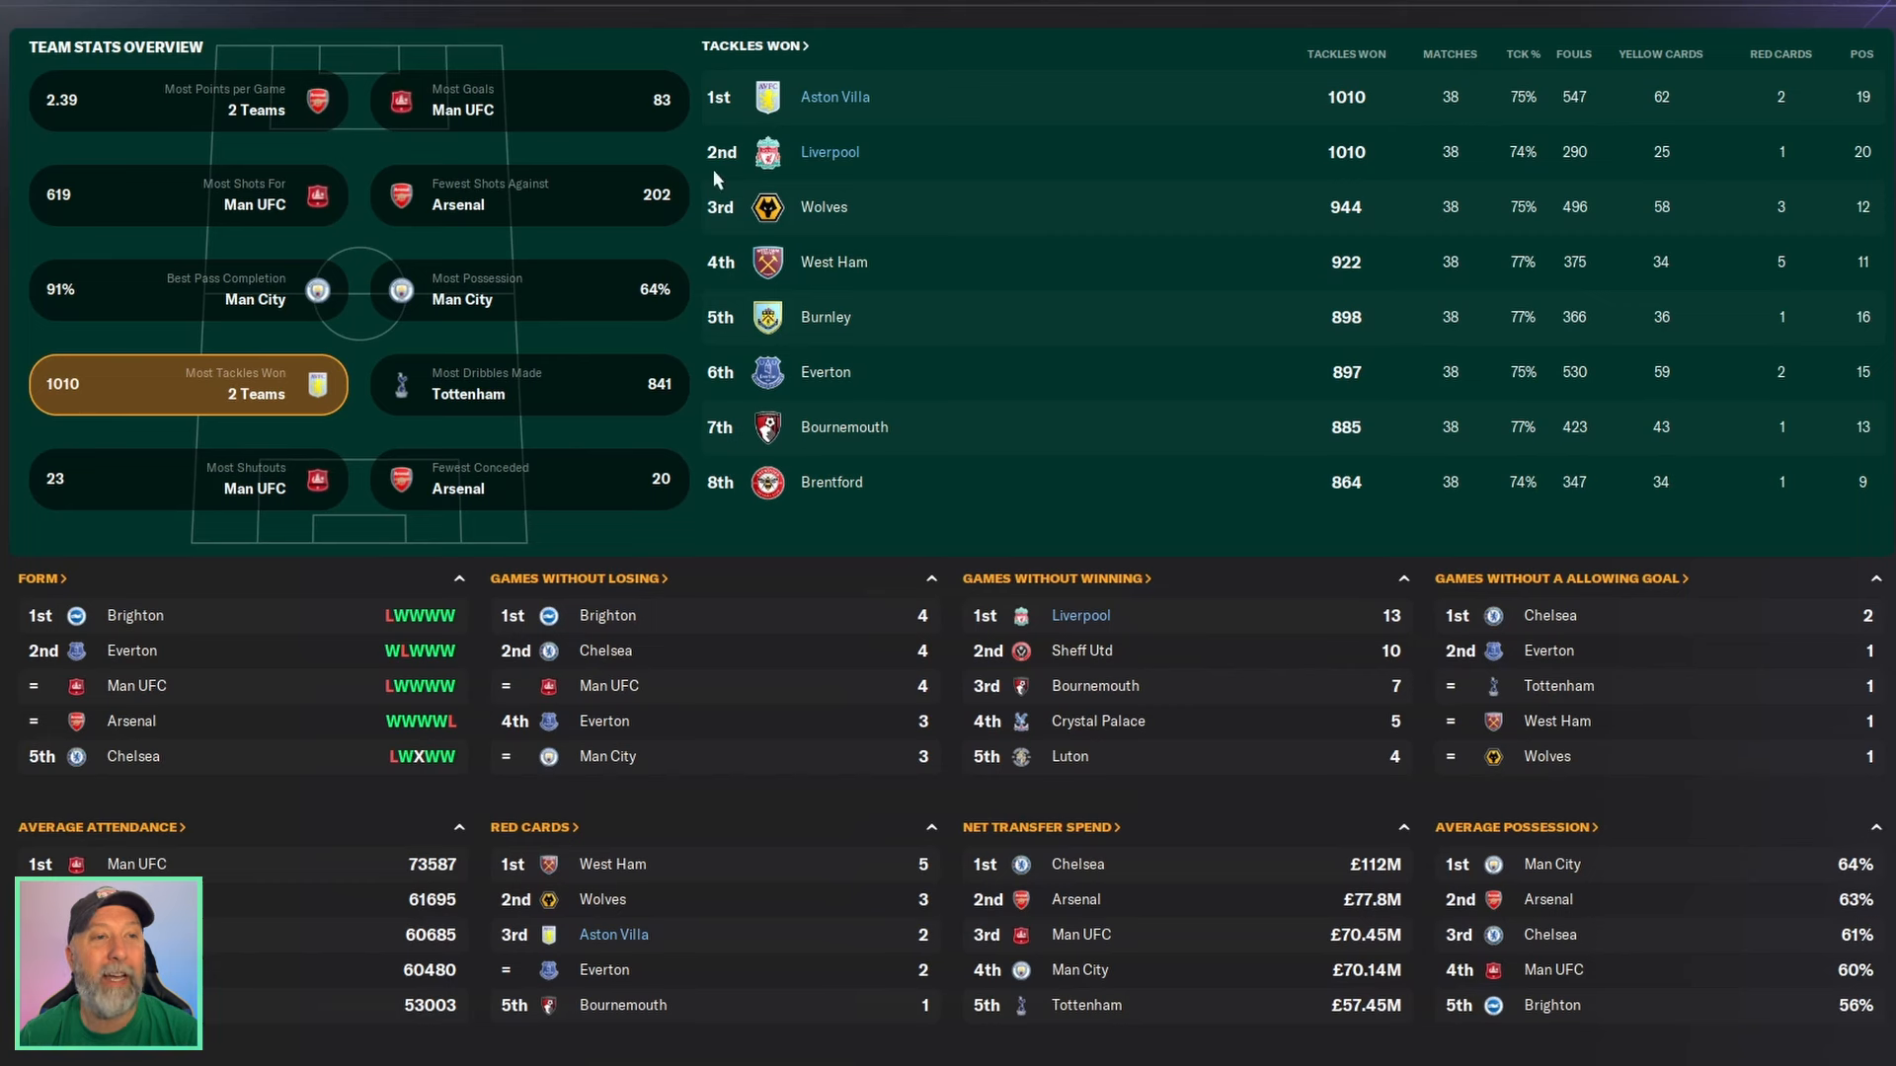
mouse_move(1551, 33)
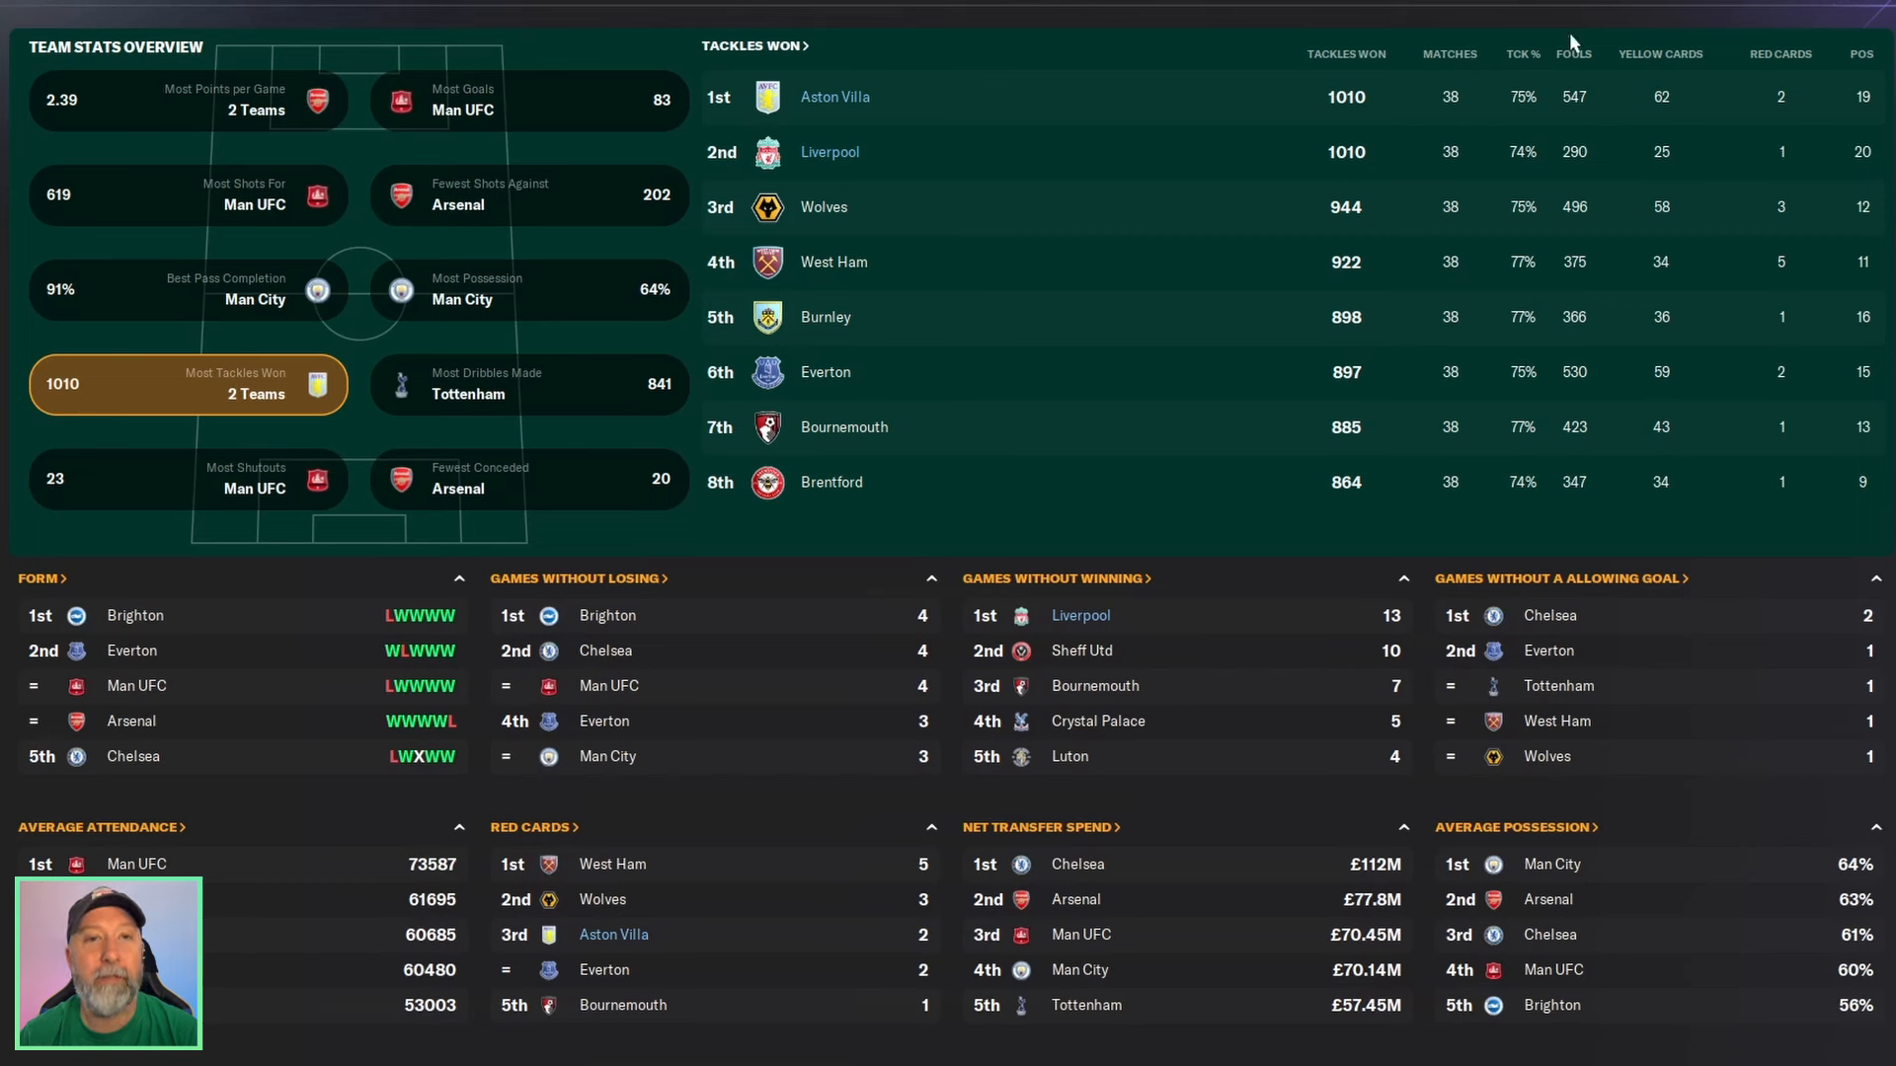
mouse_move(314, 177)
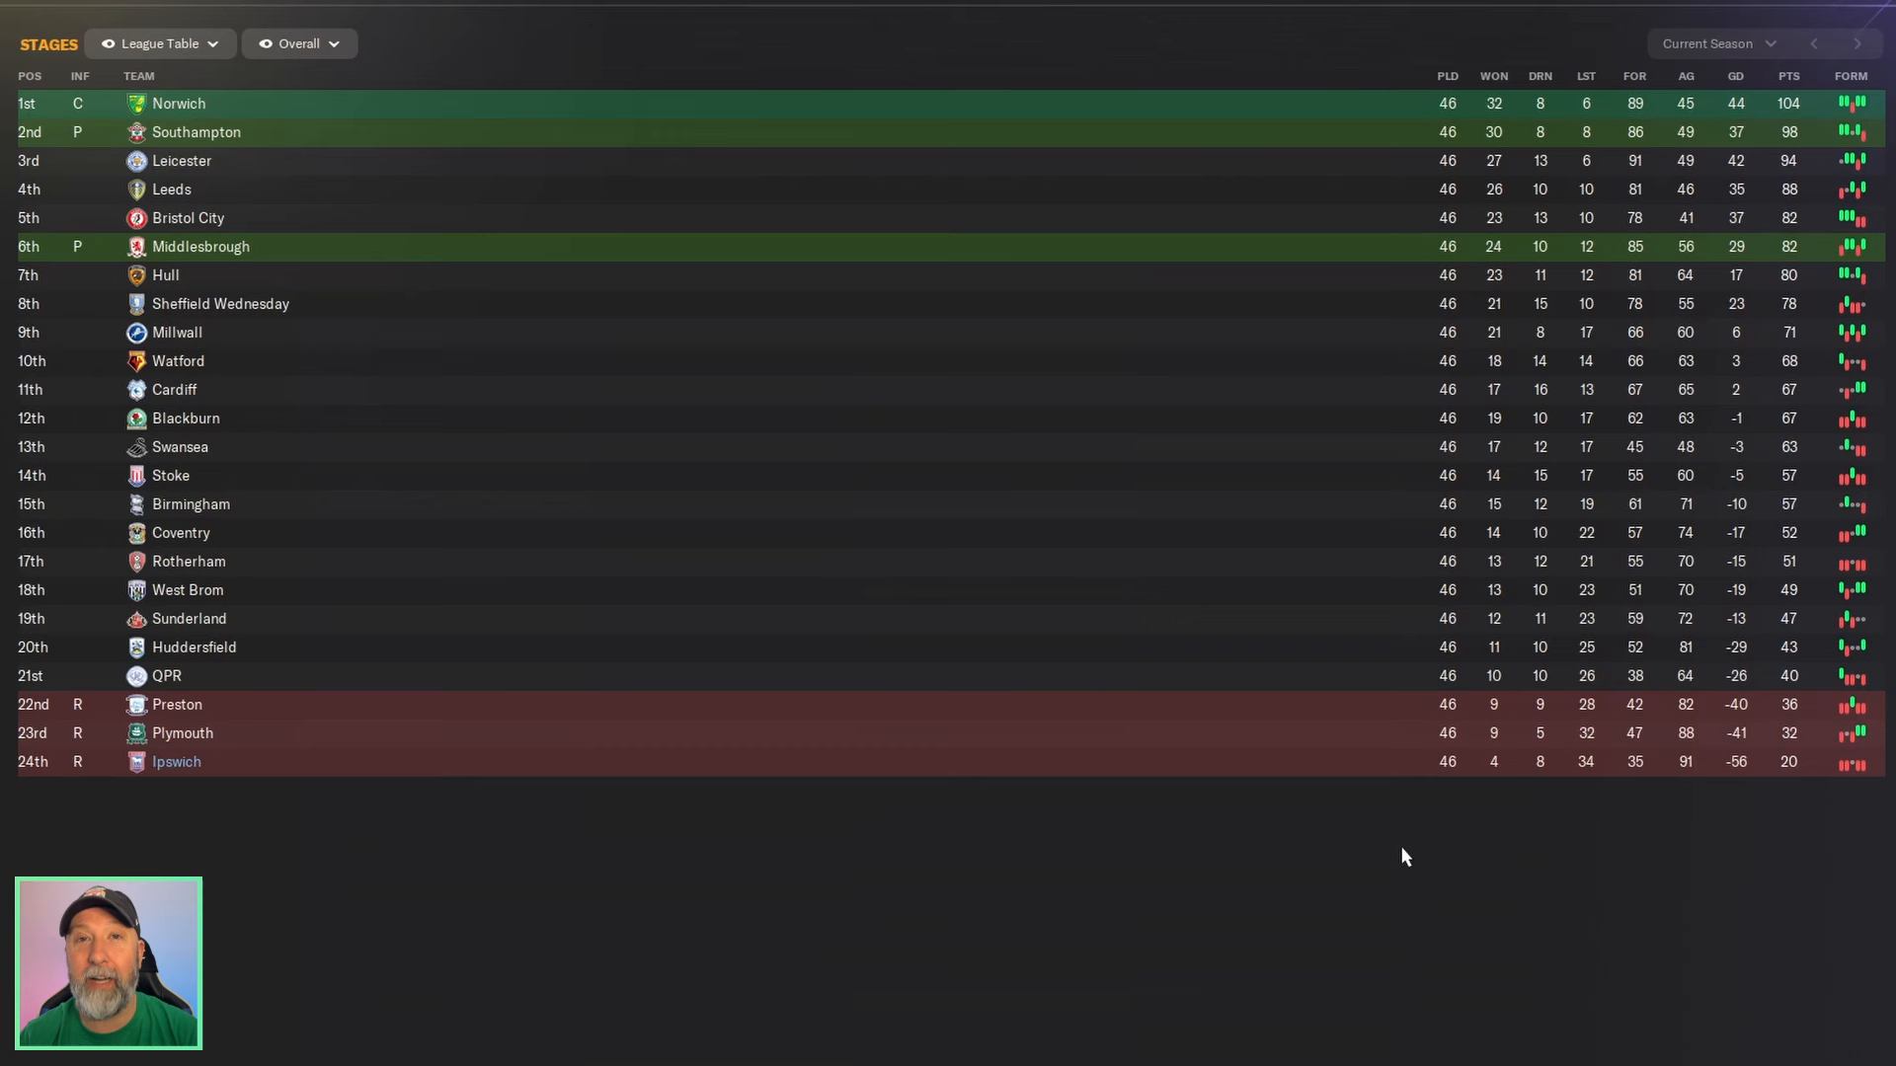
mouse_move(1817, 689)
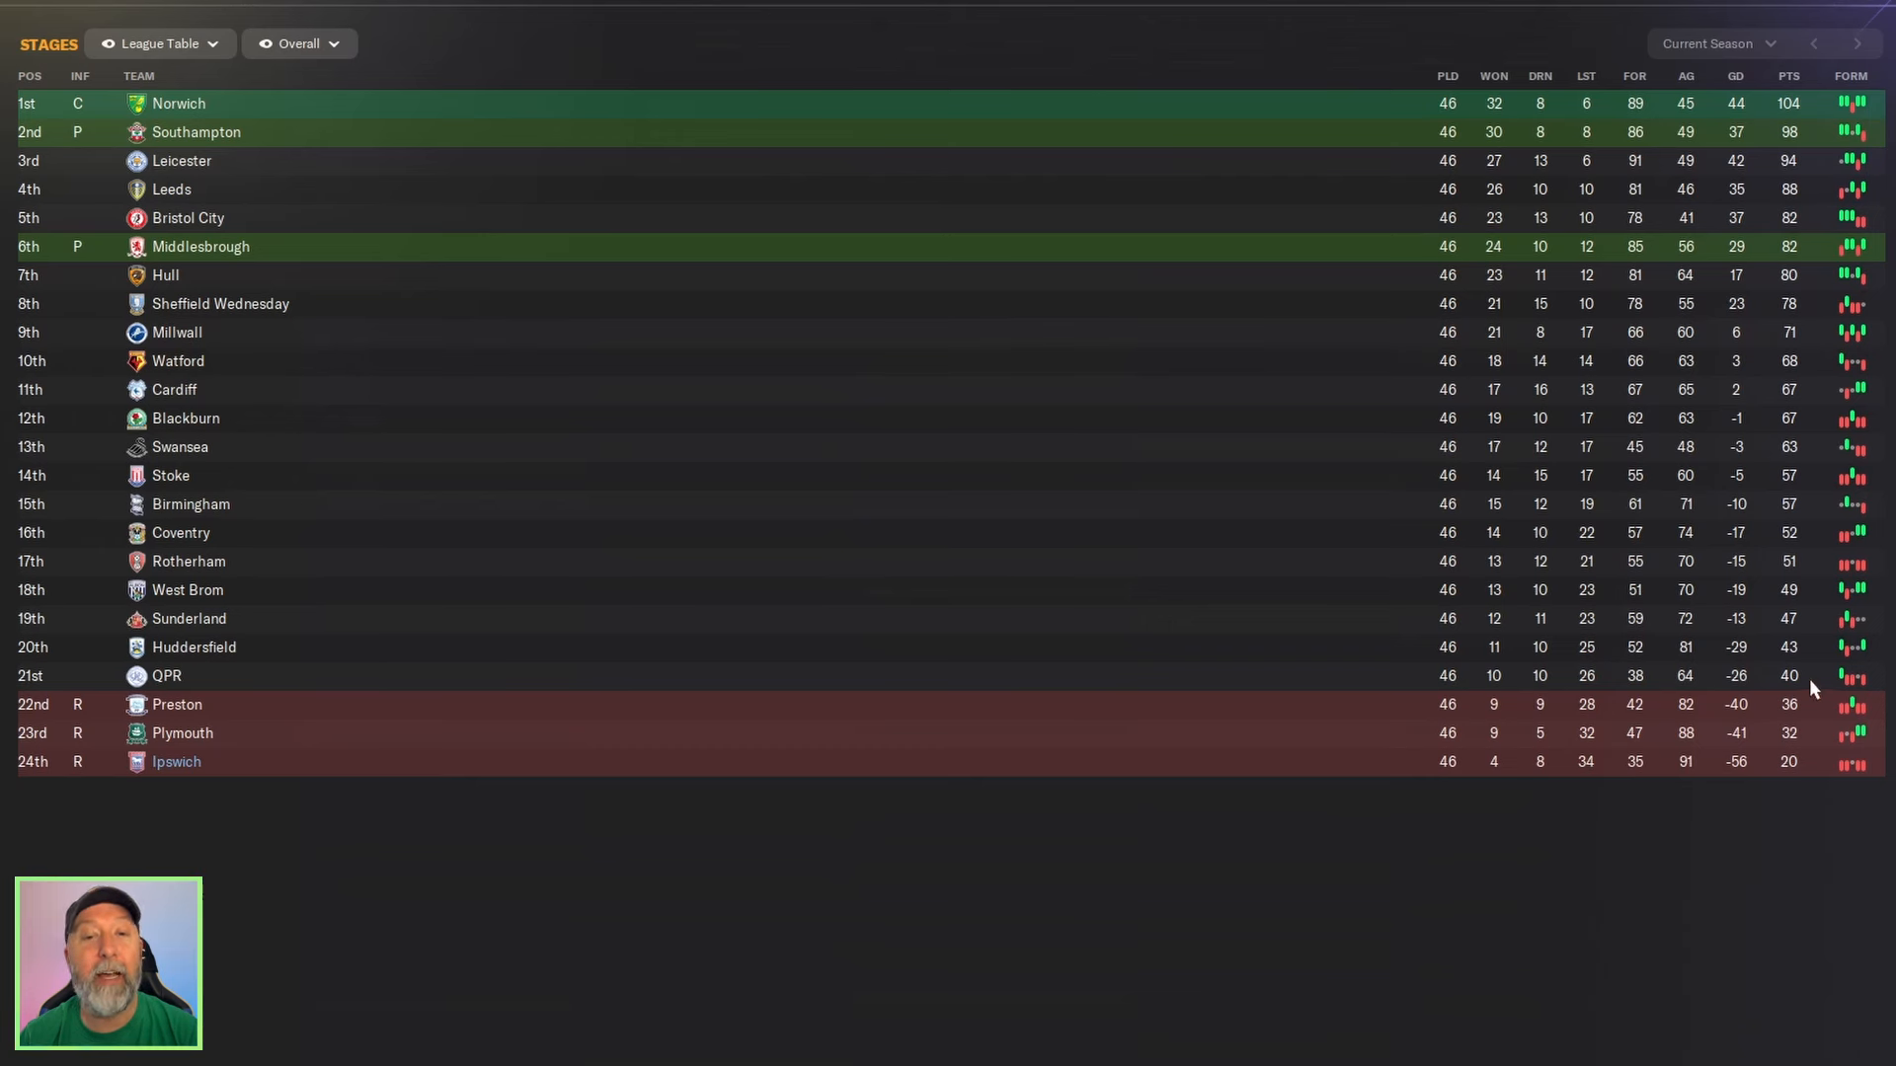
mouse_move(1767, 851)
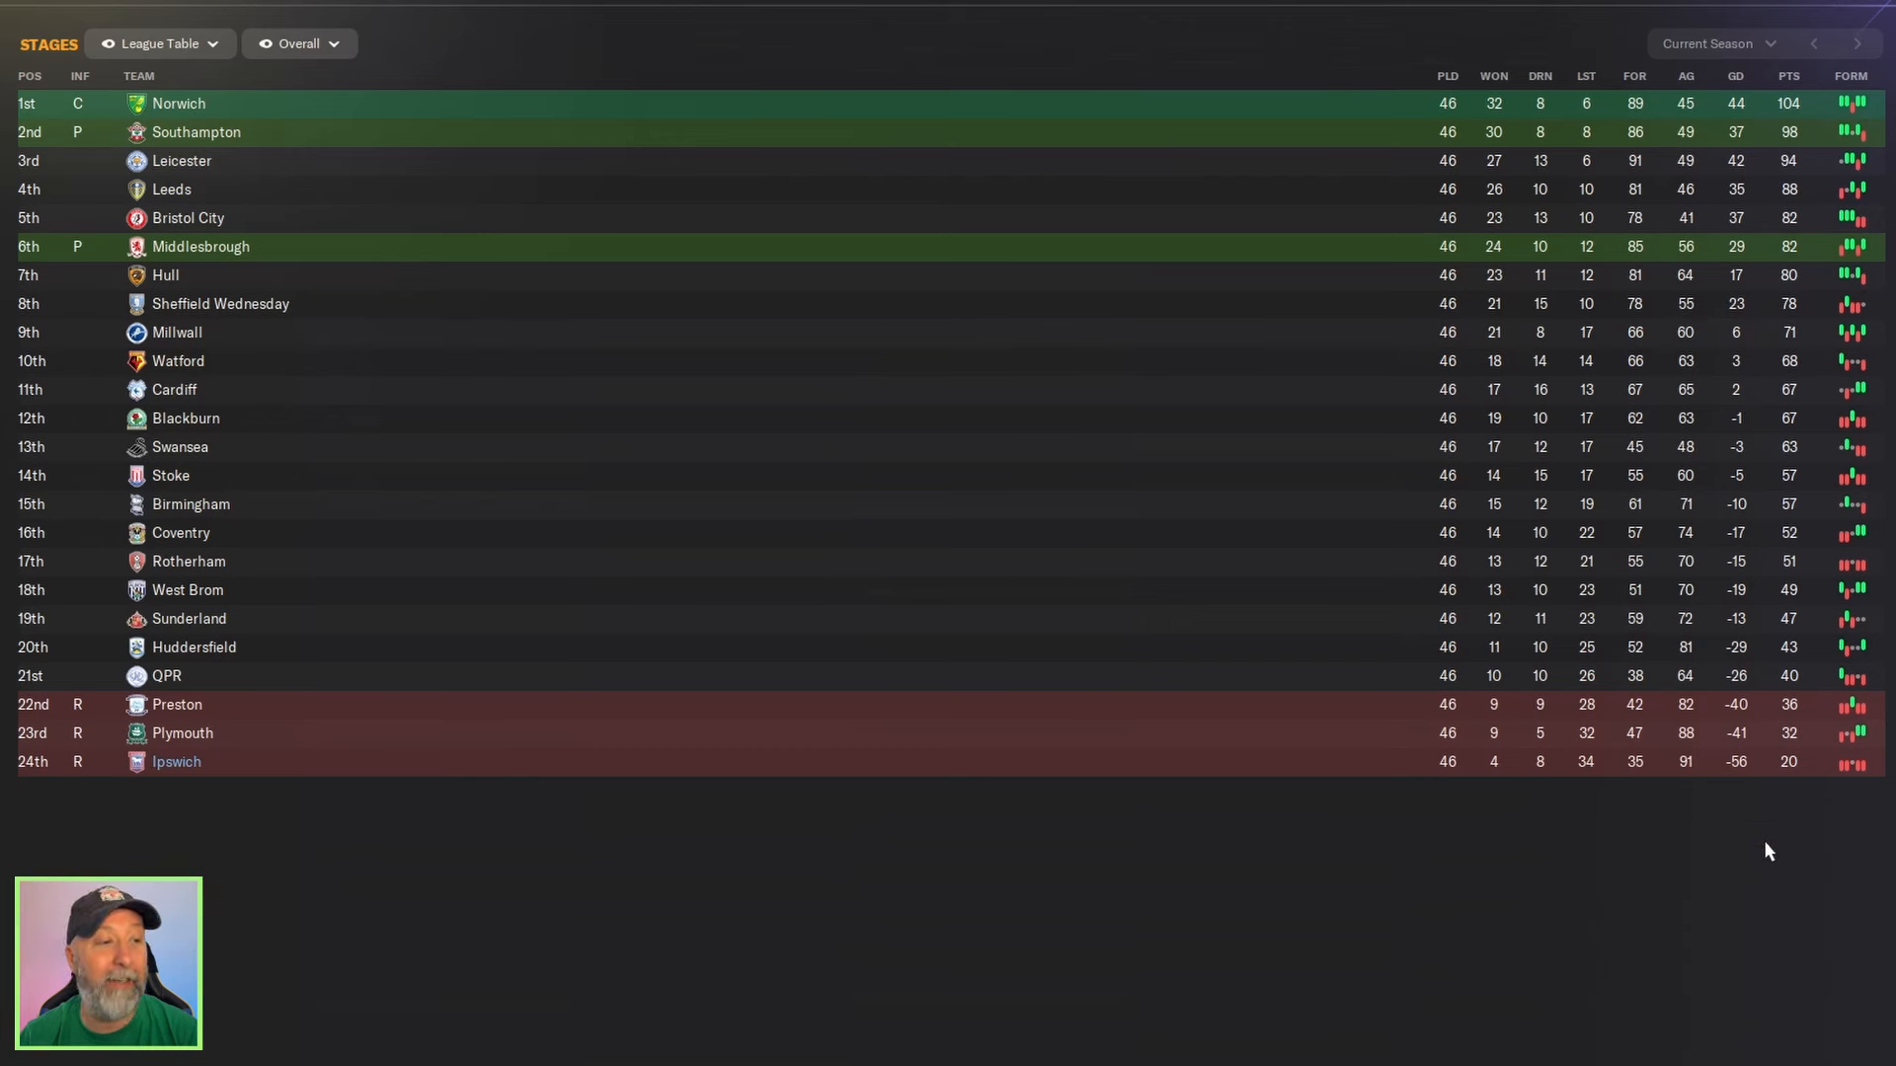
mouse_move(1733, 823)
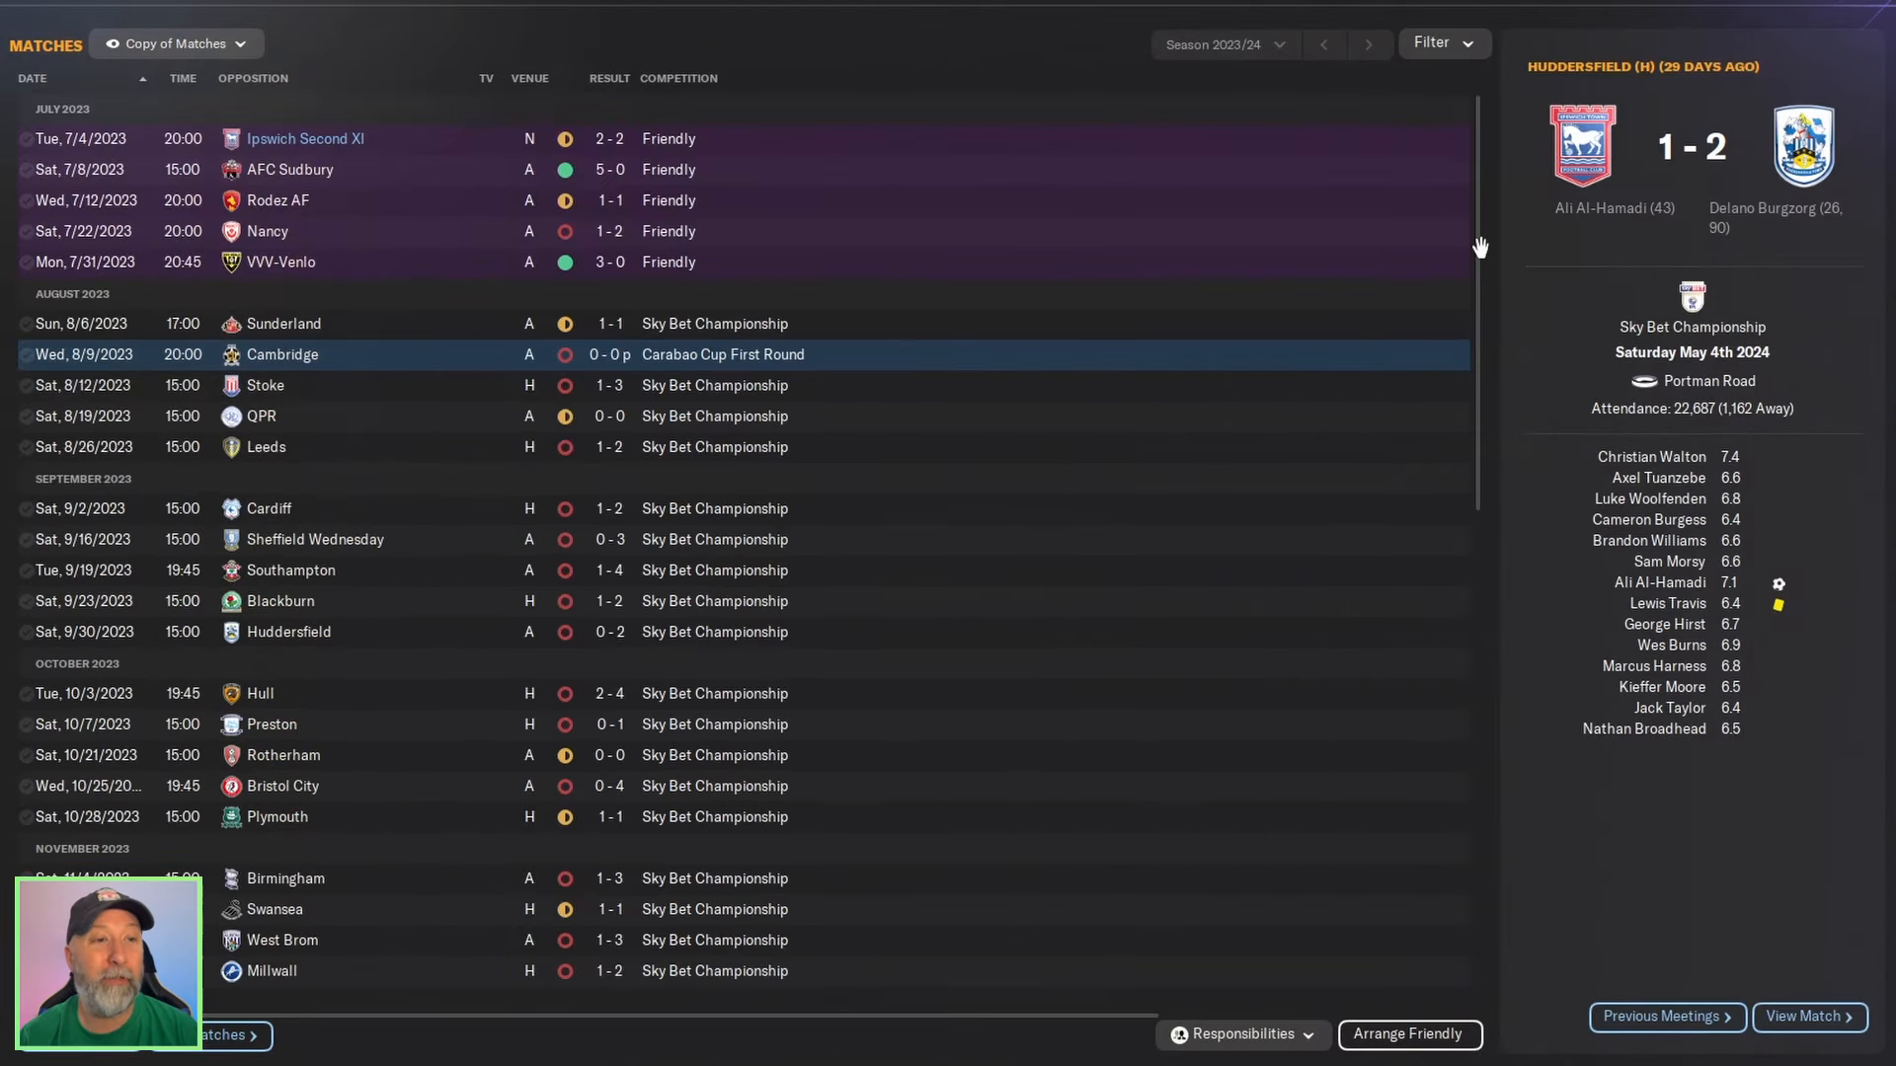
Scroll through Ipswich's 2023/24 match results up to February 2024.
scroll("down", 3)
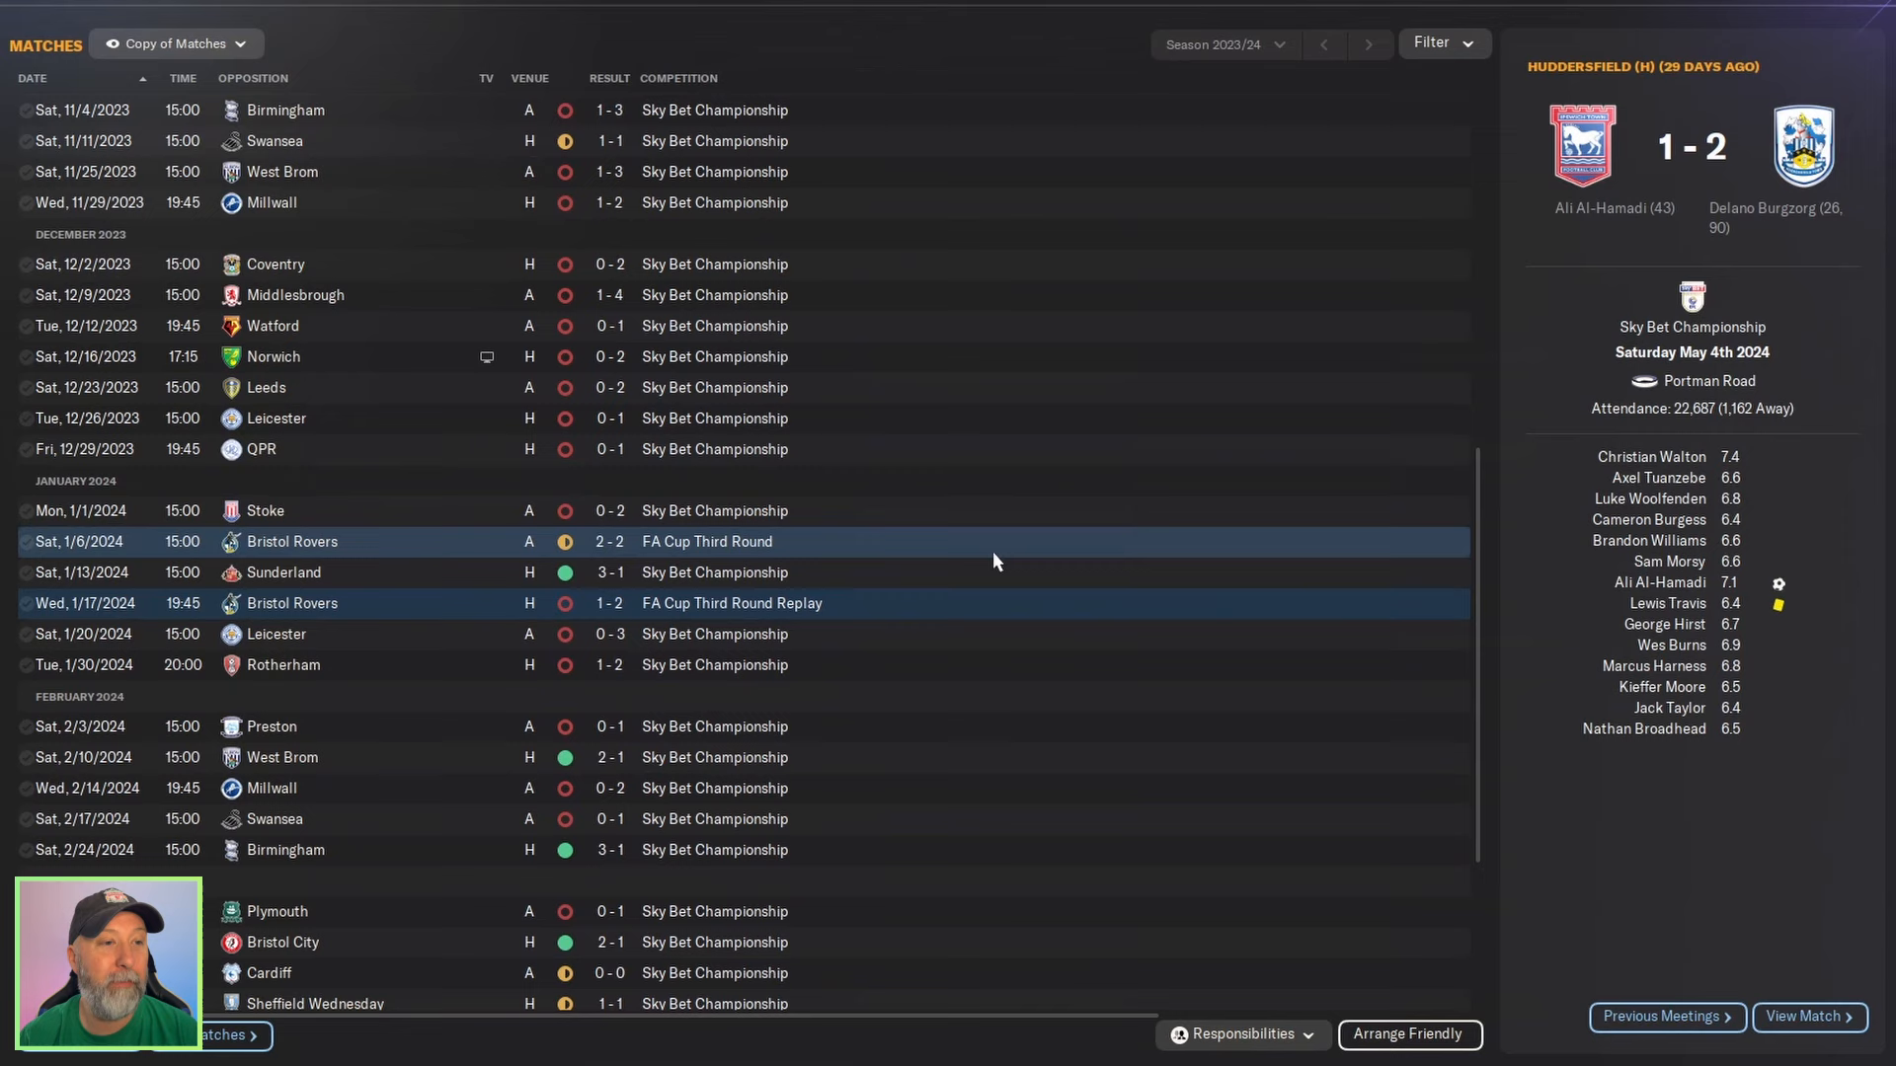
mouse_move(1183, 654)
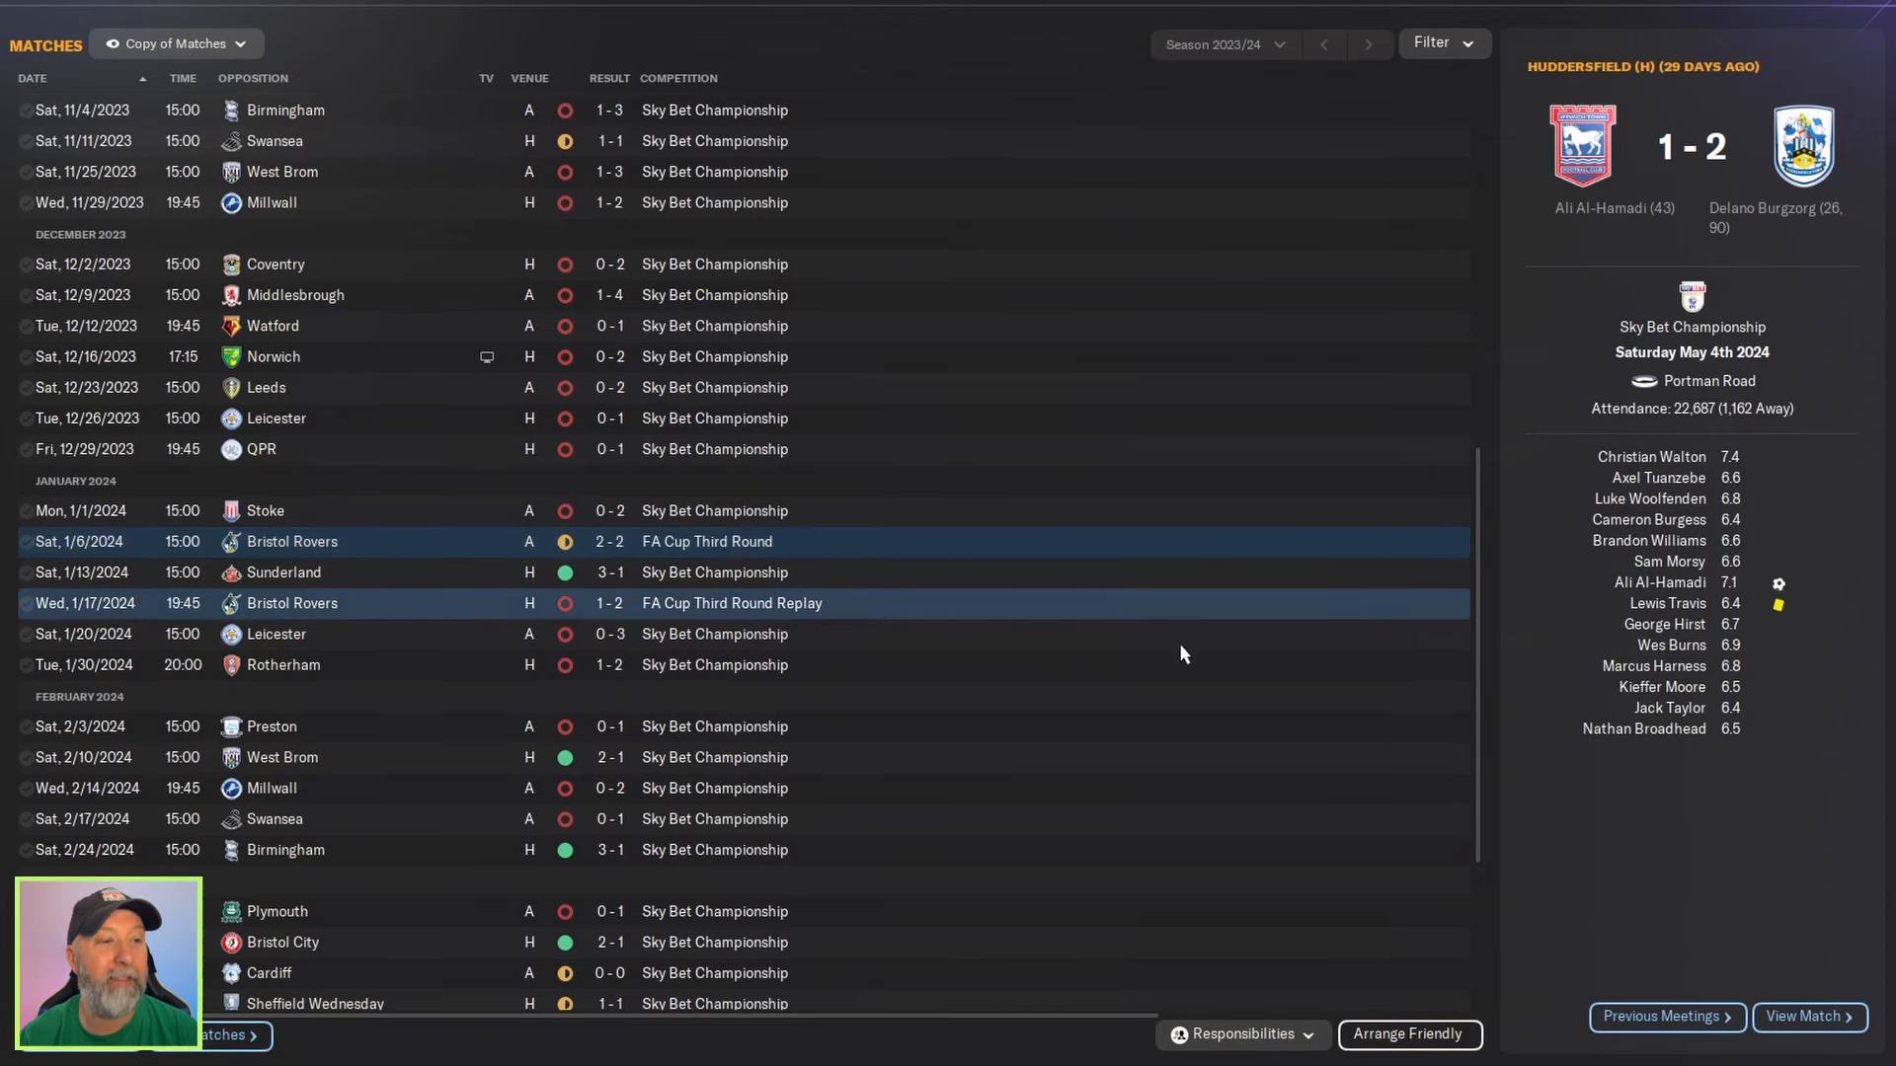
mouse_move(1482, 694)
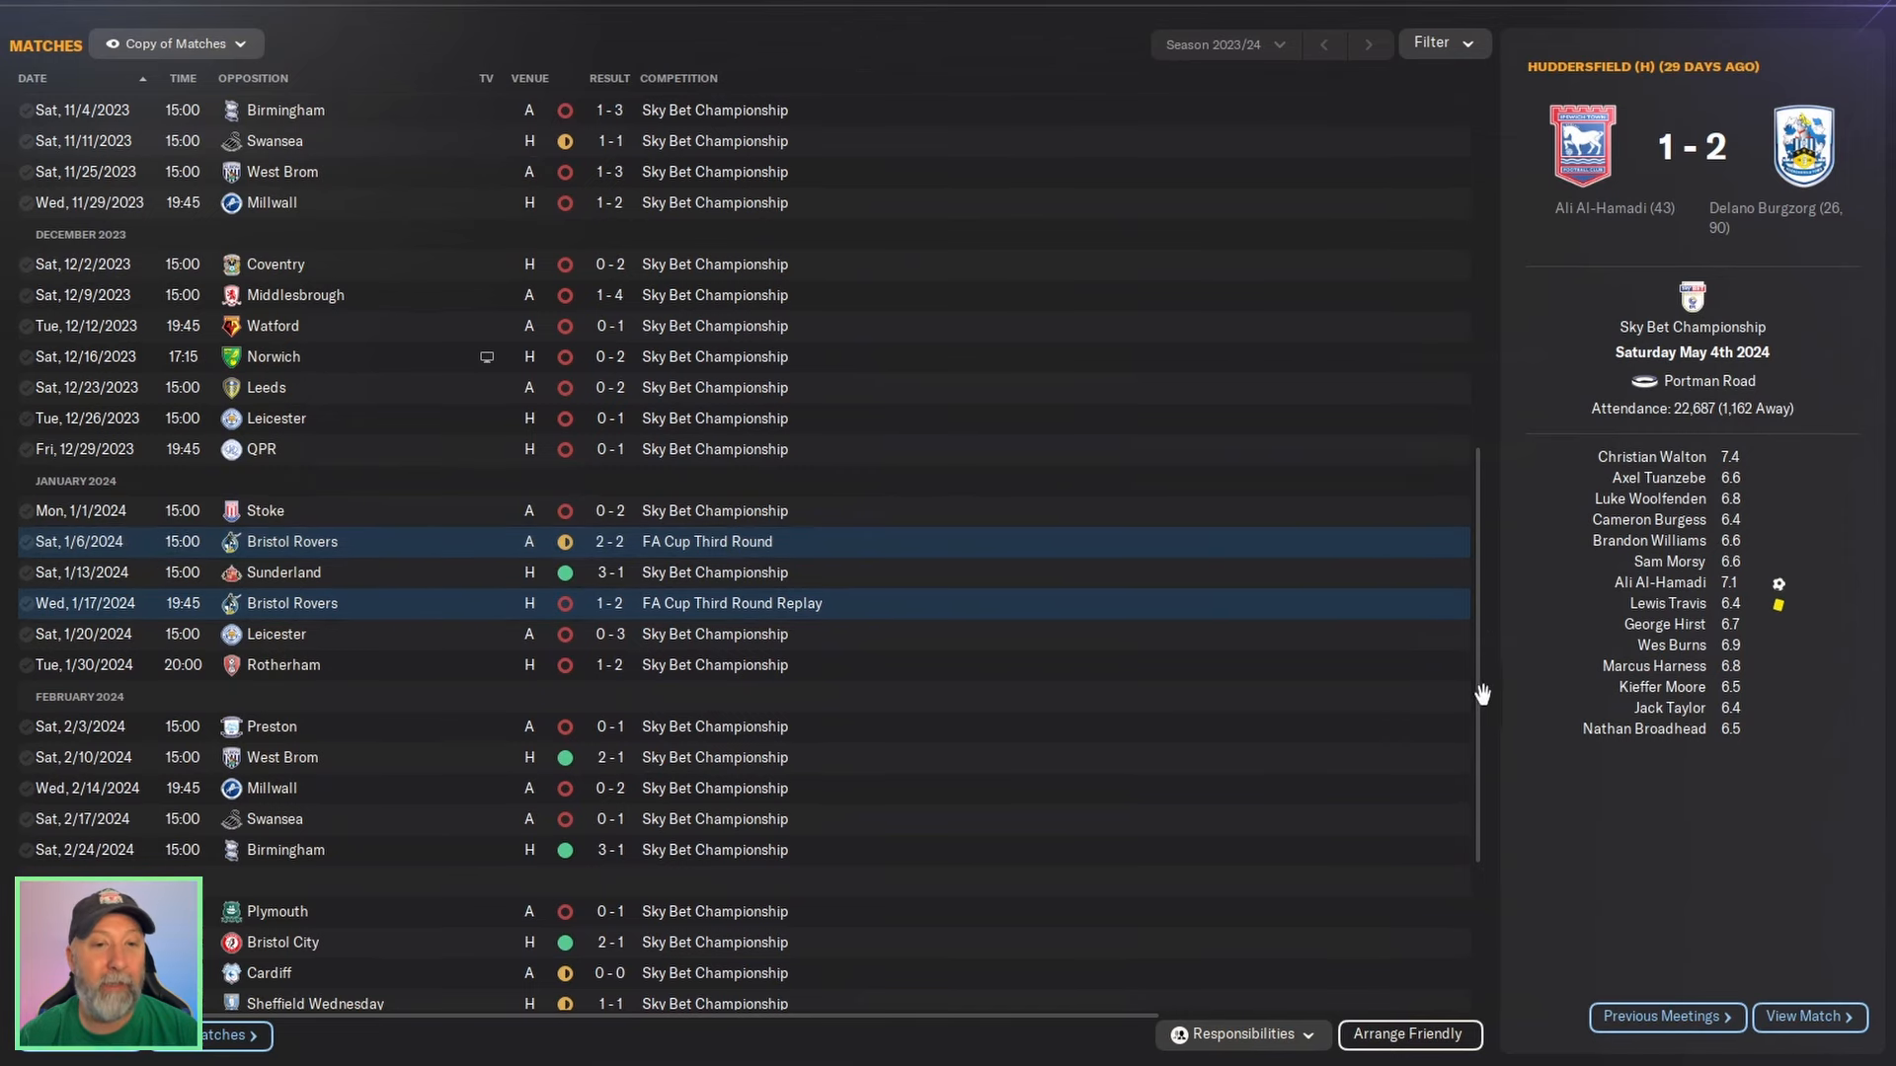
scroll("down", 3)
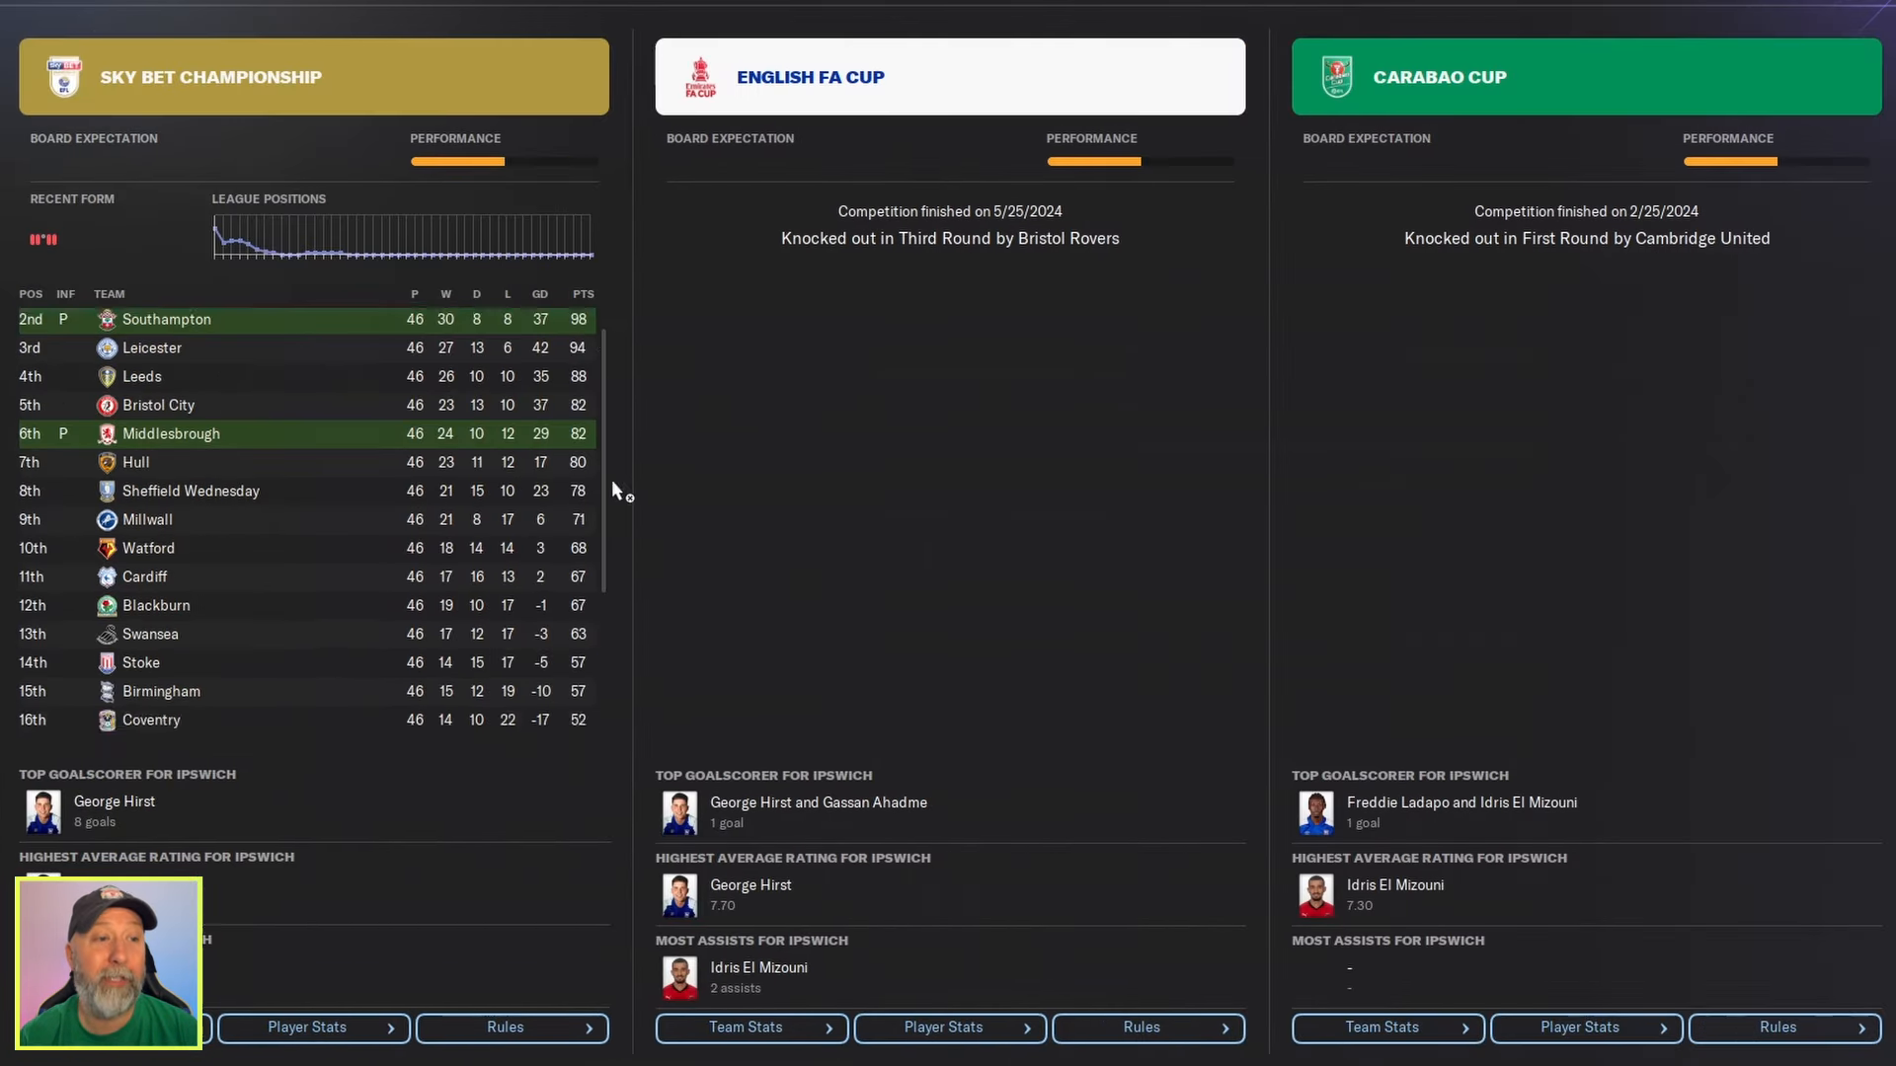
Scroll the Championship table down to Ipswich in 24th on 20 points.
scroll("down", 3)
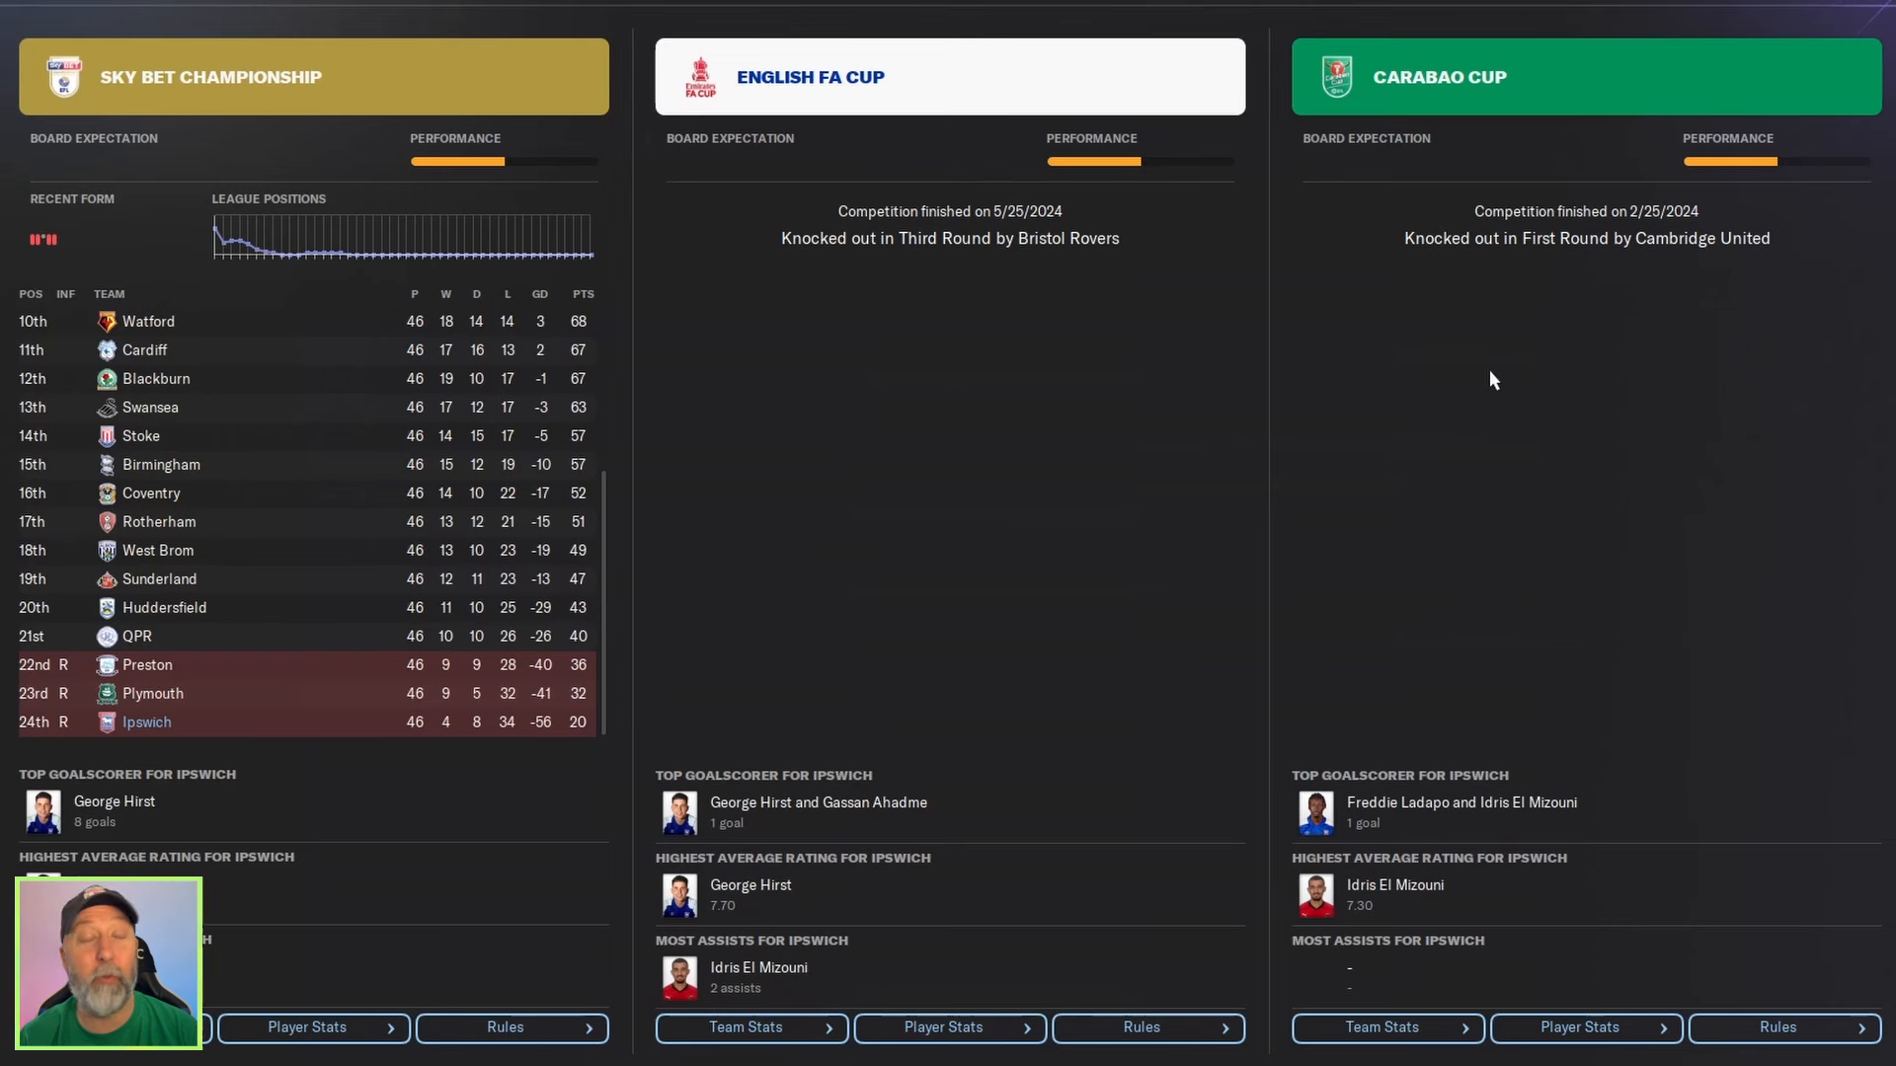
mouse_move(1493, 437)
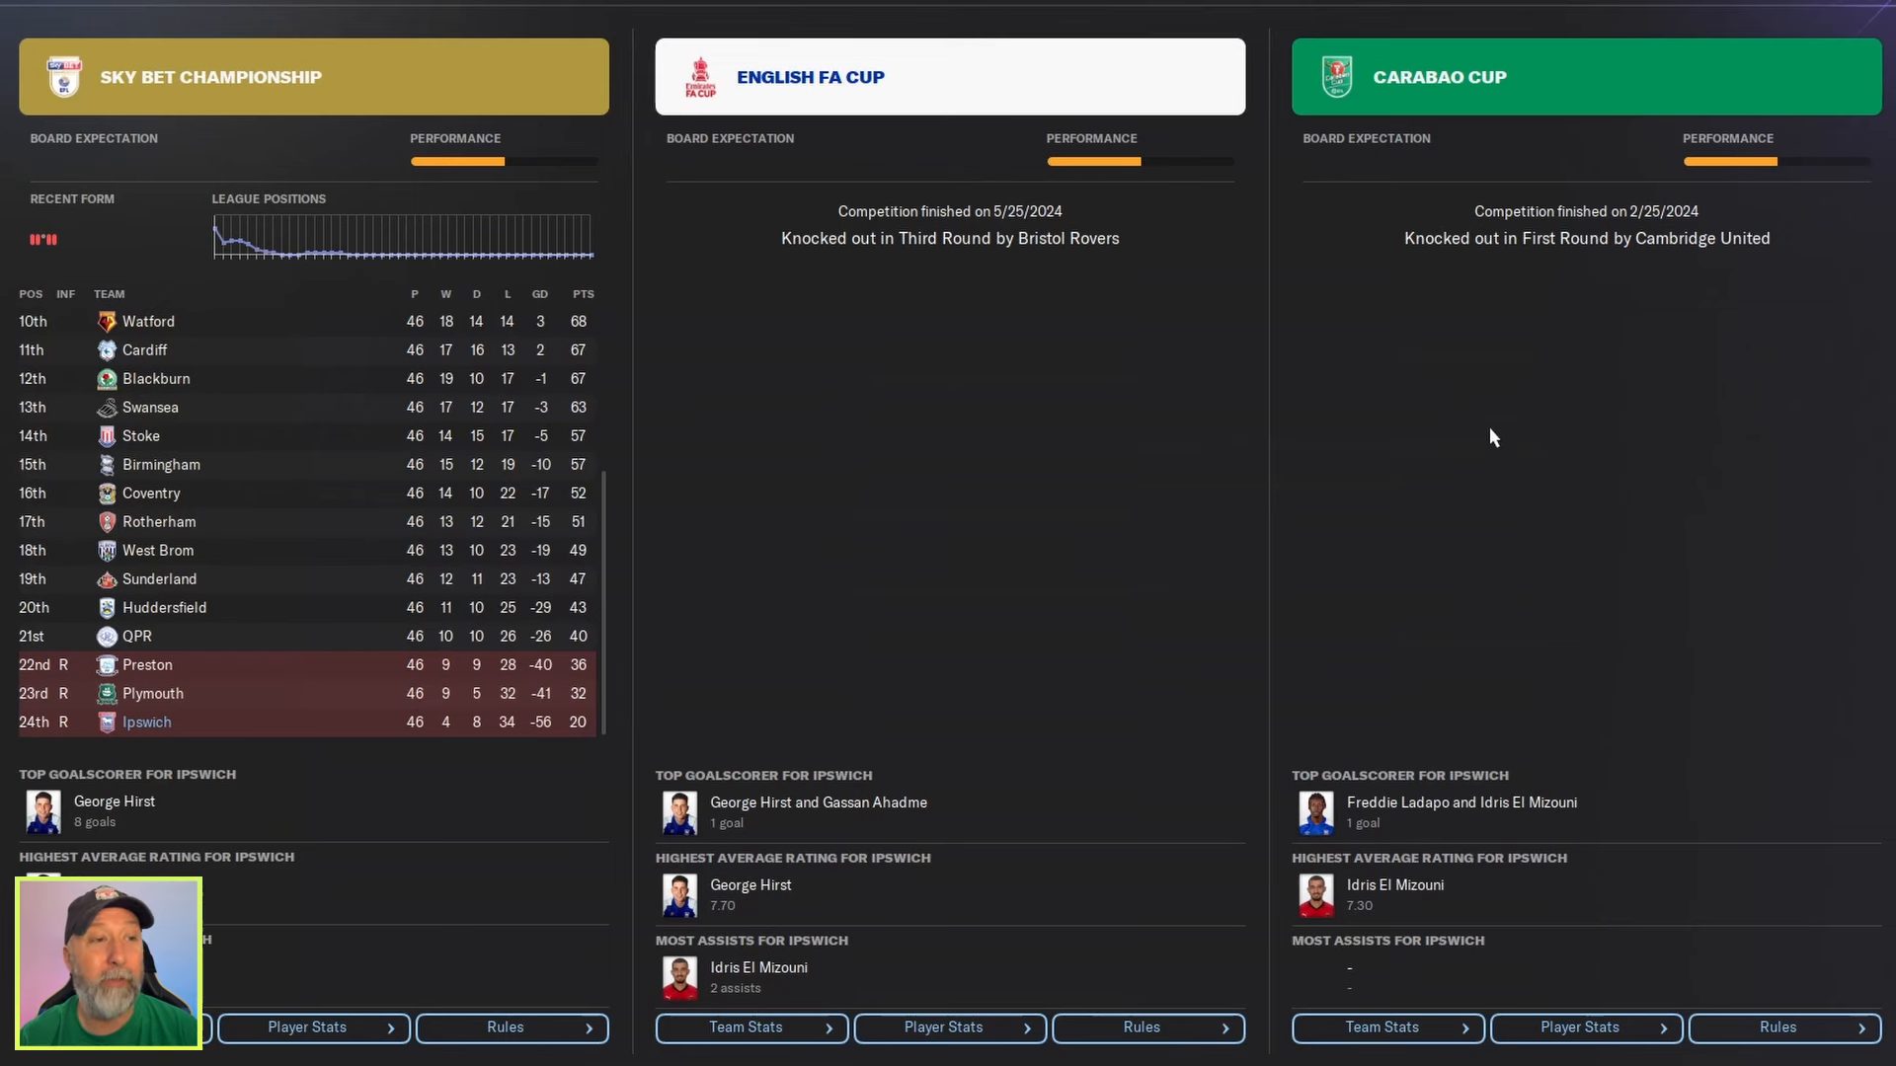
mouse_move(1275, 372)
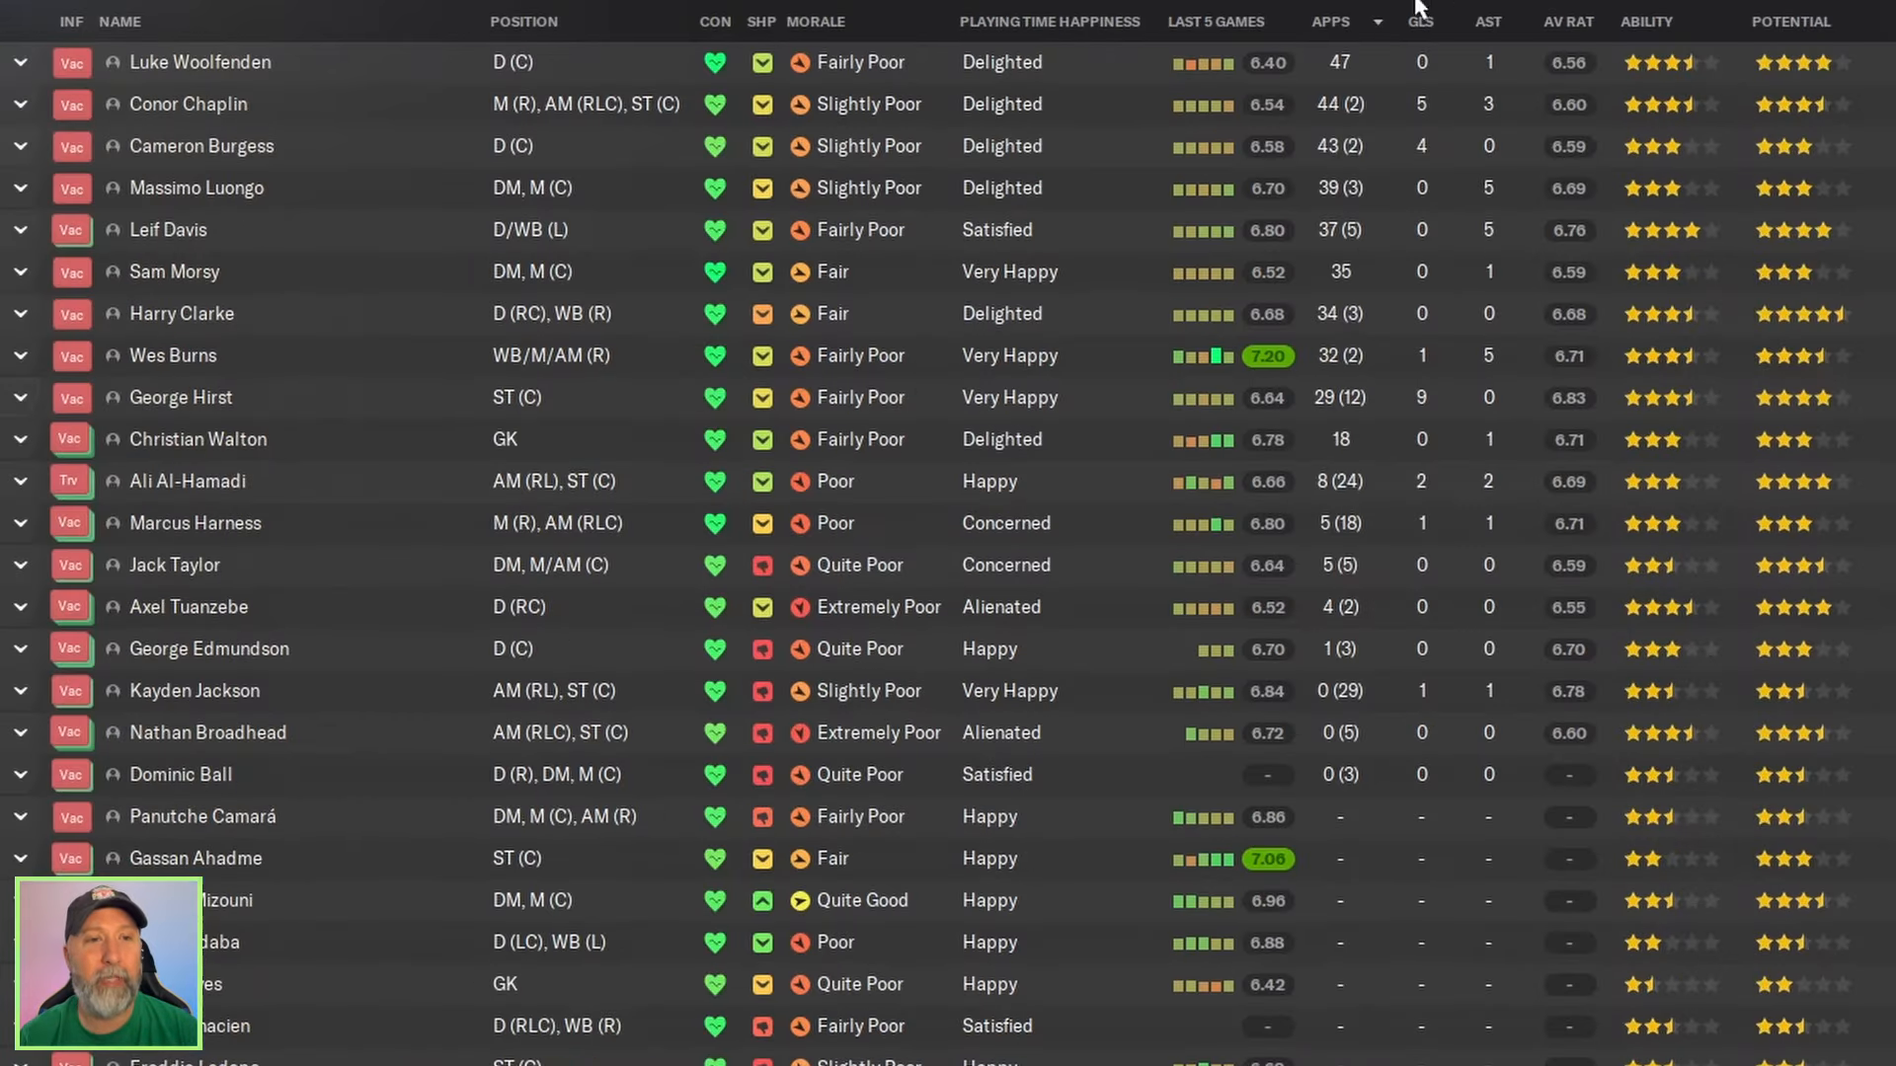
mouse_move(1515, 57)
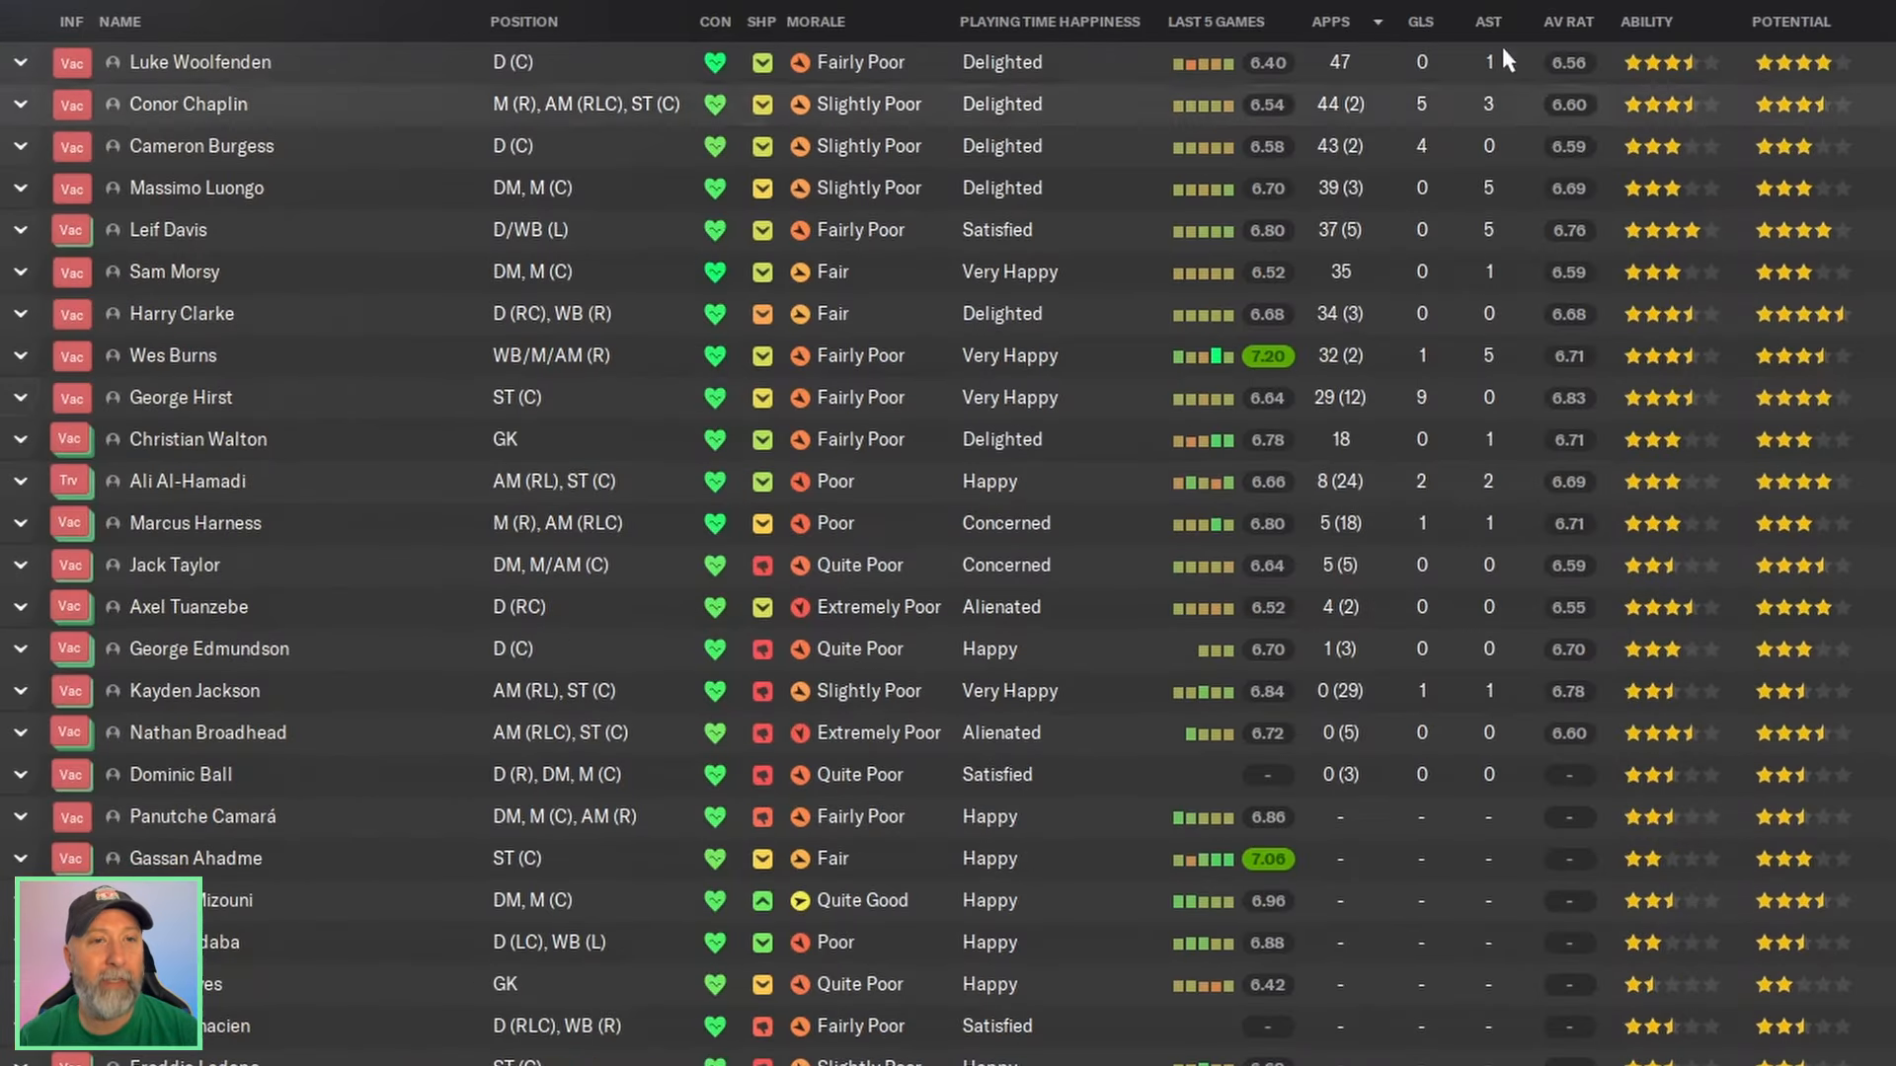
Sort Ipswich's squad stats by goals, then assists, then average rating.
left_click(1420, 22)
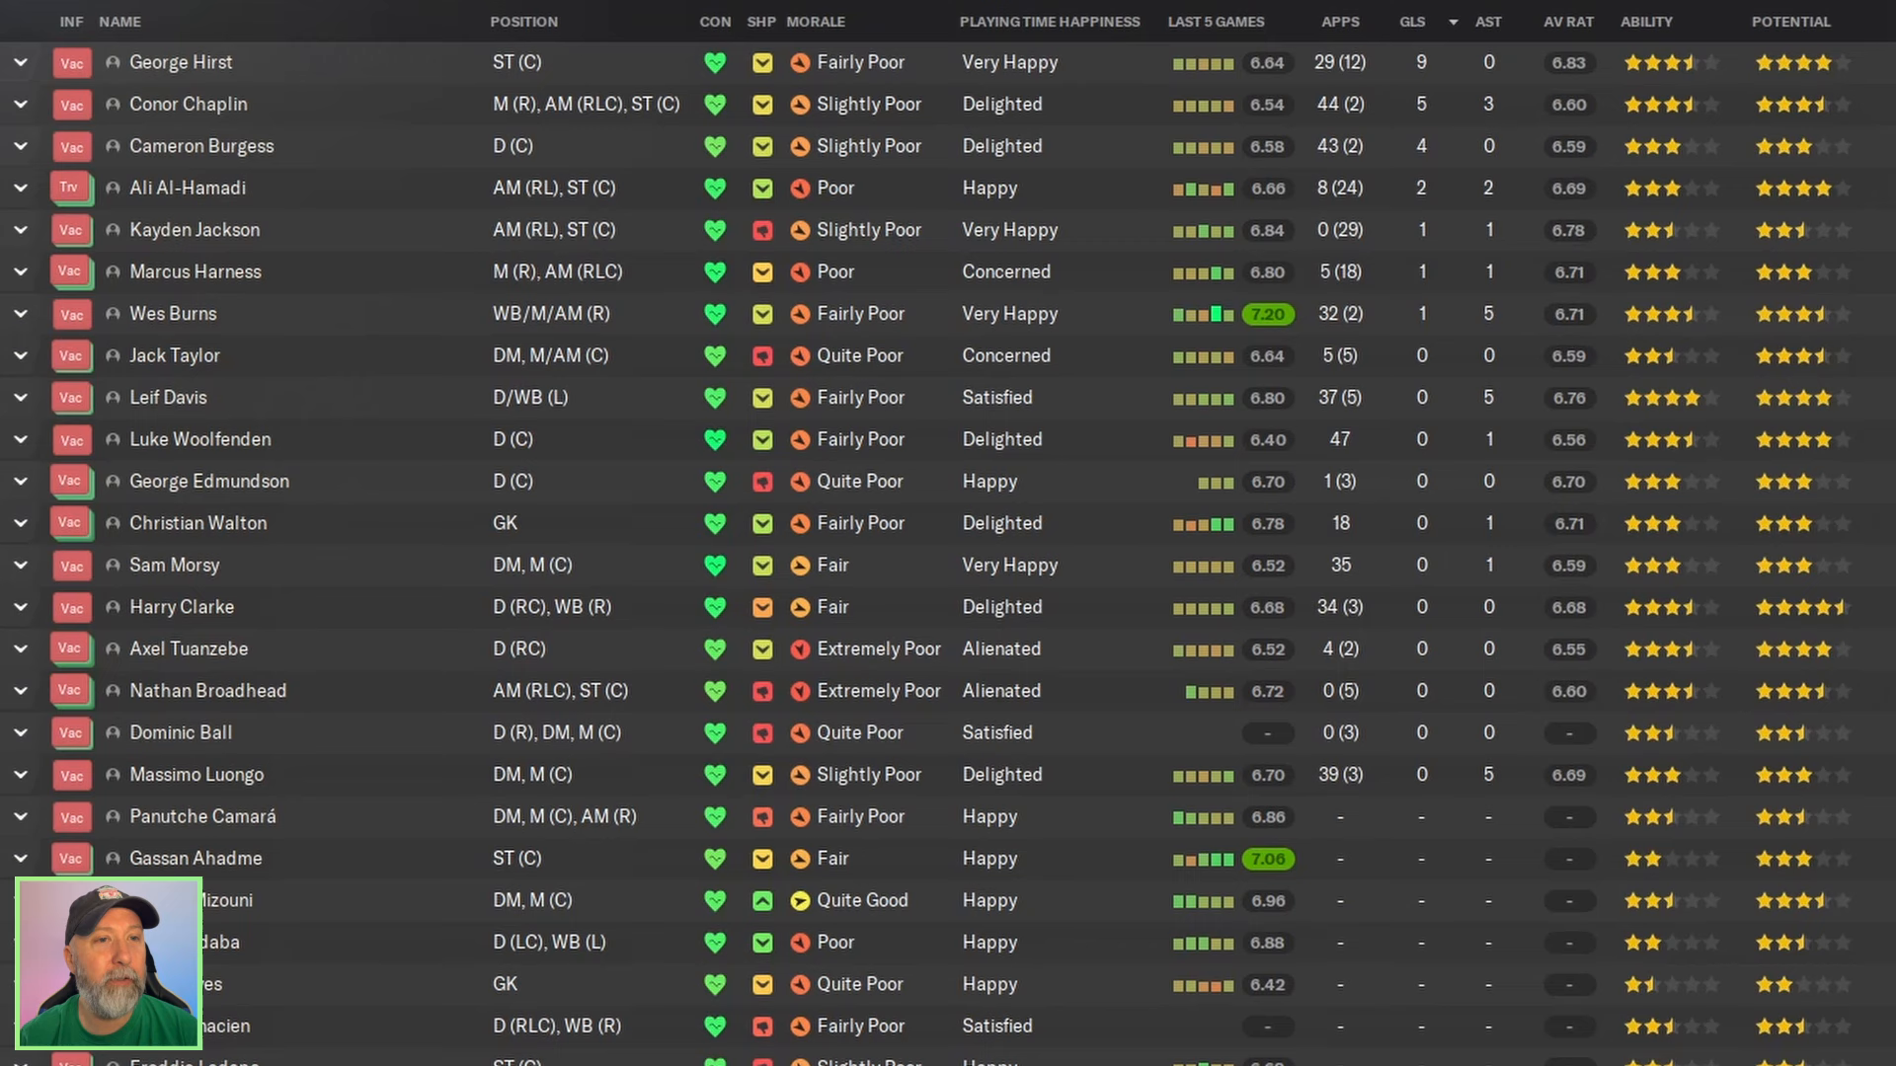
mouse_move(1490, 21)
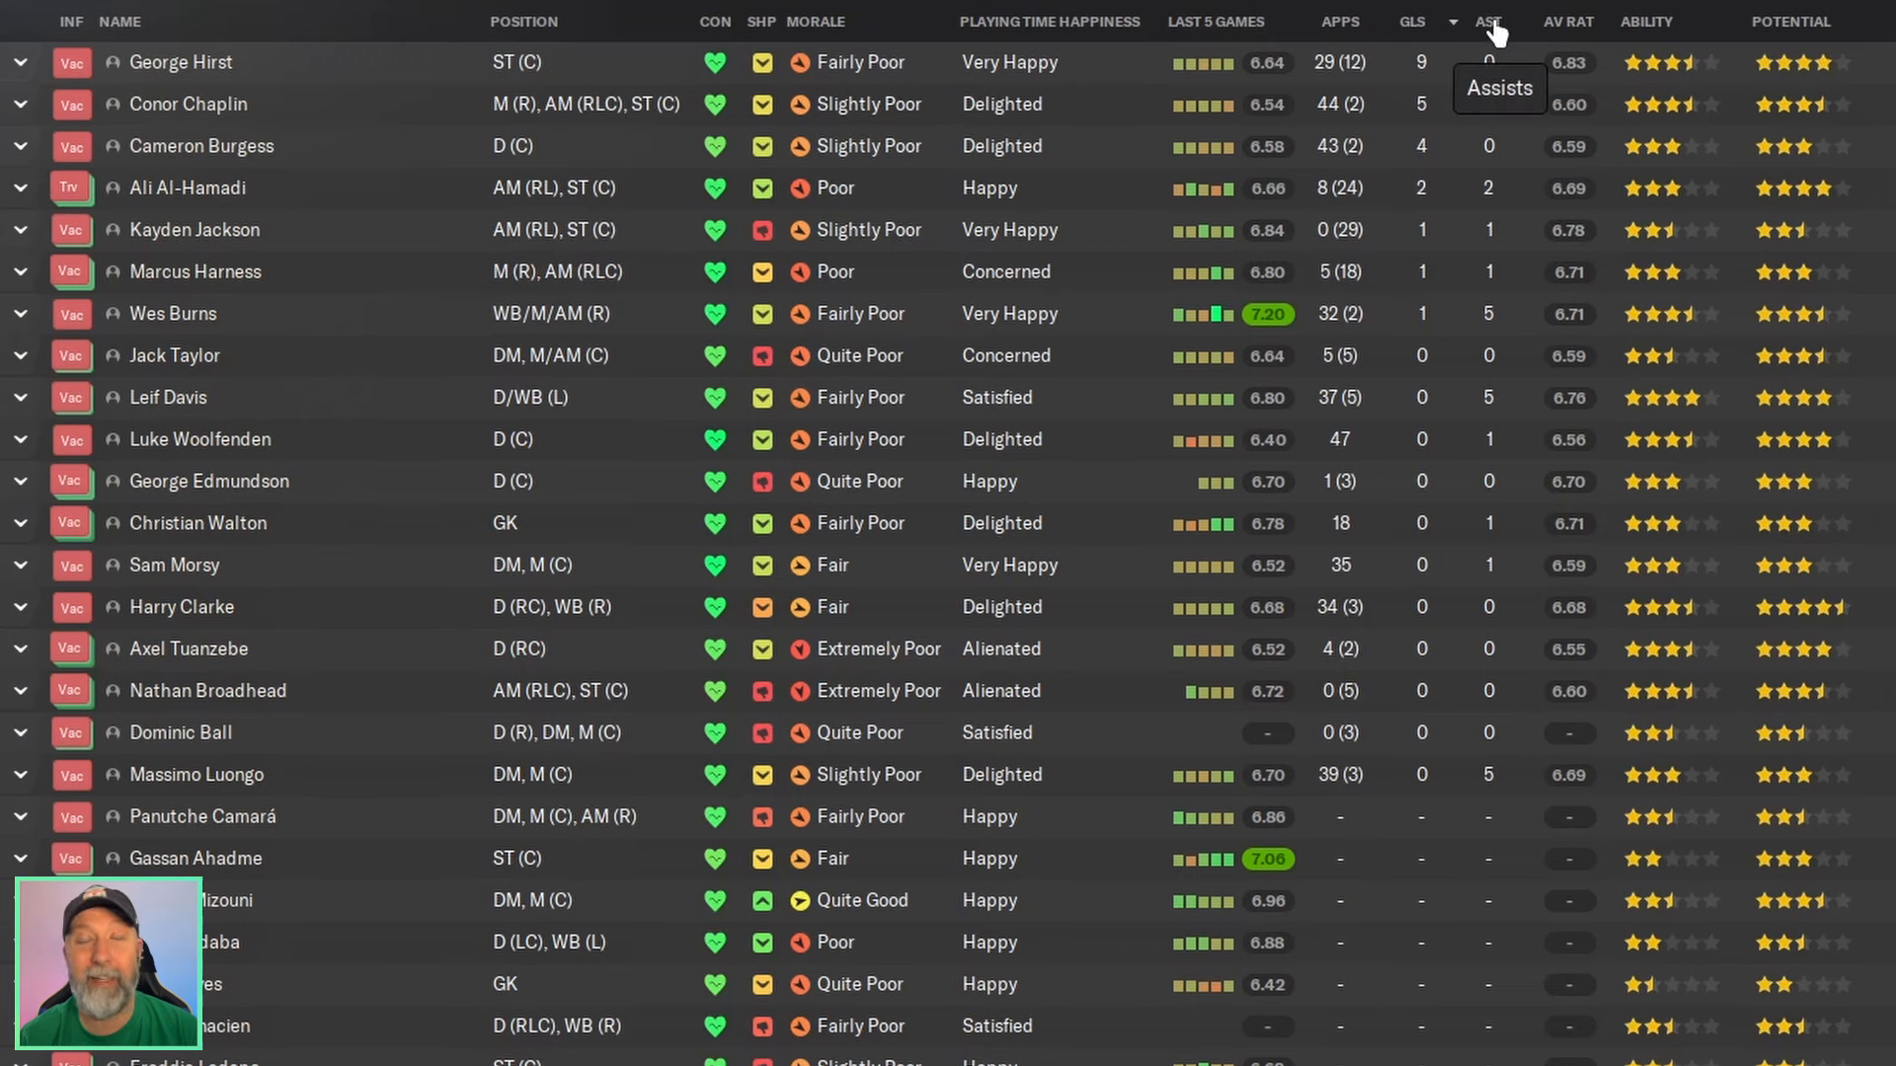
left_click(1482, 22)
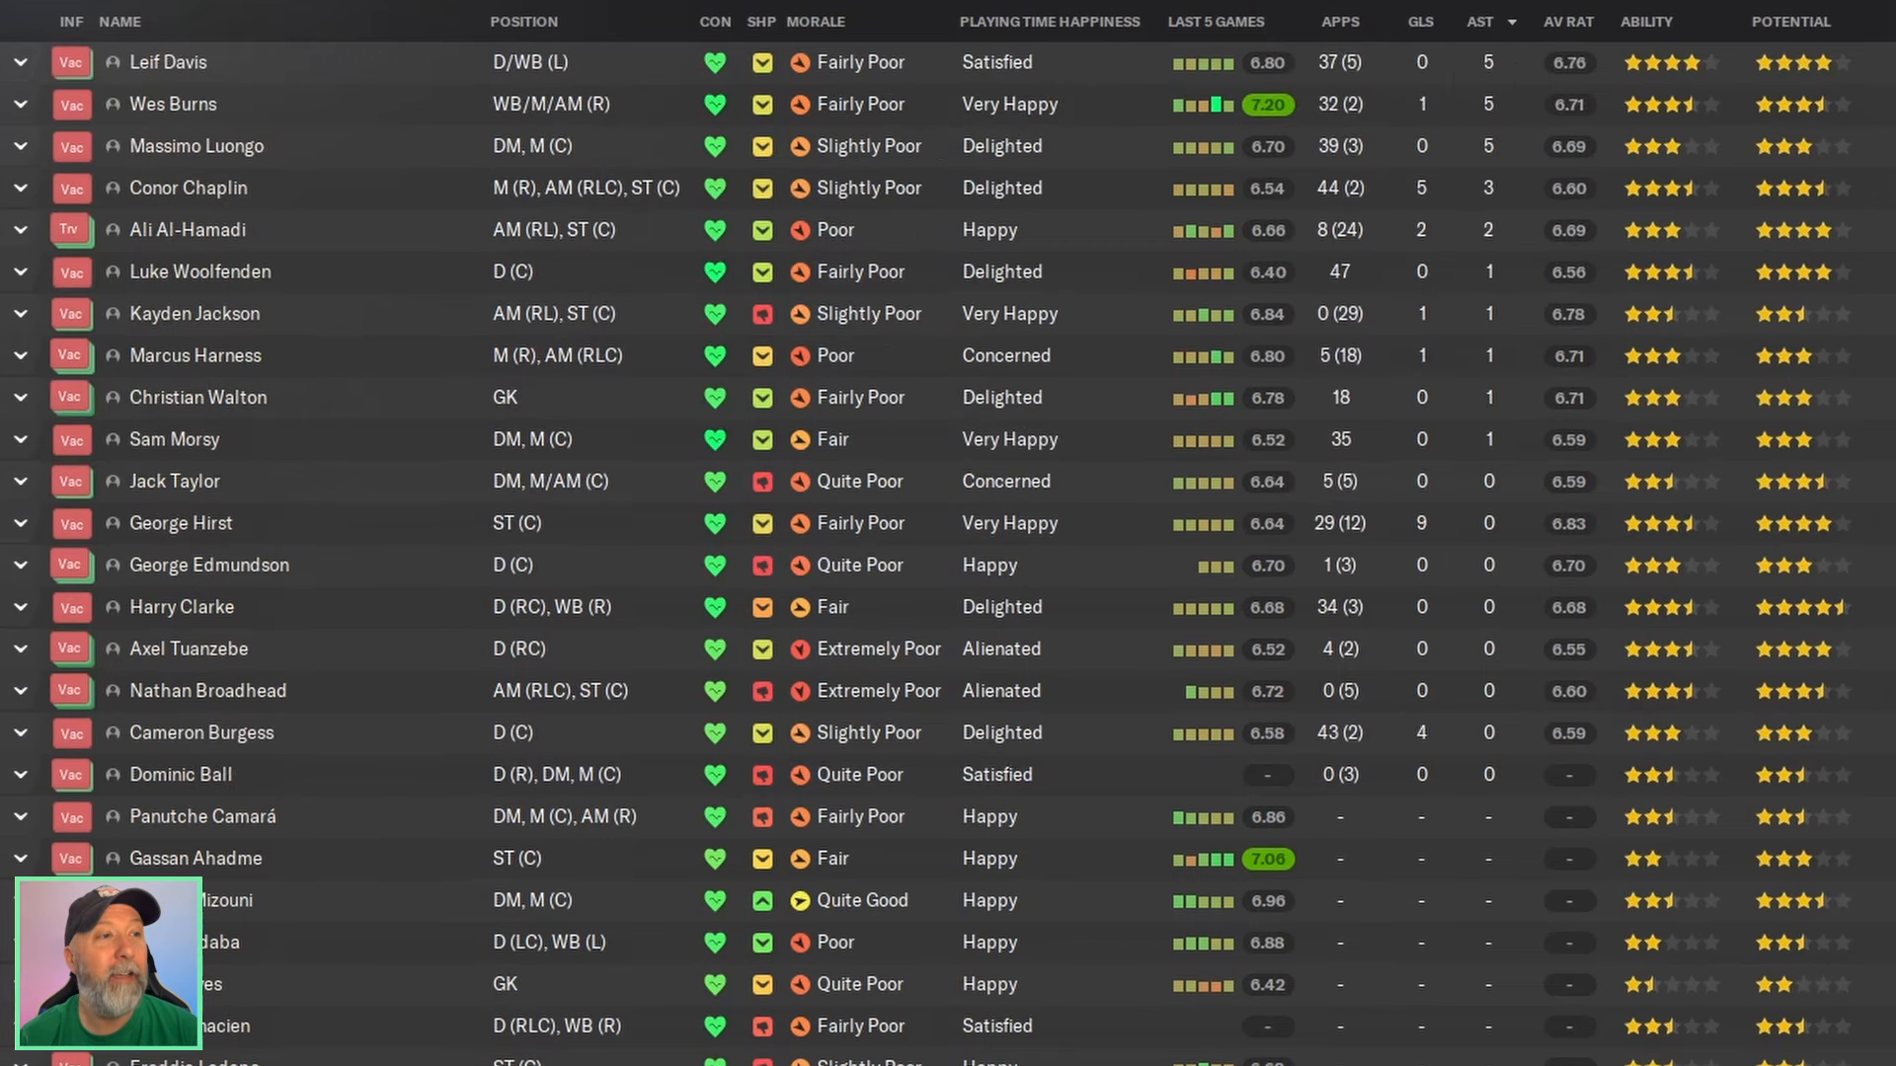
mouse_move(1563, 69)
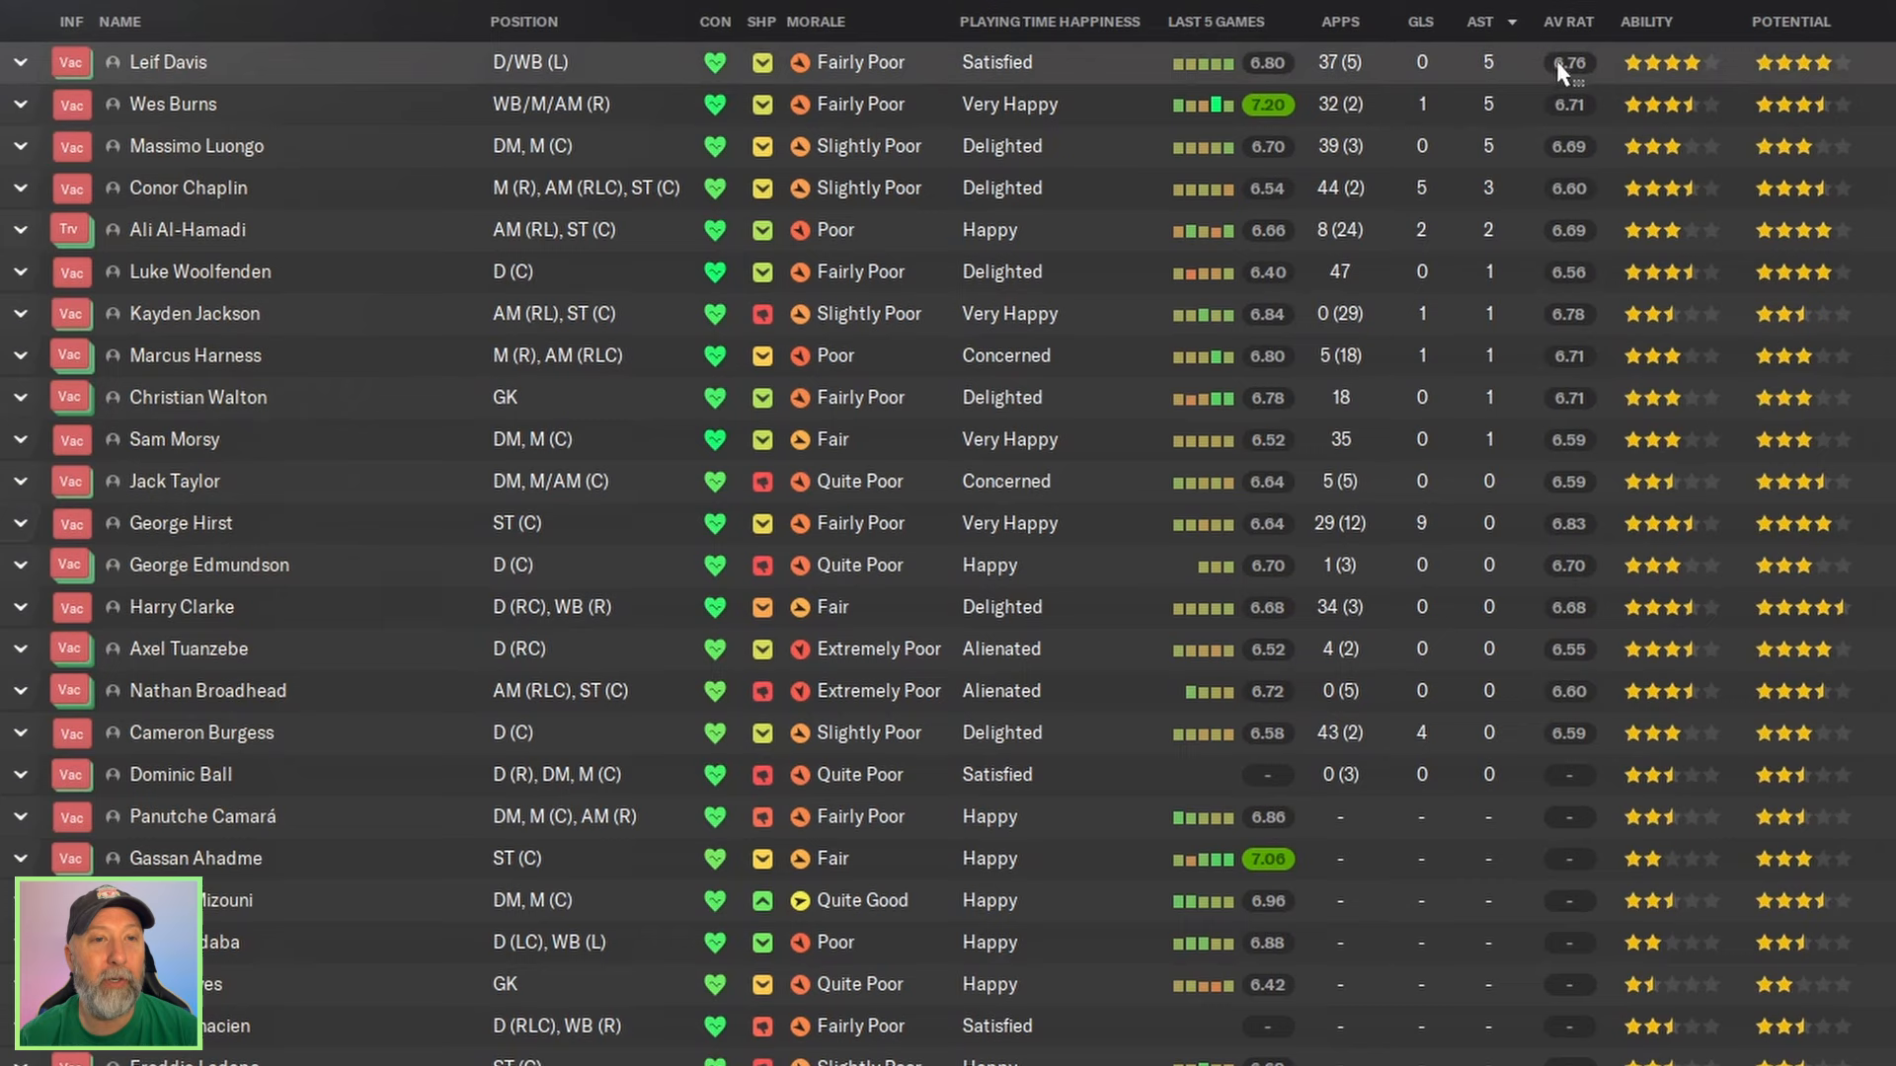
left_click(1646, 21)
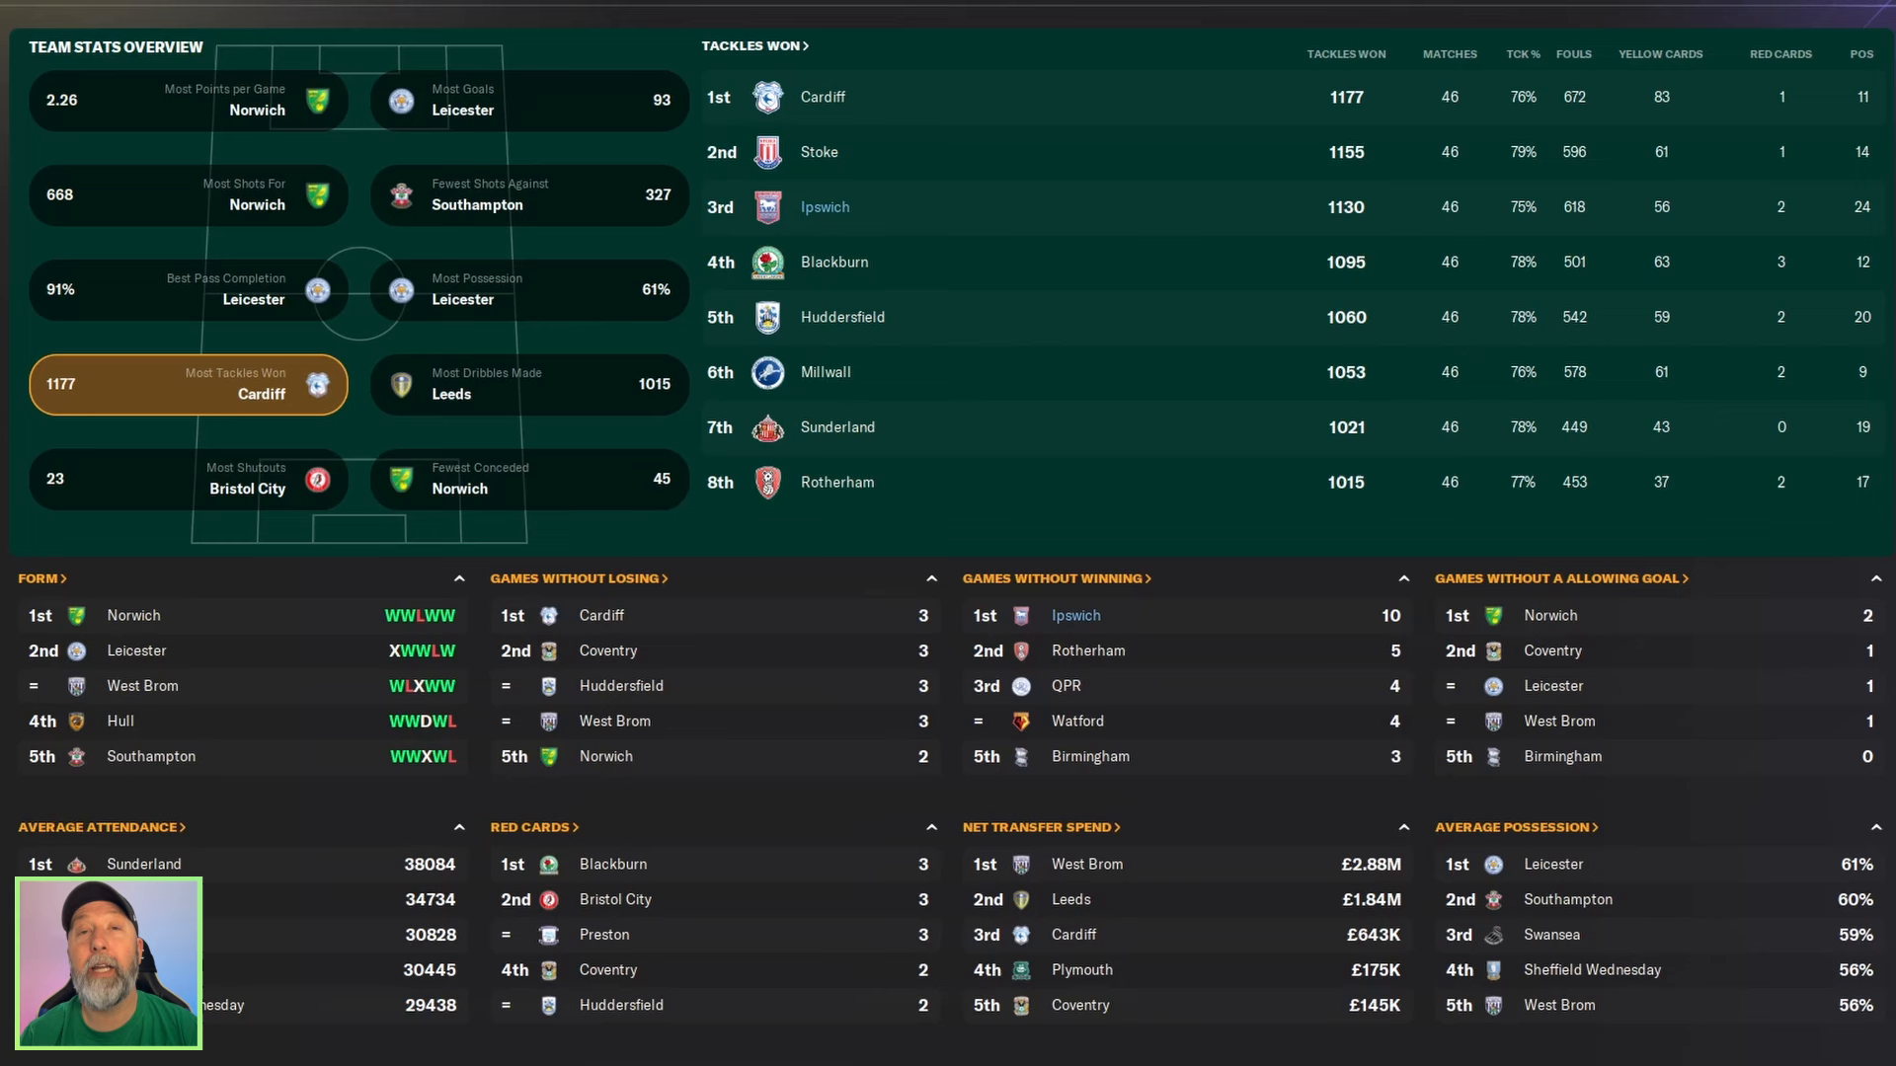
mouse_move(900, 386)
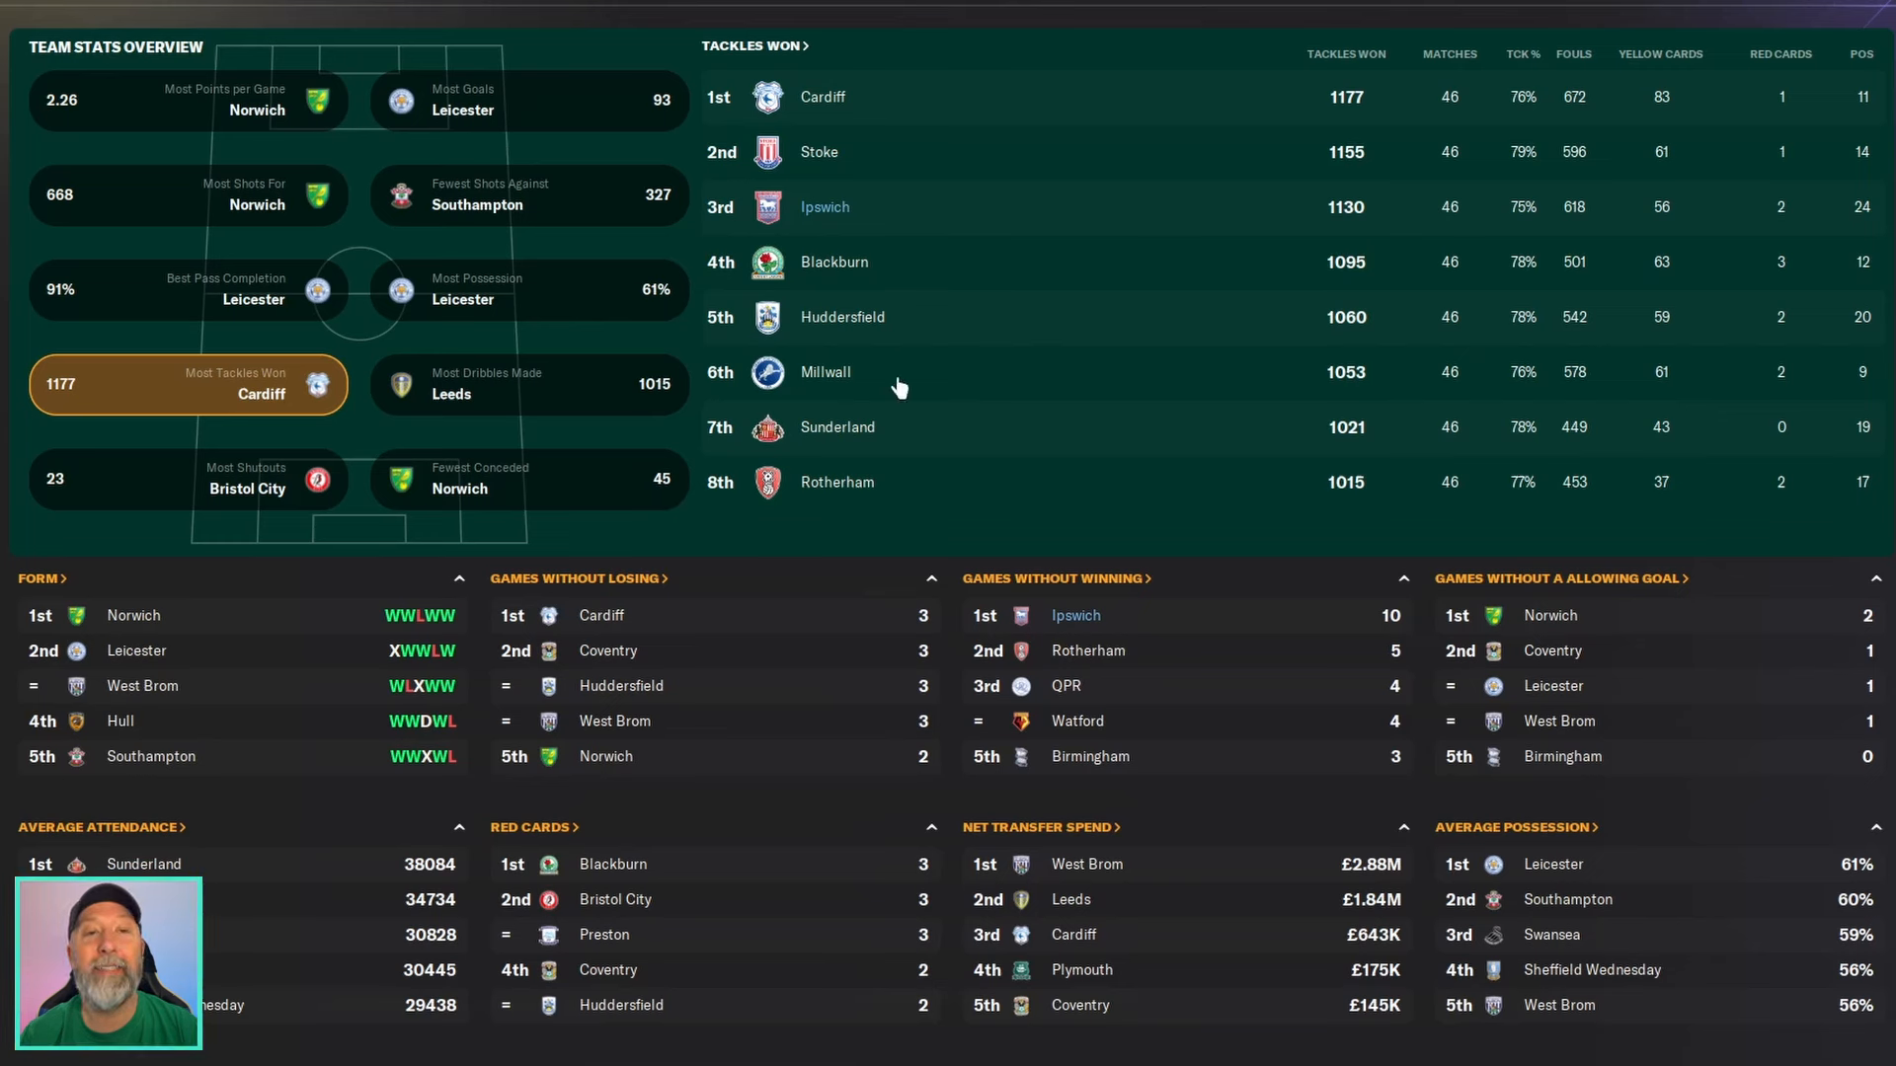
mouse_move(1115, 209)
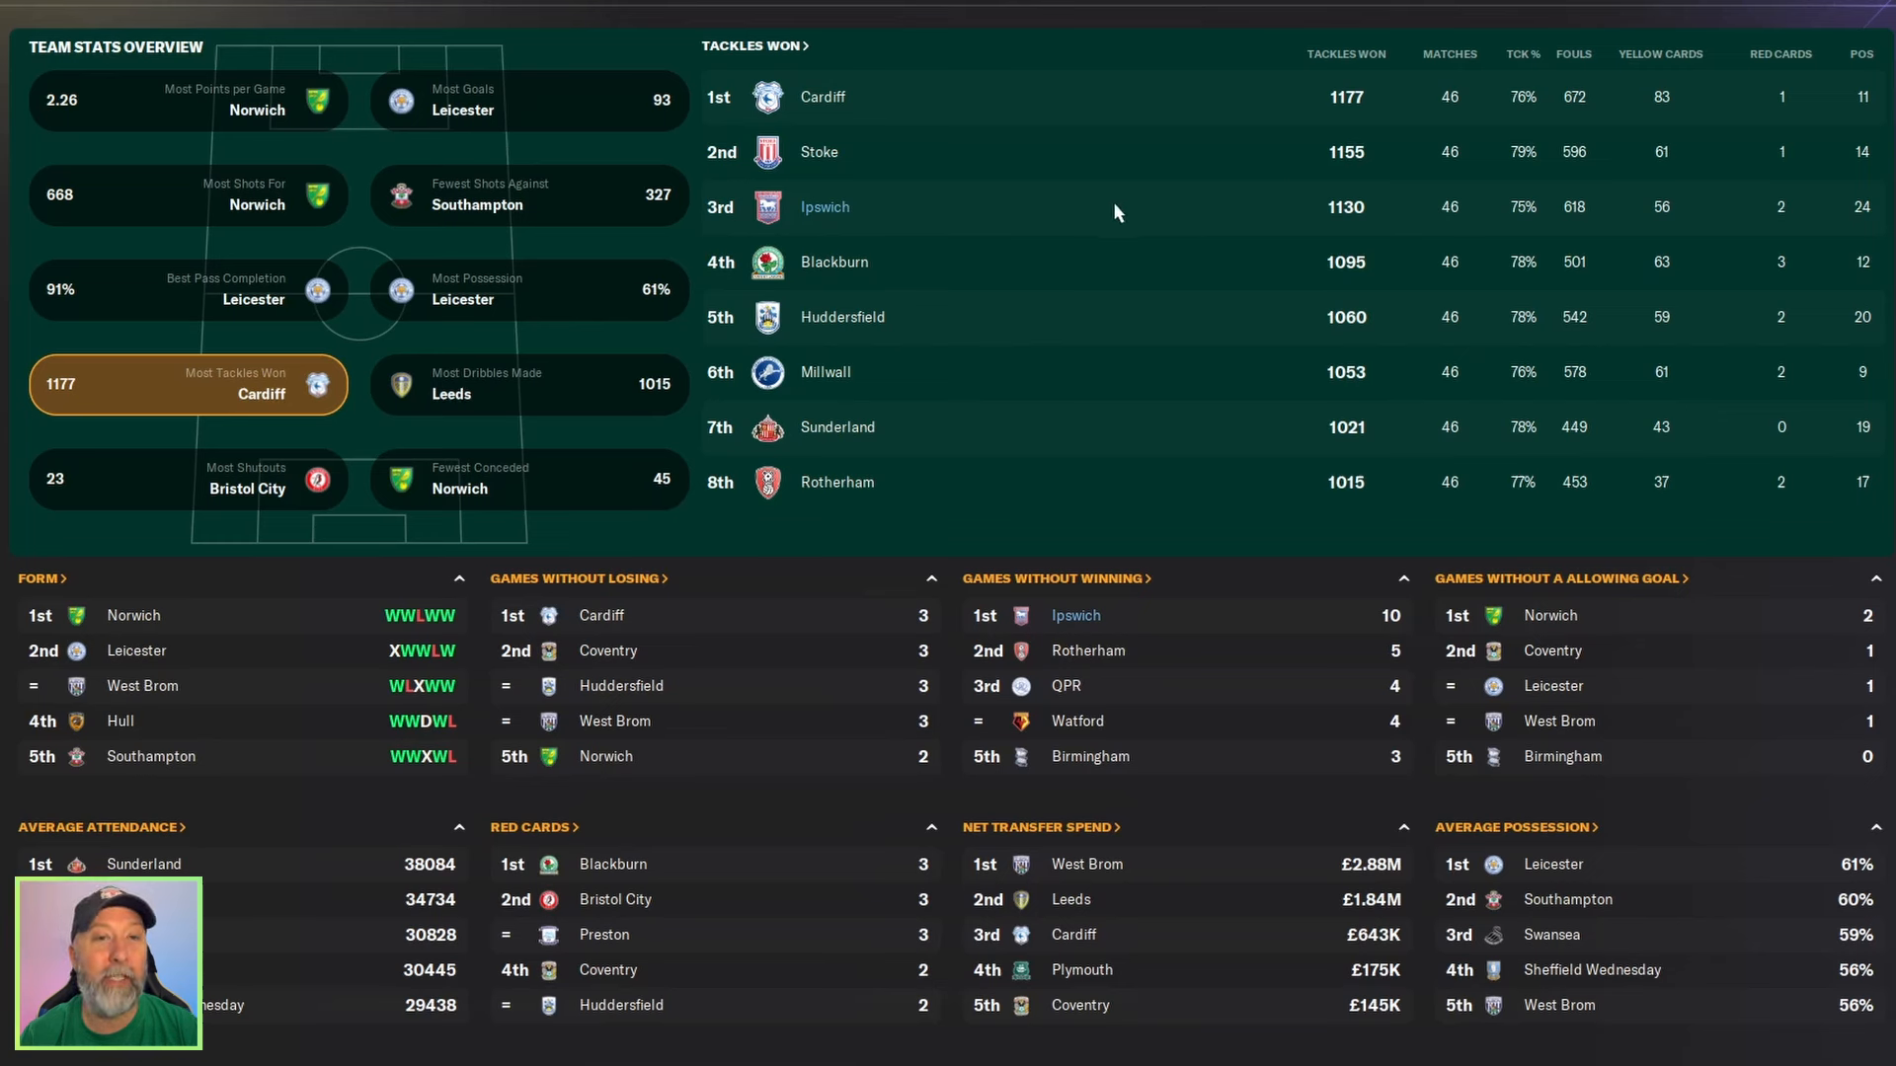
mouse_move(996, 224)
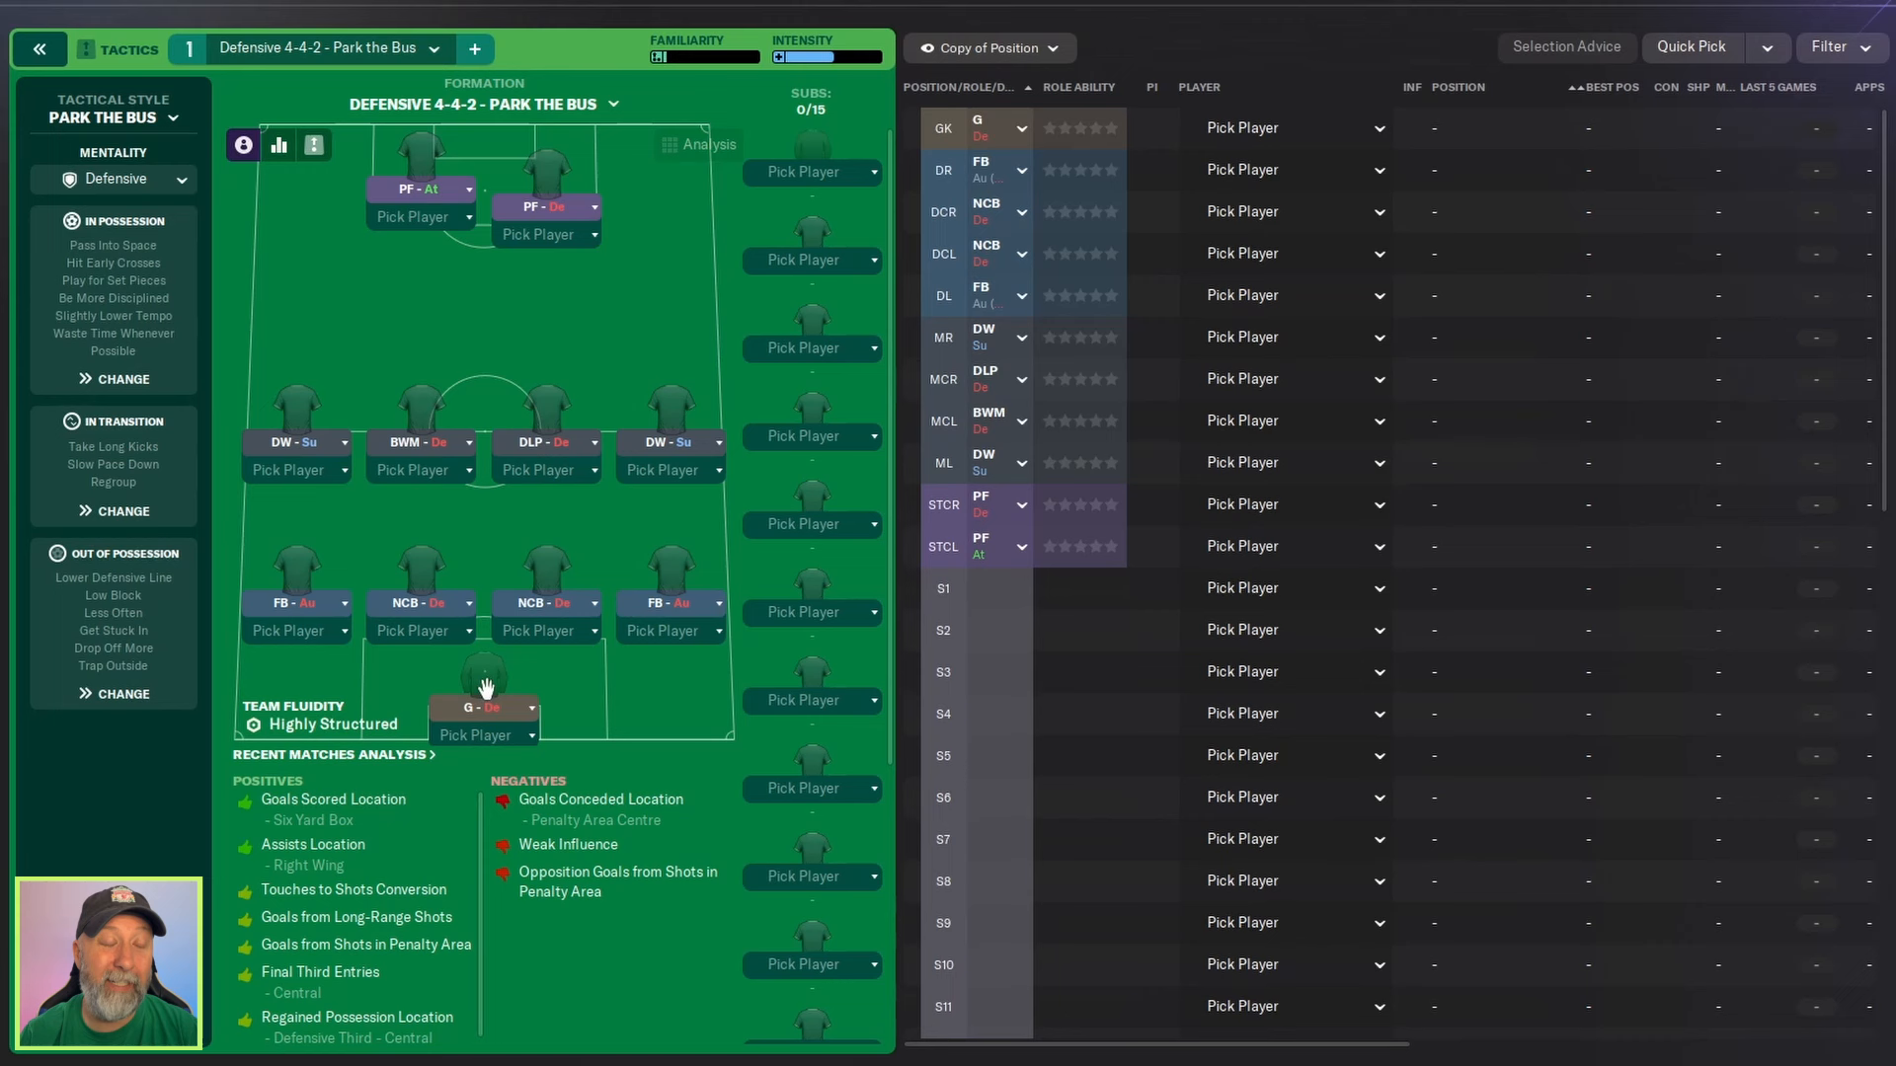
Inspect role details for the goalkeeper, full-back, defensive winger, deep-lying playmaker, ball-winner and pressing forward.
left_click(484, 677)
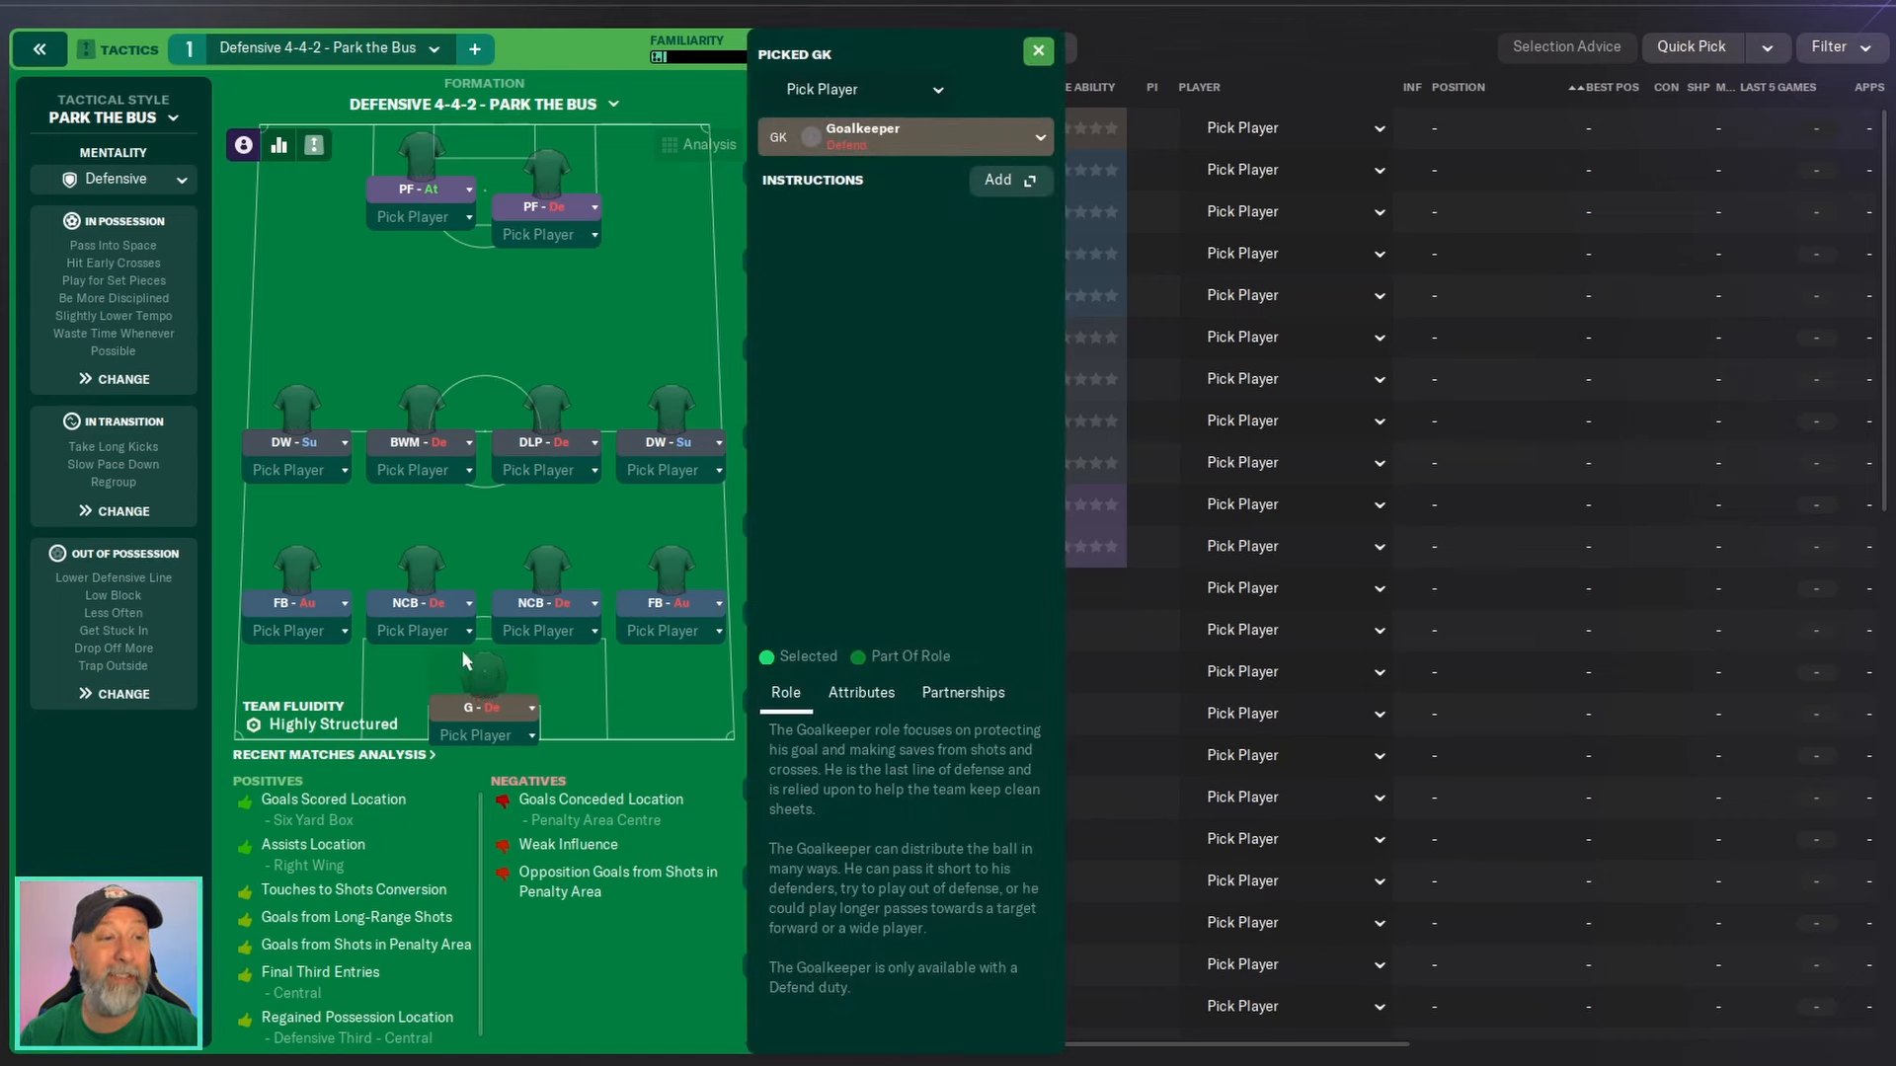
mouse_move(297, 575)
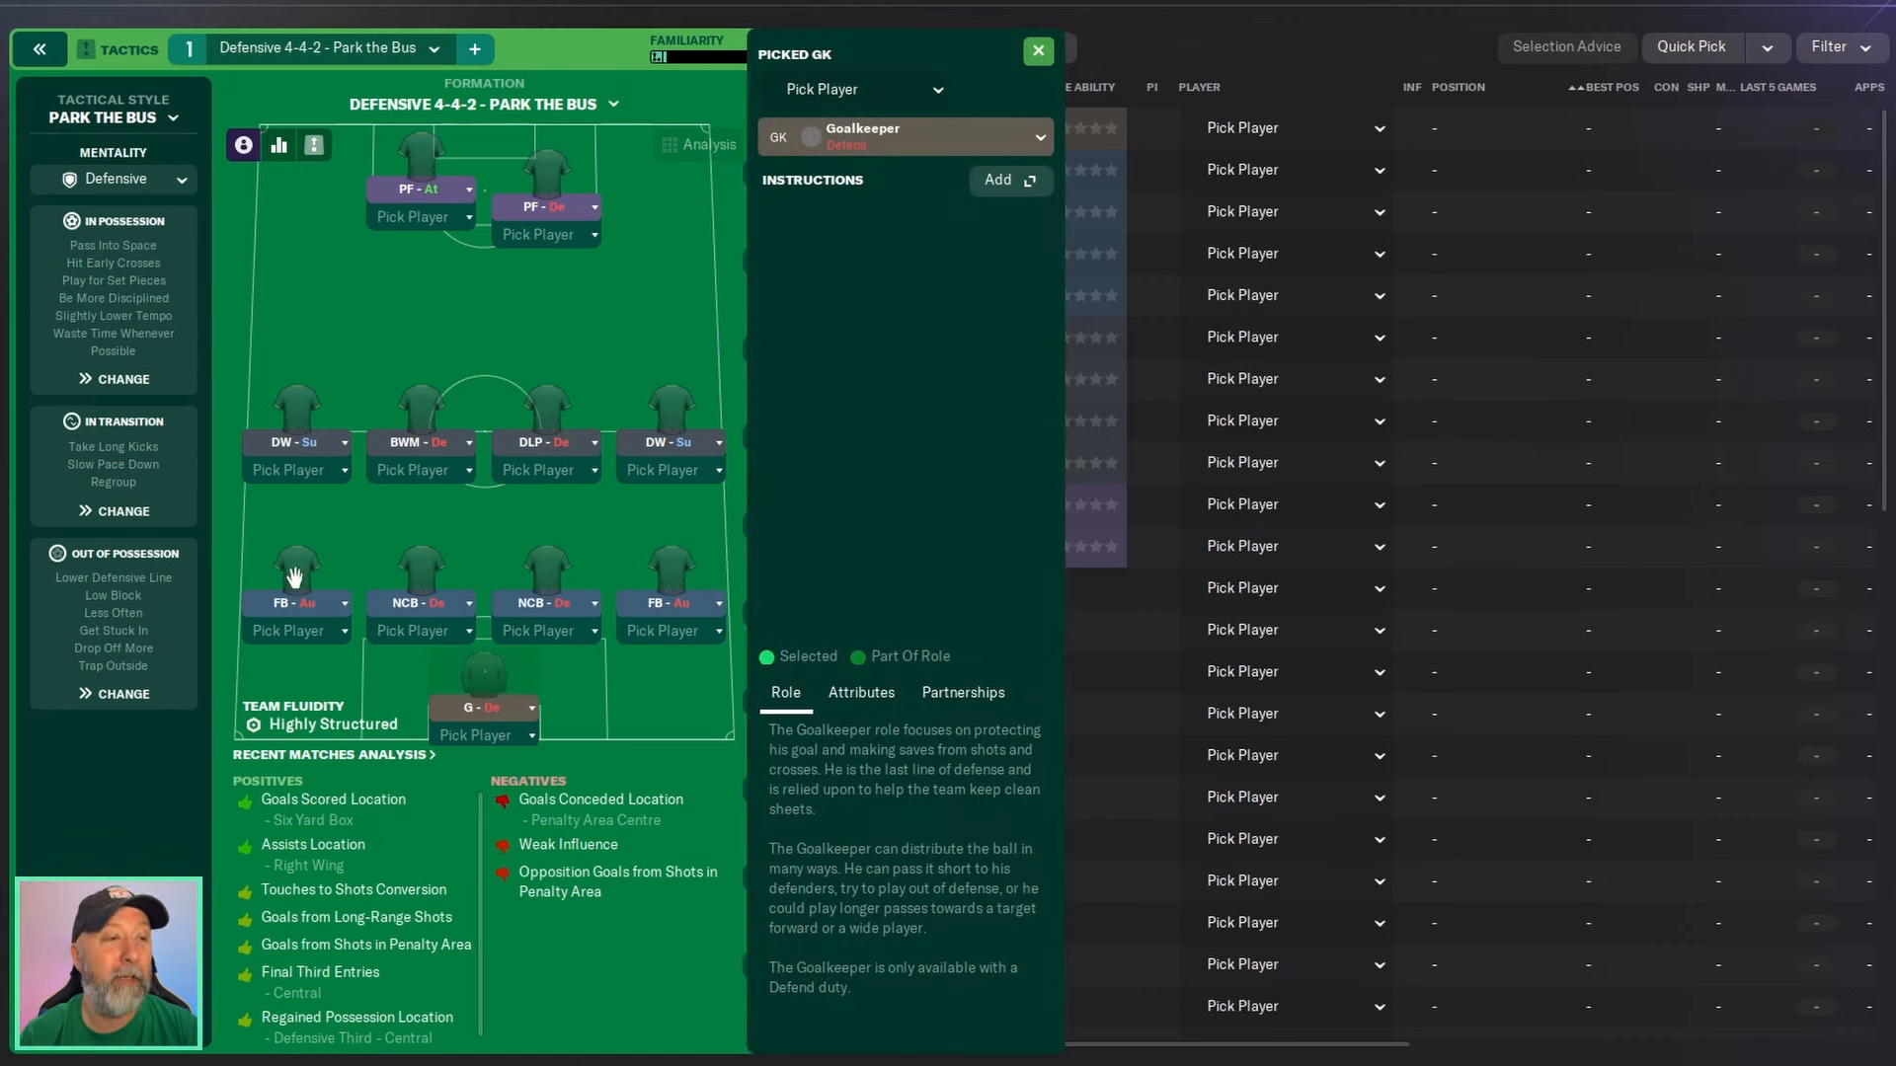
left_click(671, 576)
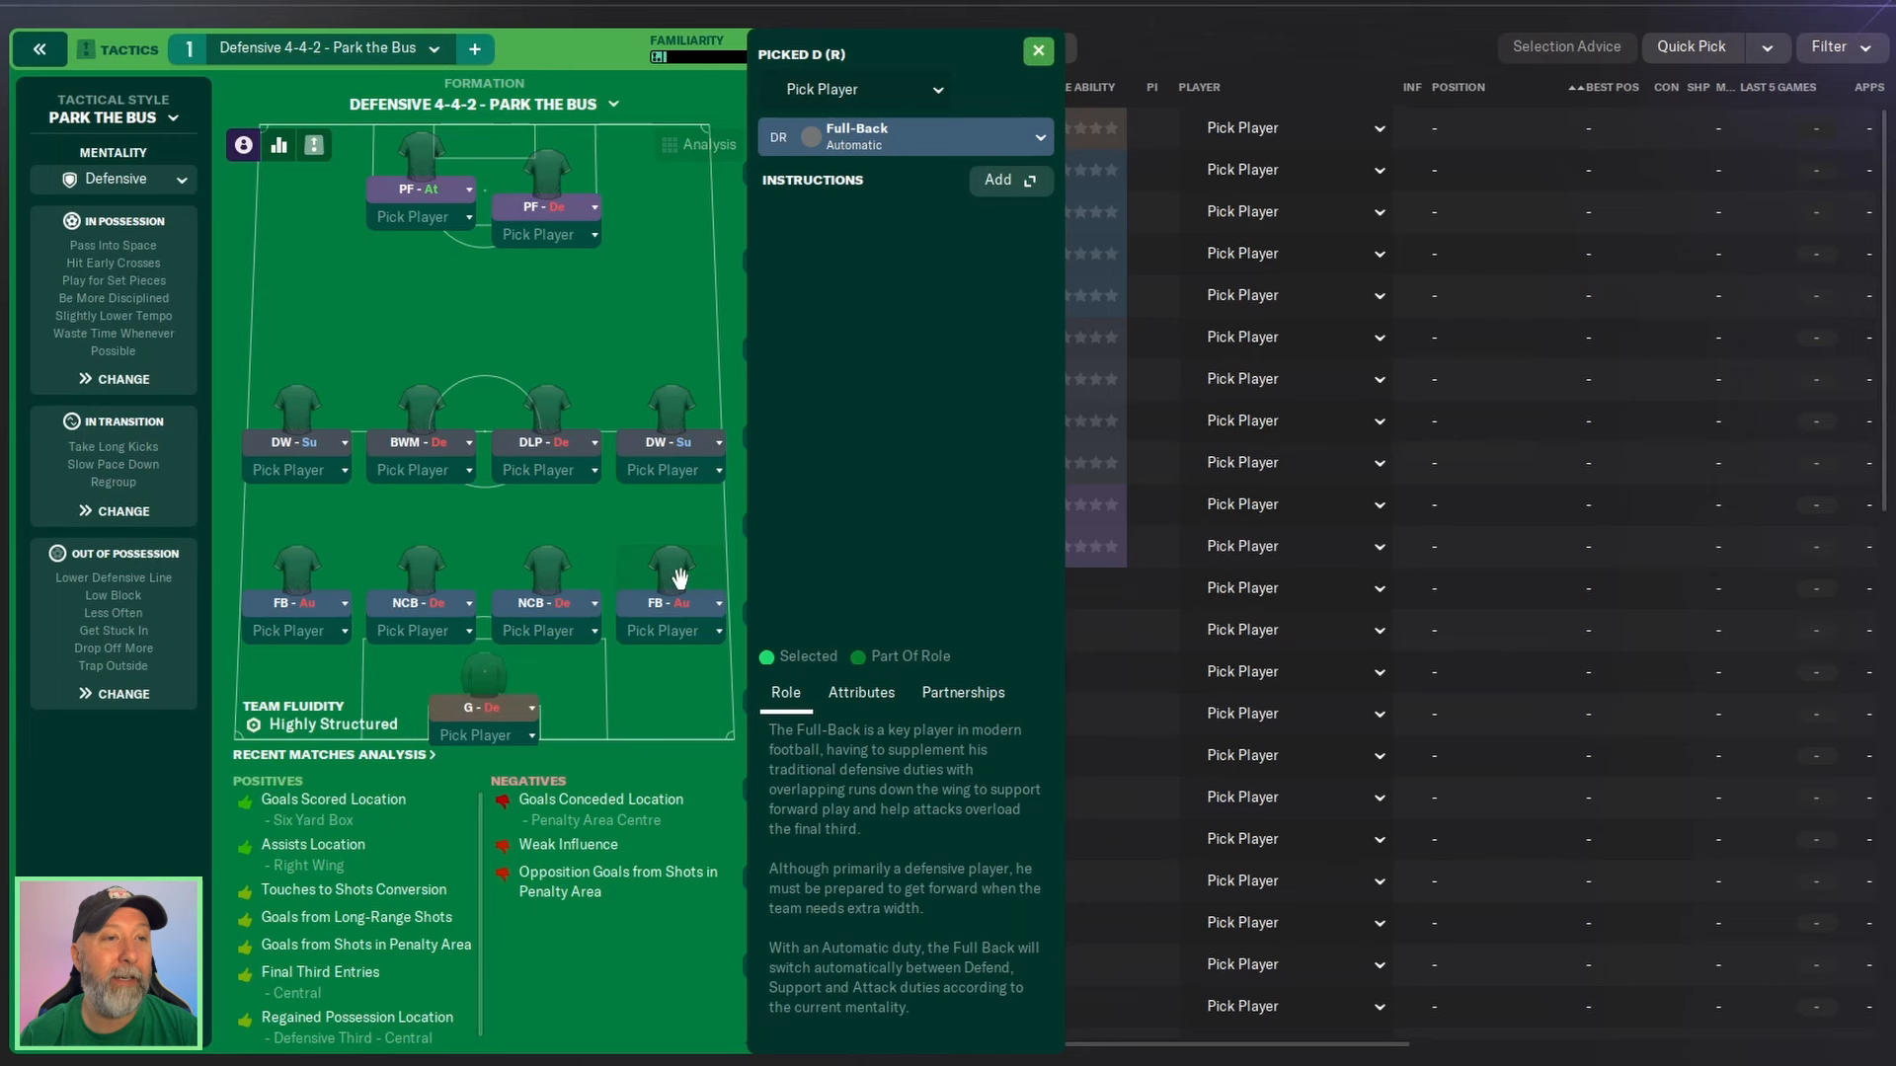
left_click(420, 578)
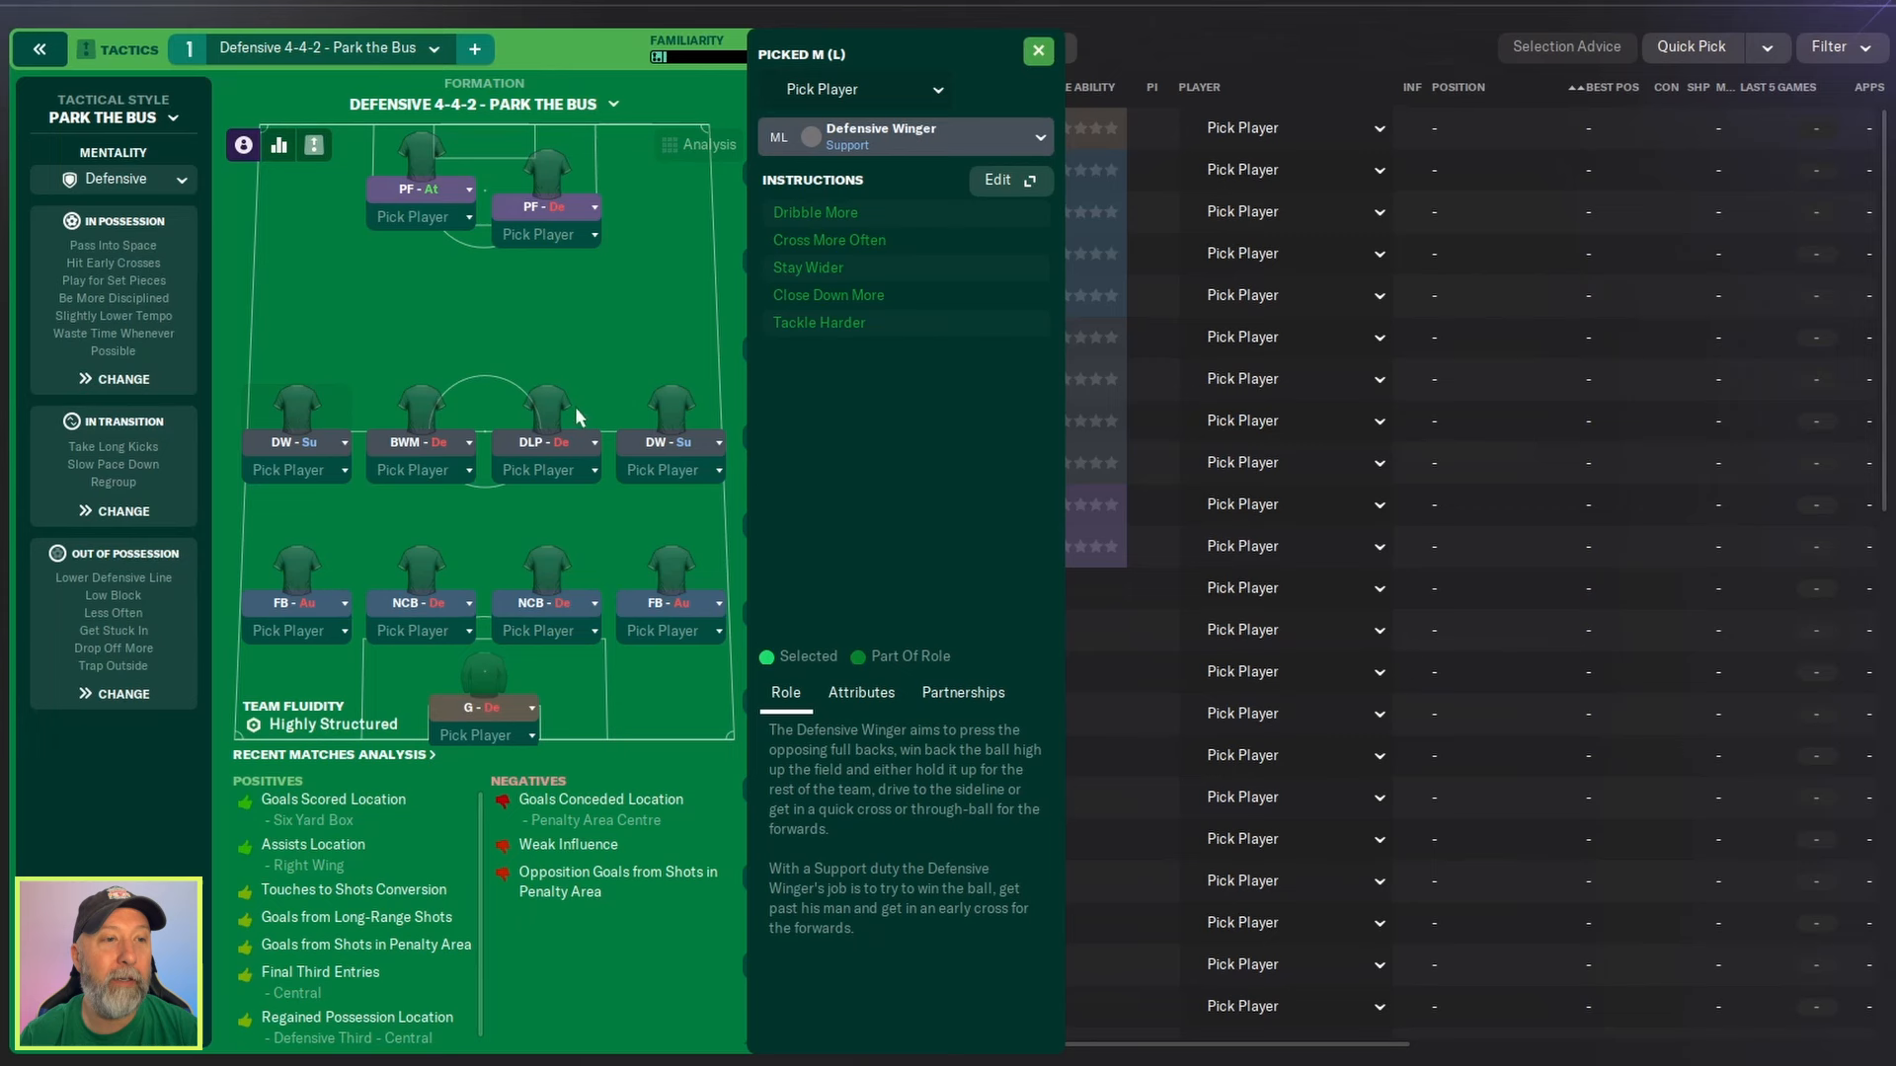
left_click(670, 413)
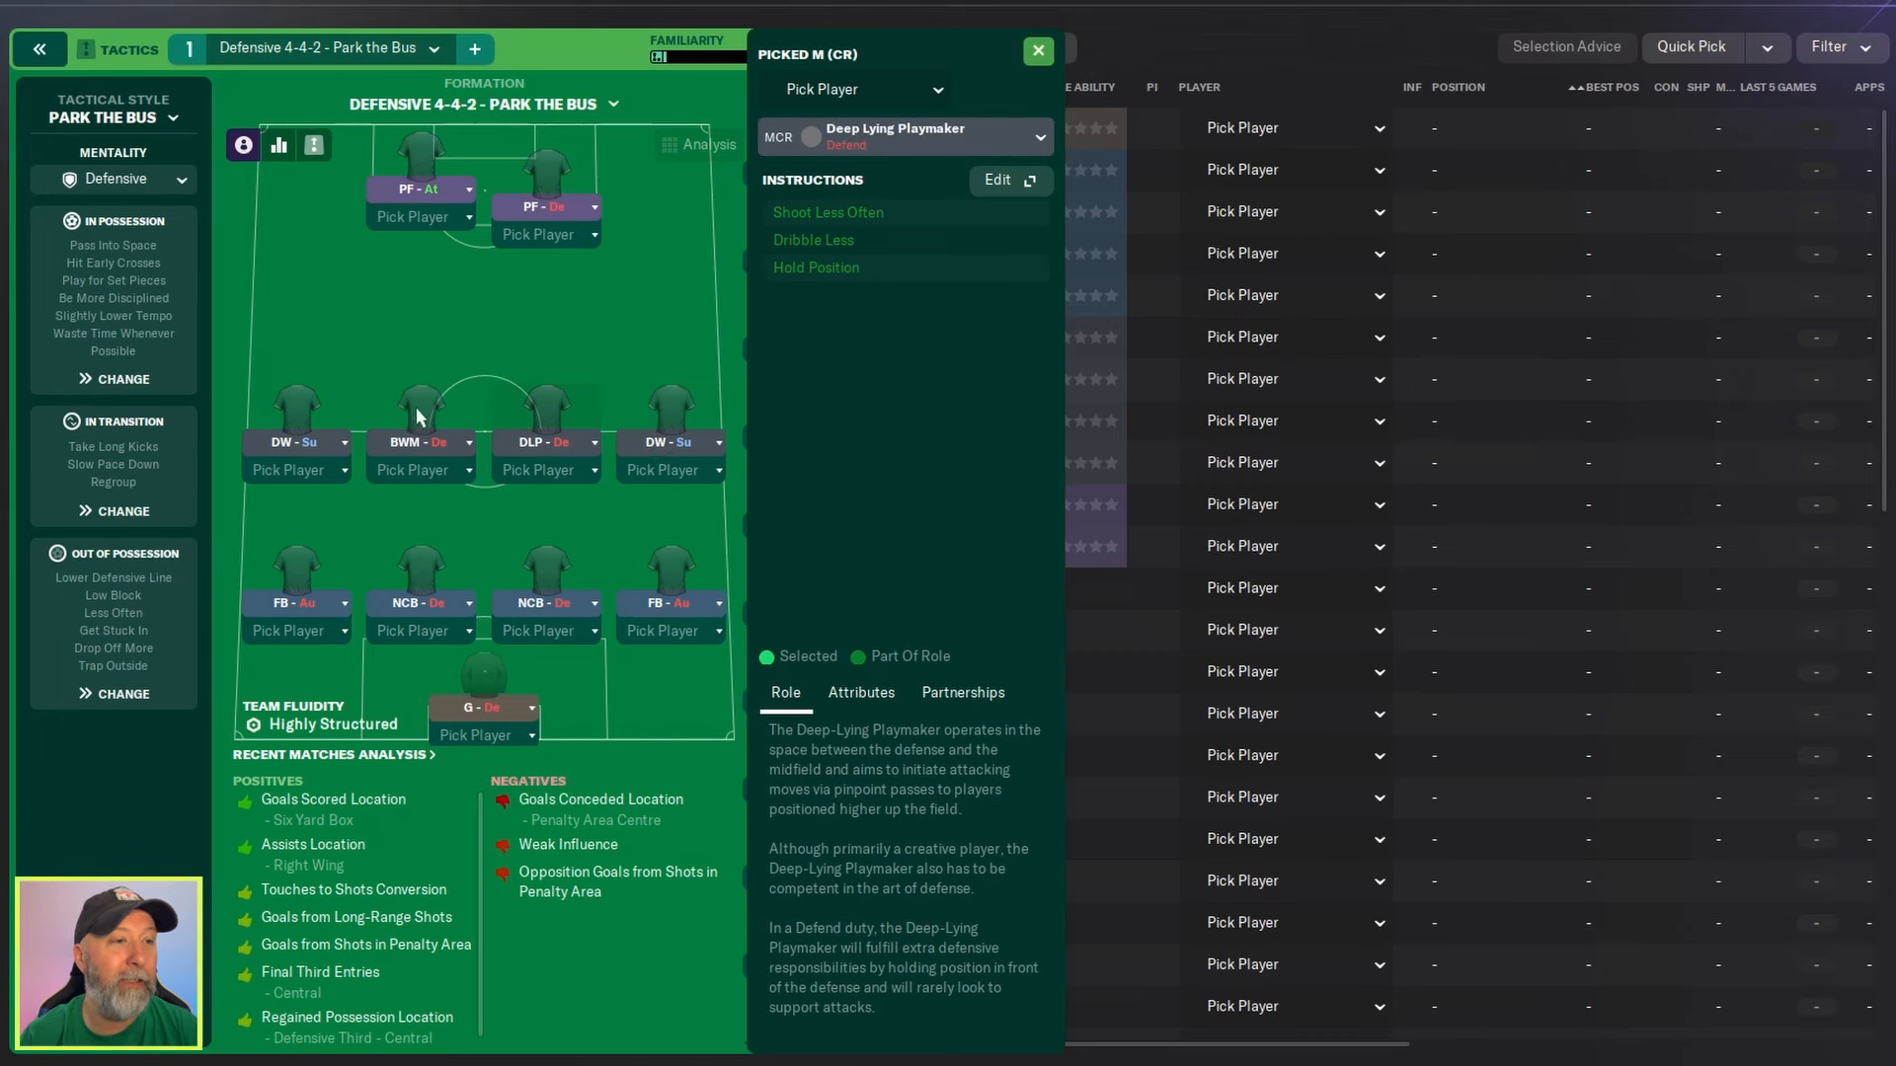
left_click(417, 404)
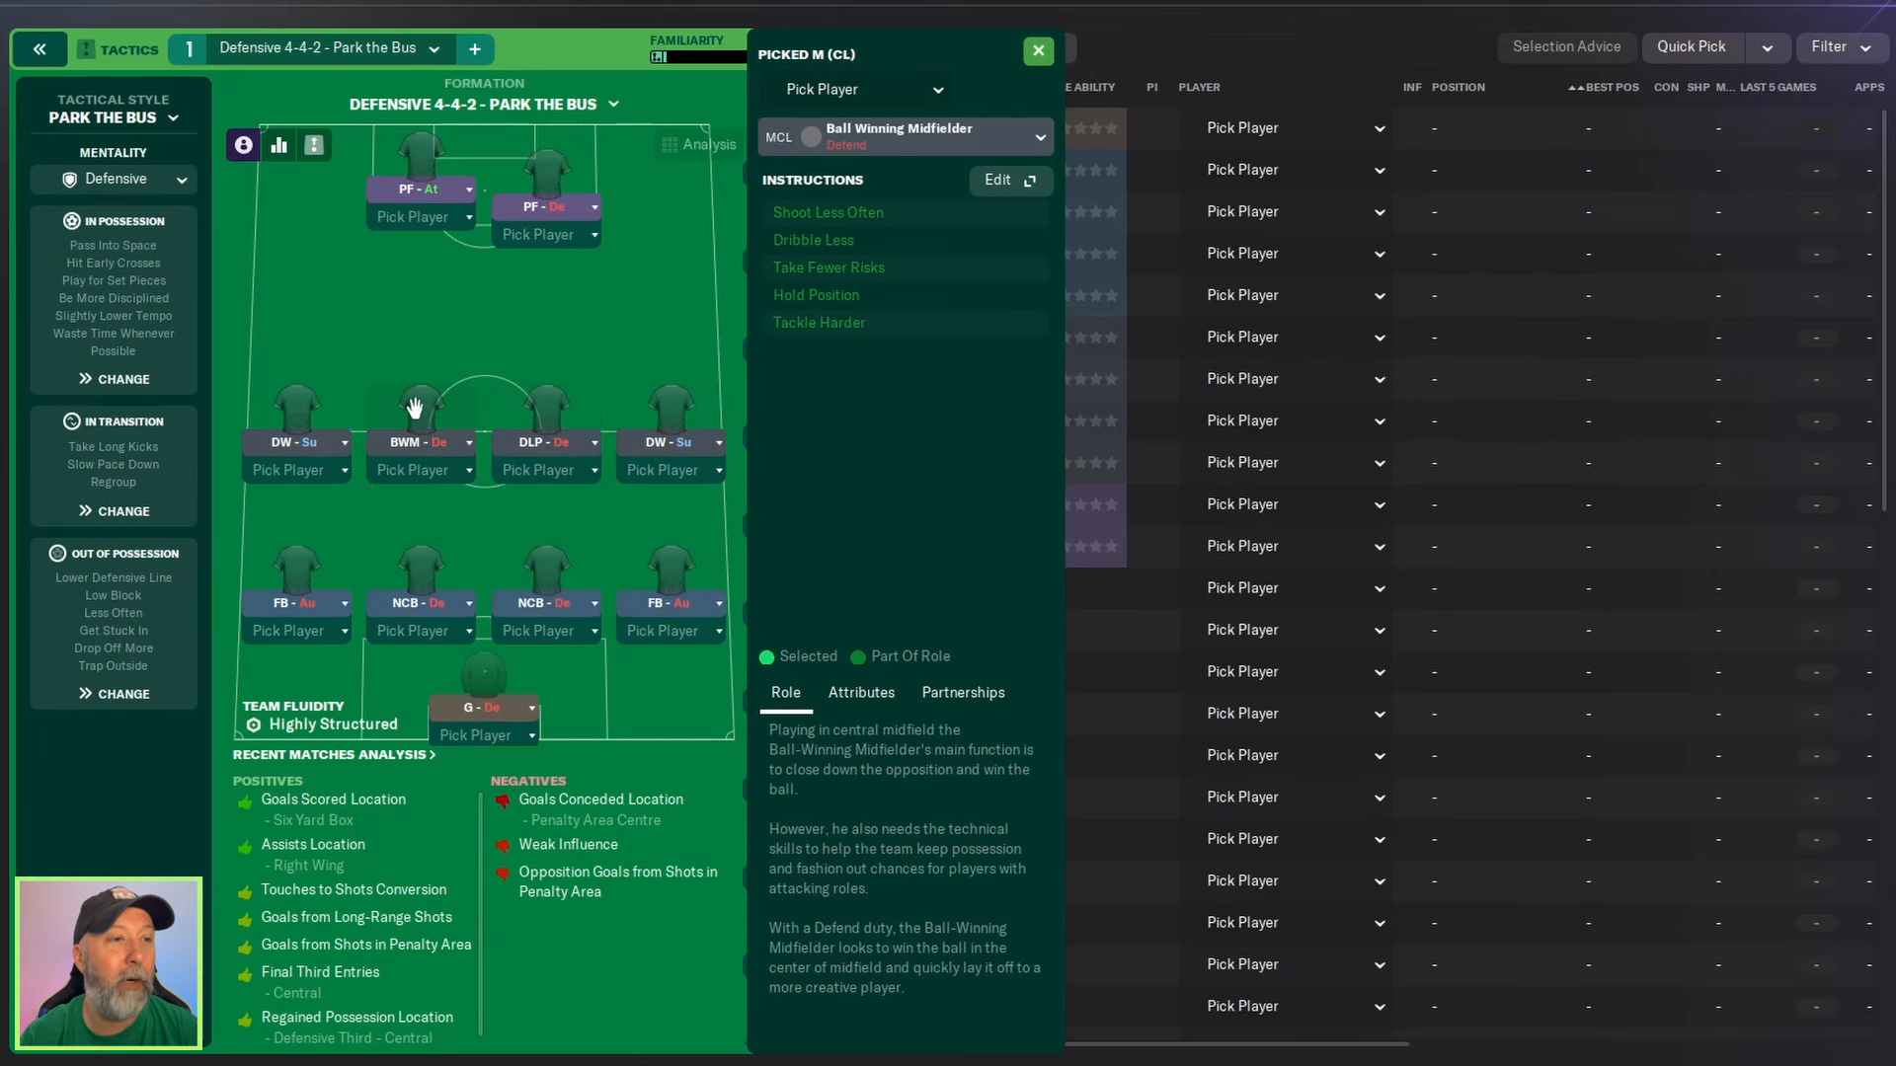
left_click(420, 158)
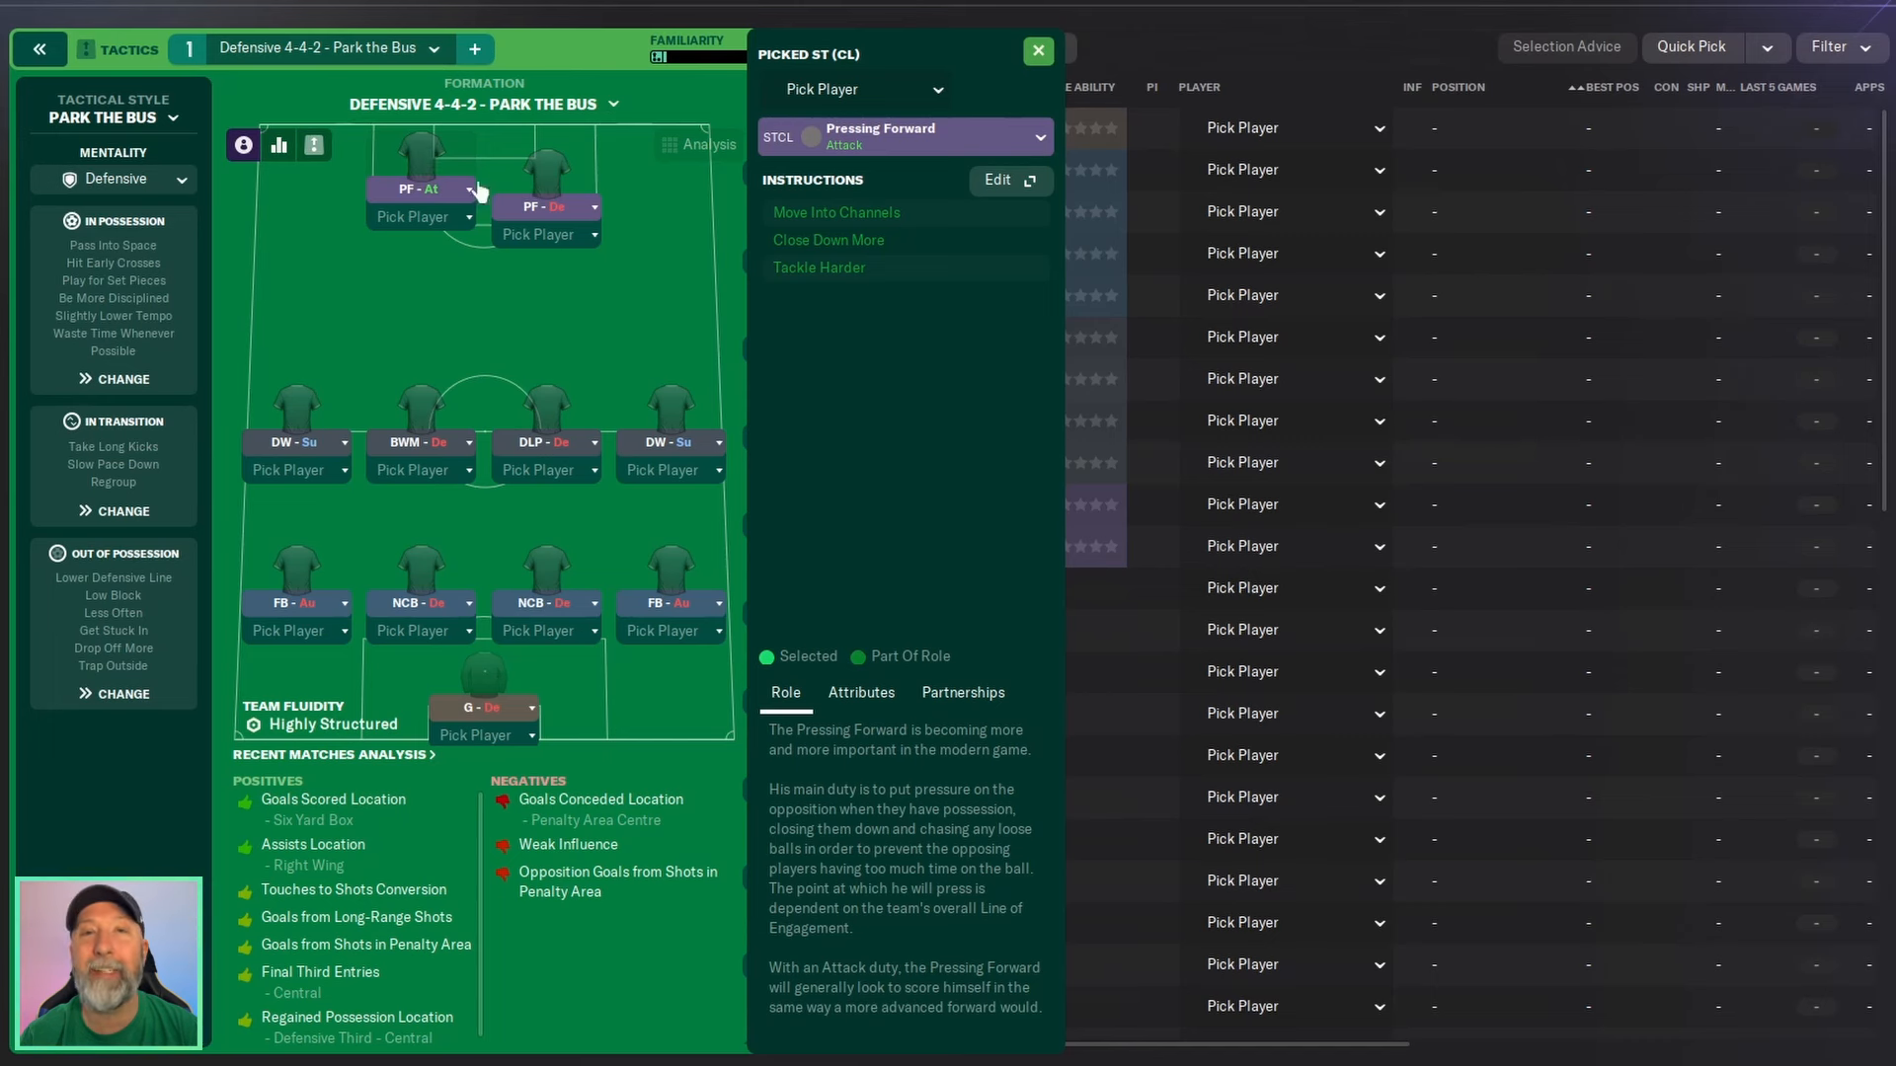
left_click(554, 168)
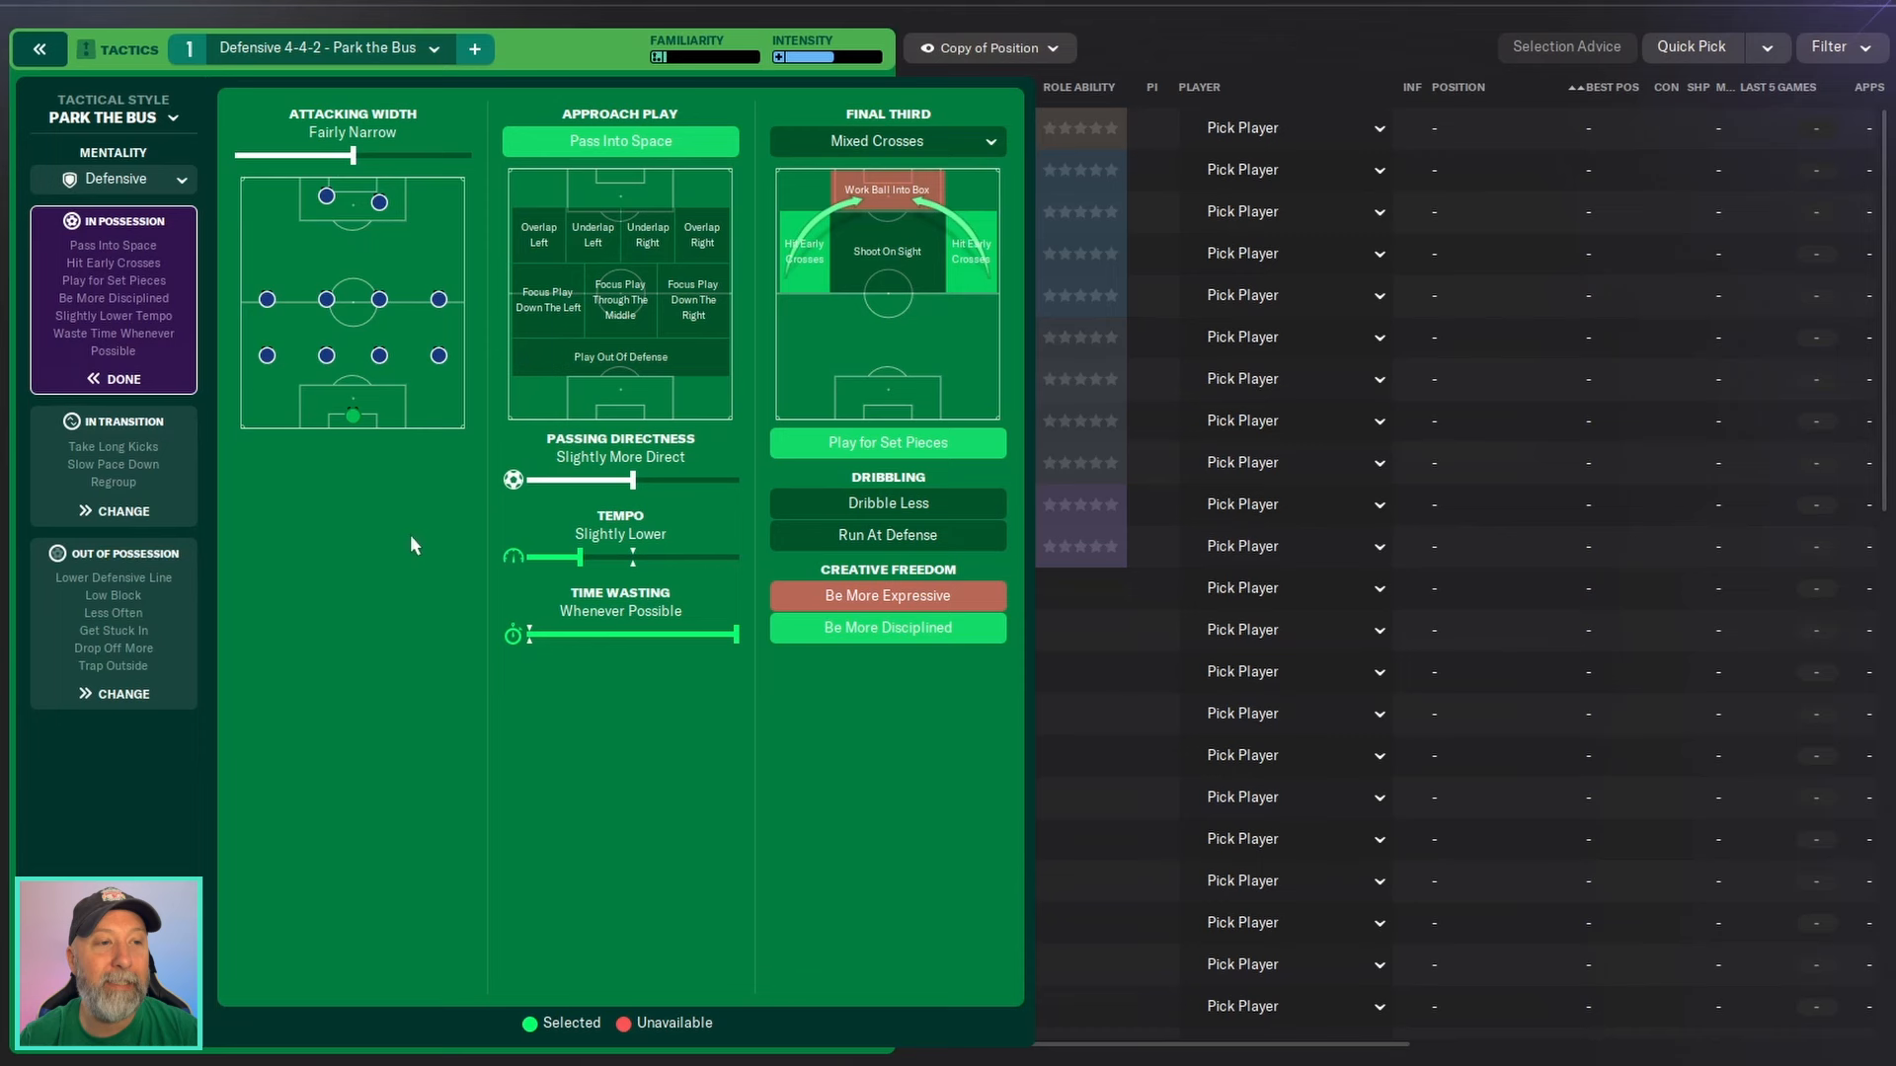
mouse_move(394, 581)
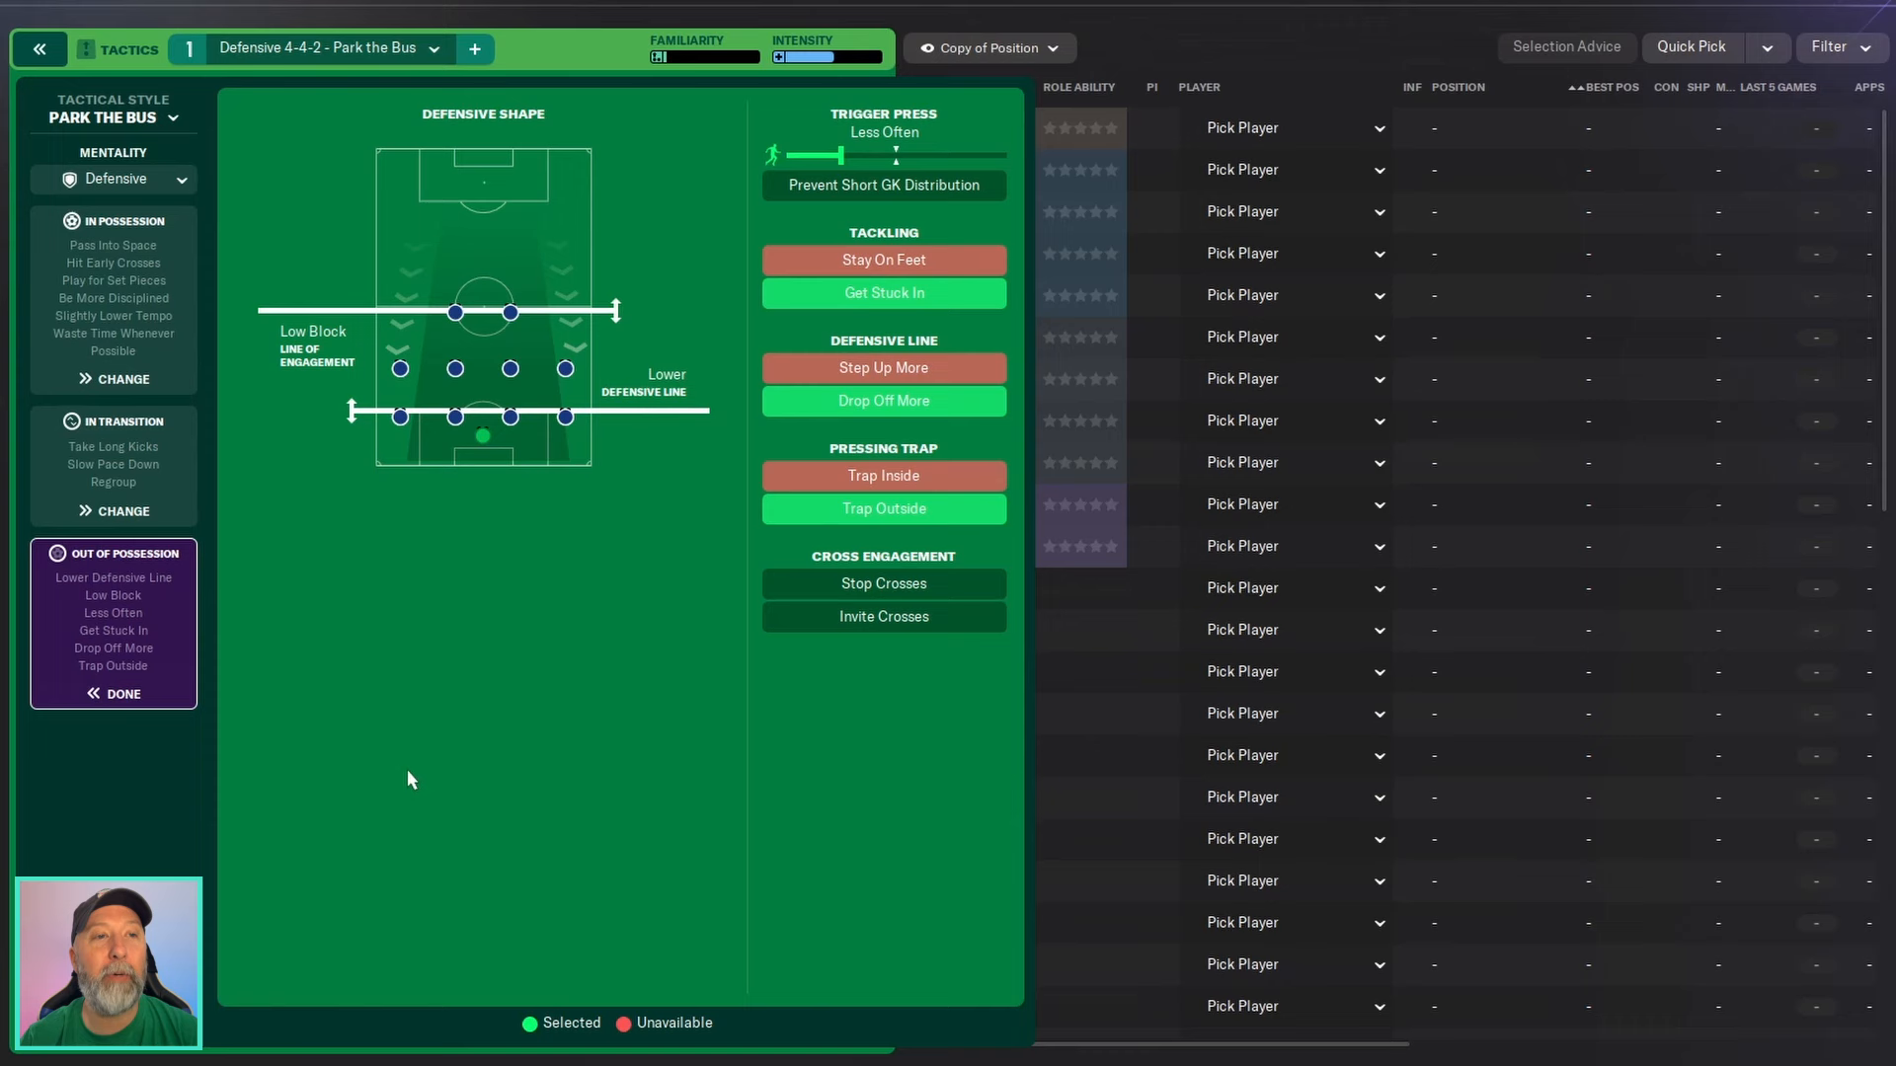
mouse_move(434, 781)
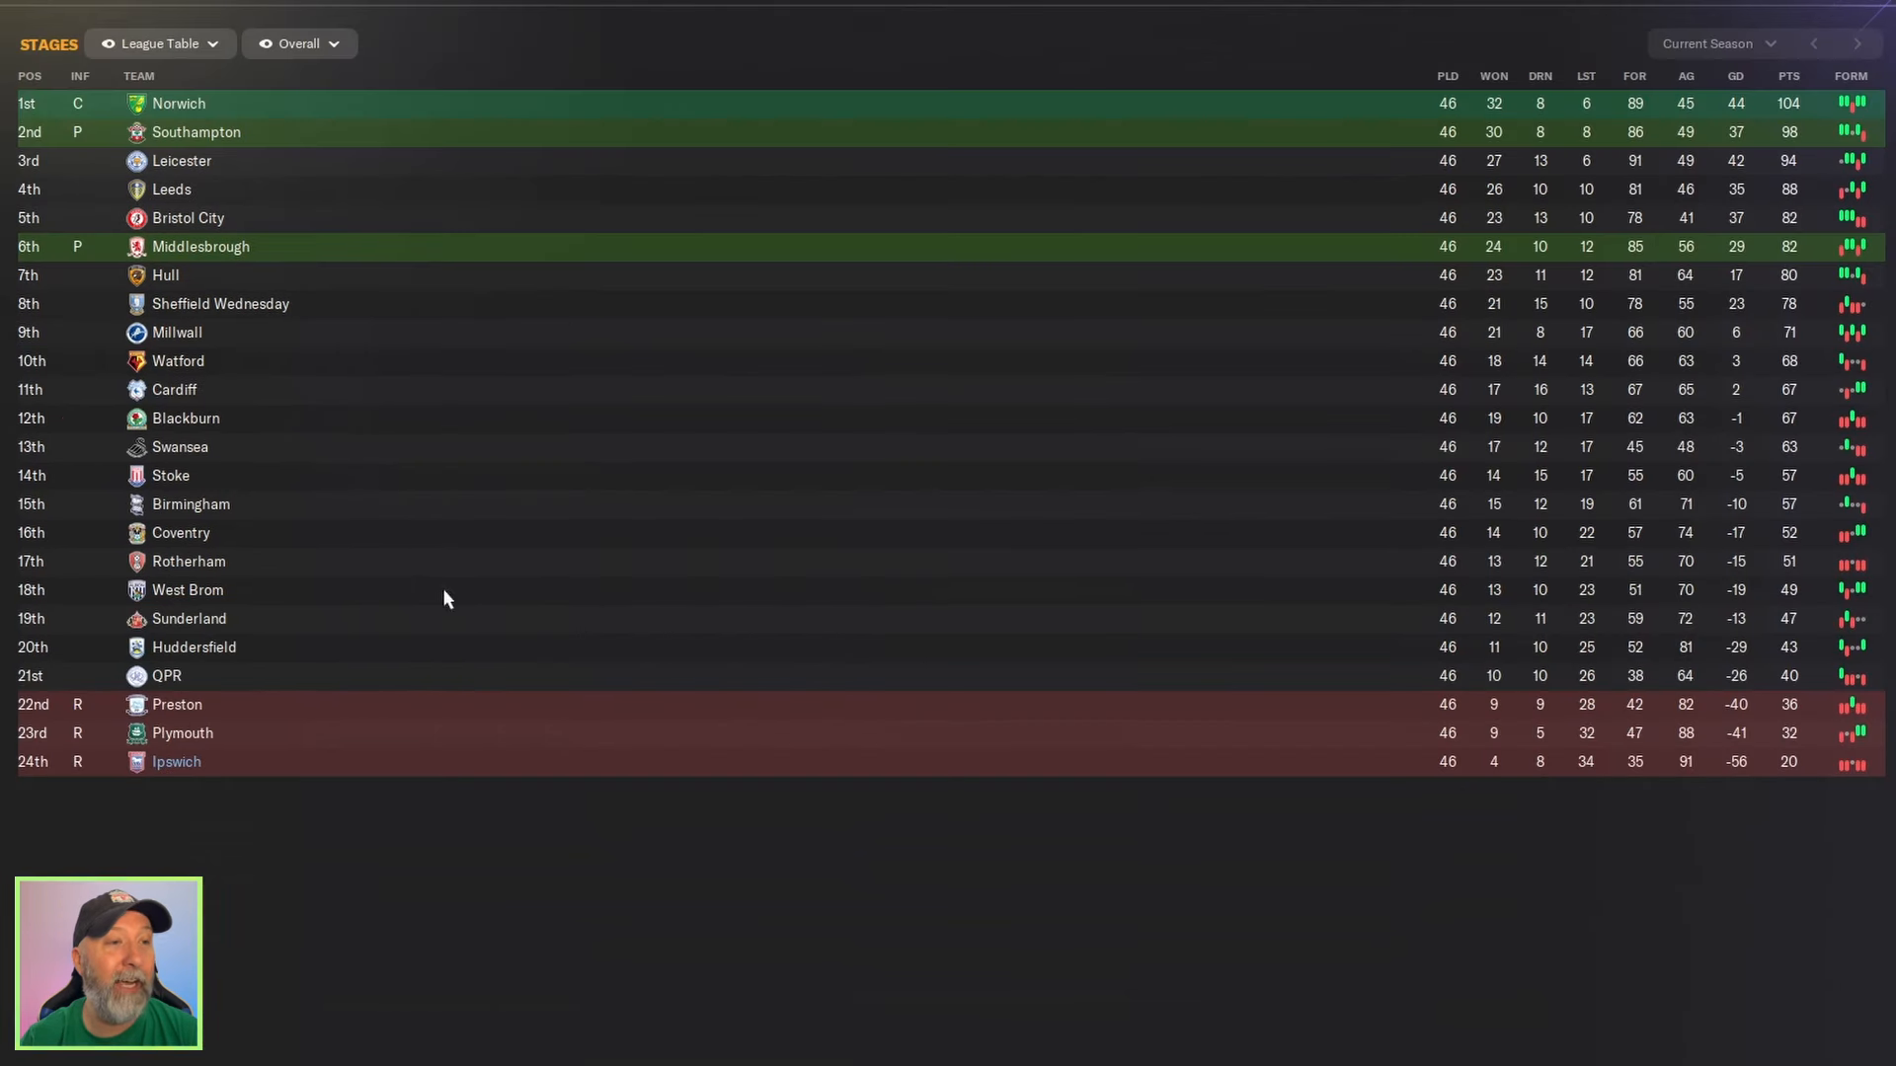
mouse_move(1572, 902)
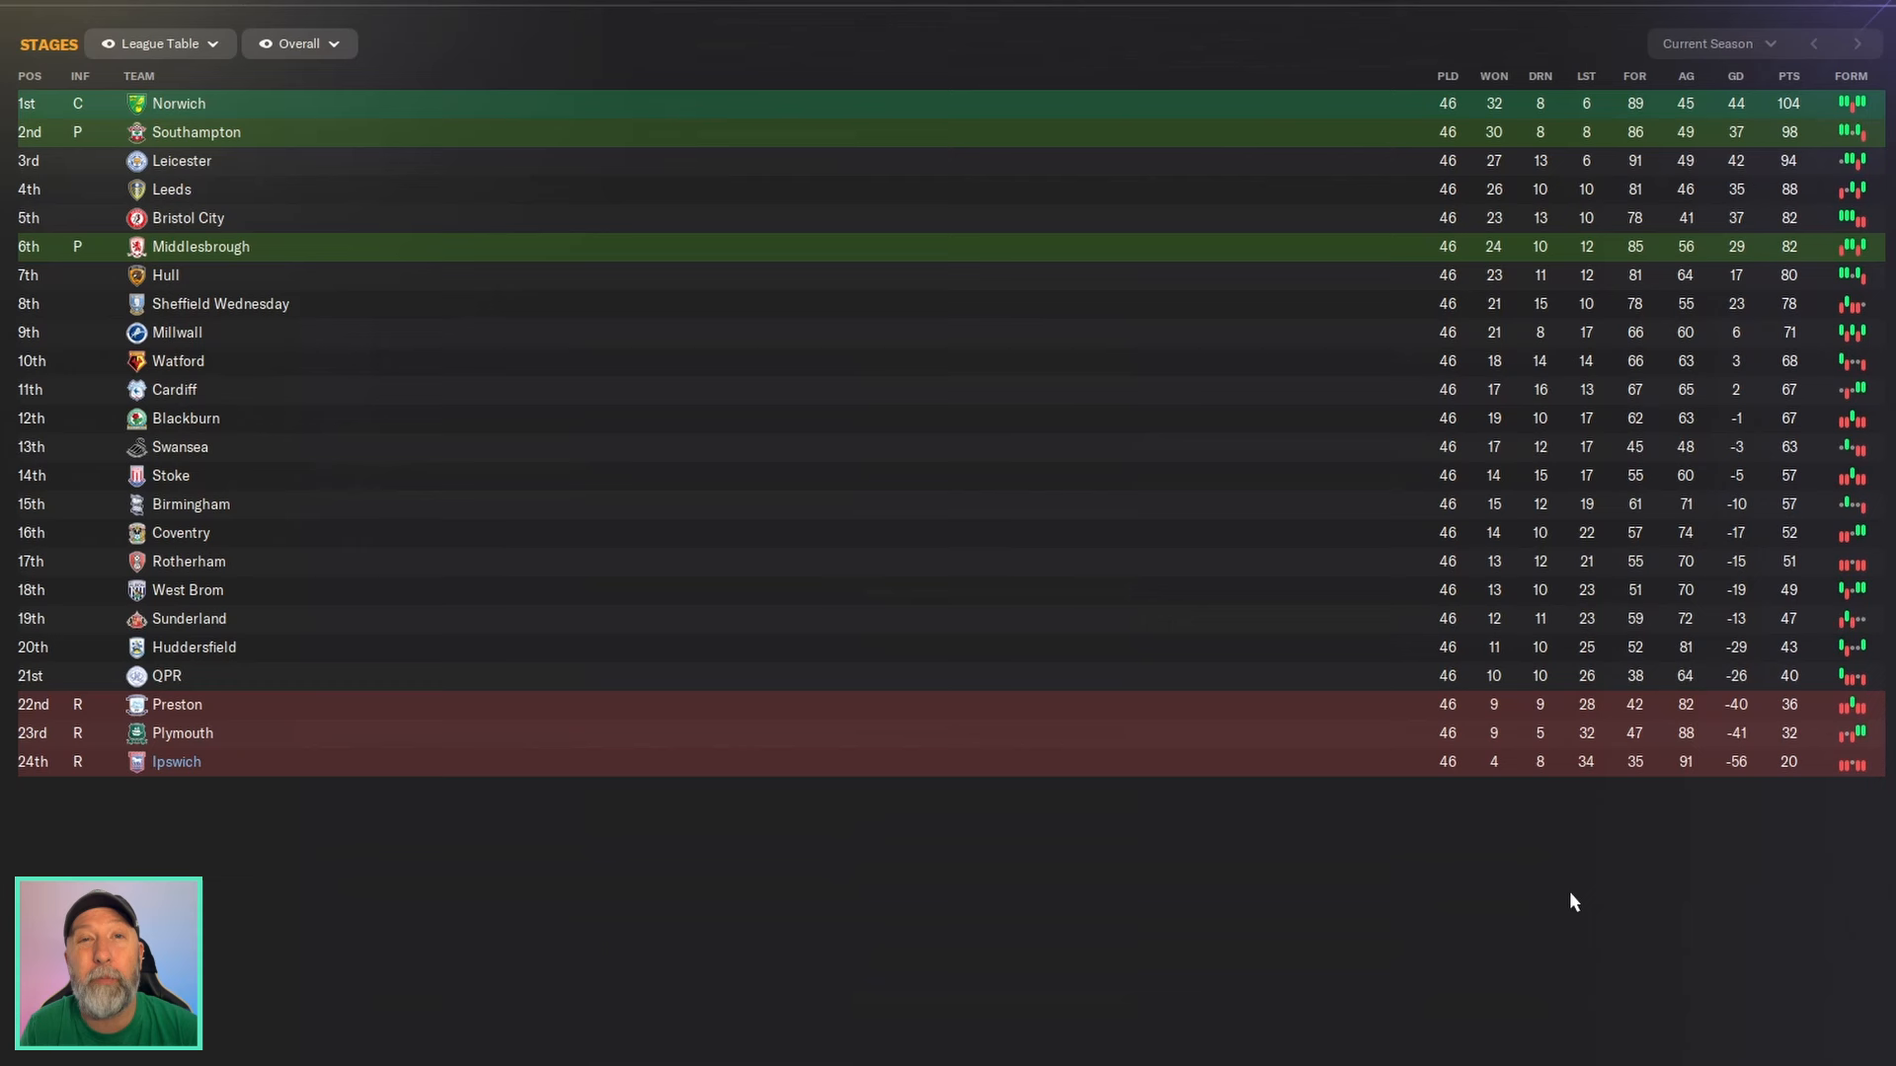
mouse_move(1455, 987)
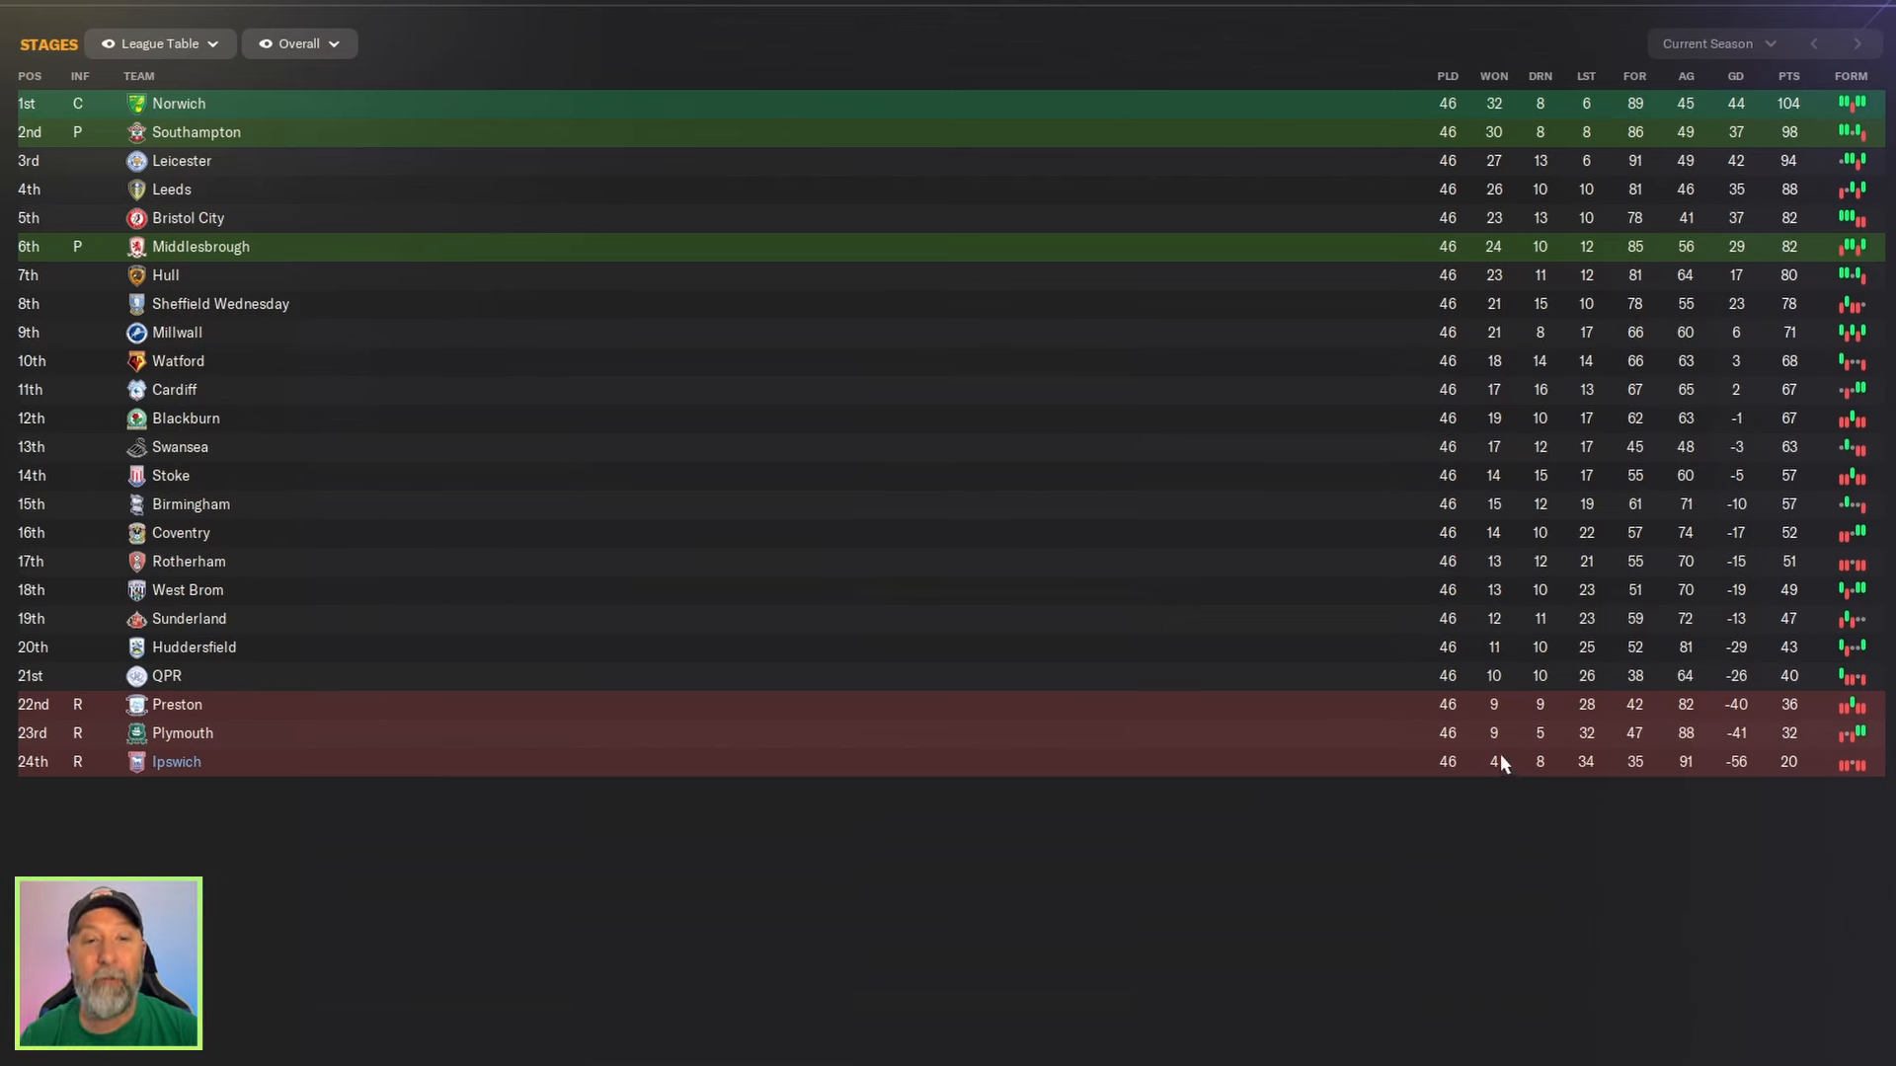
mouse_move(1586, 136)
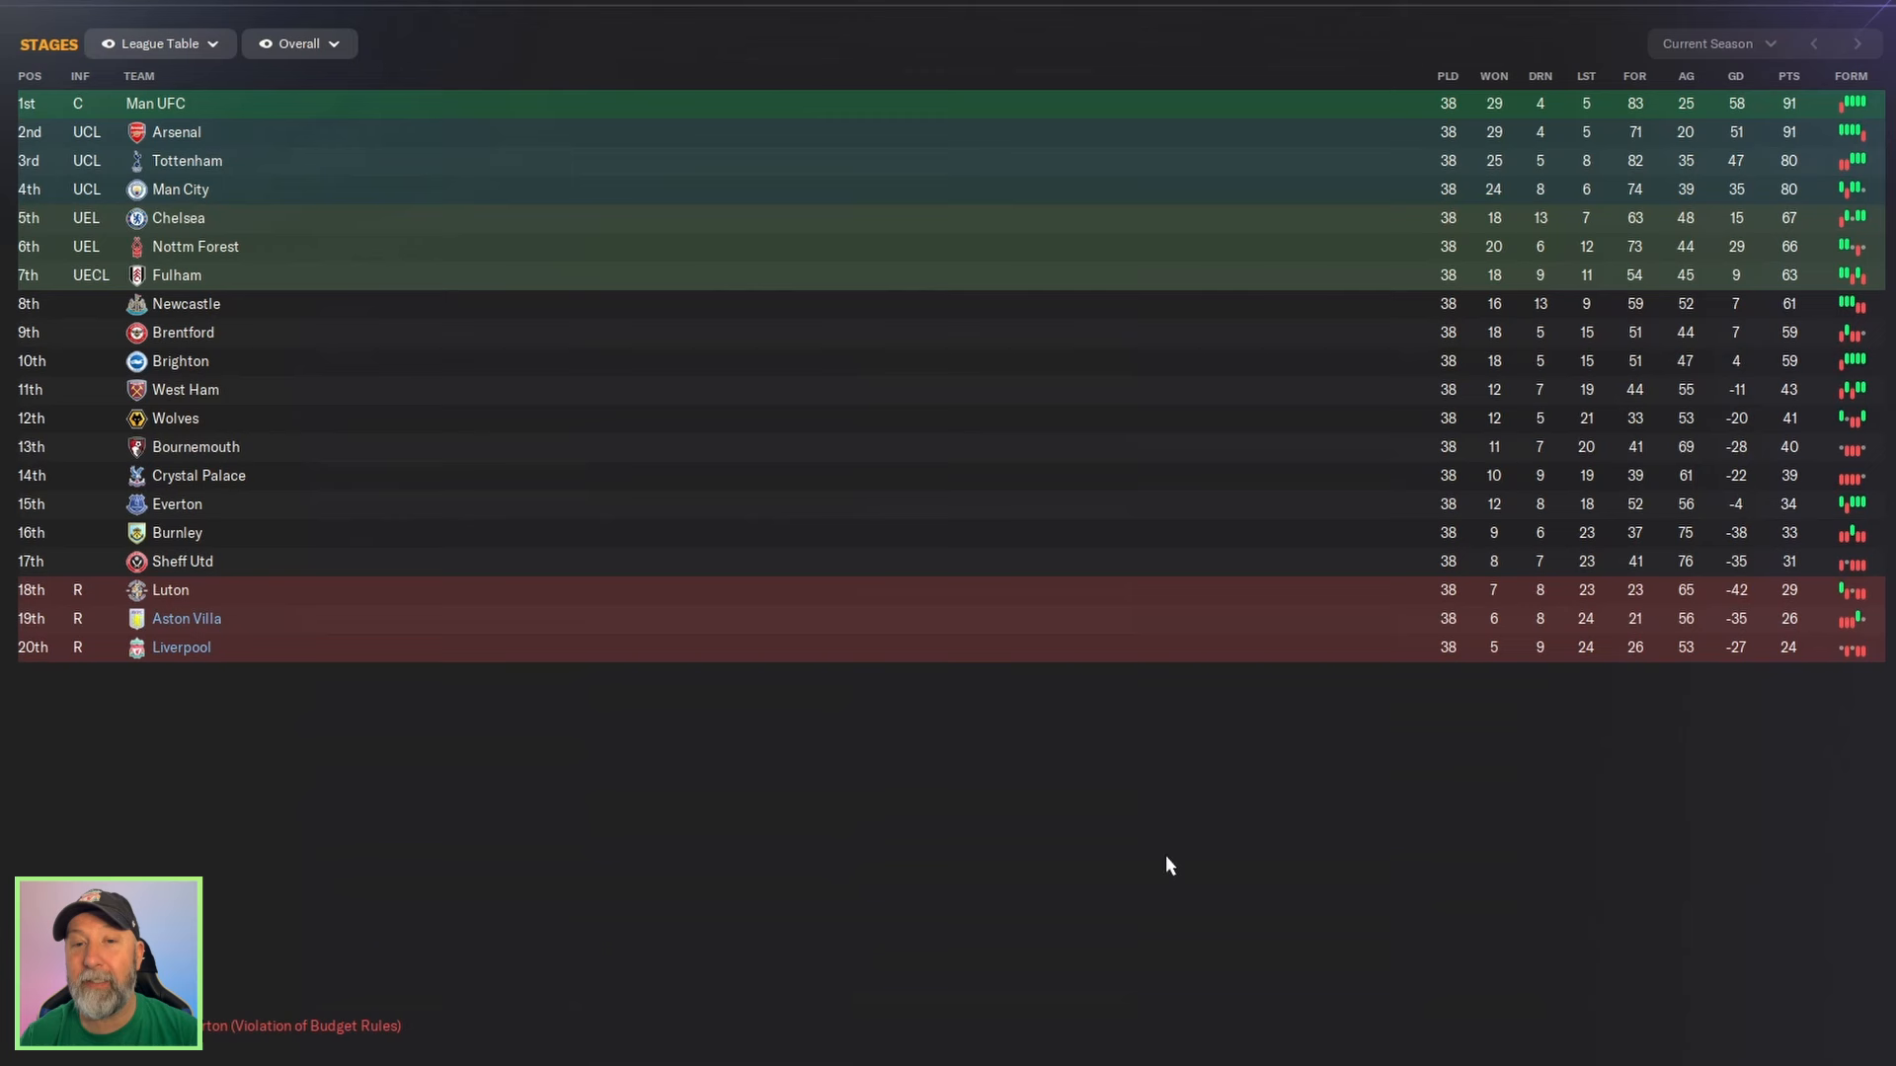
mouse_move(1001, 827)
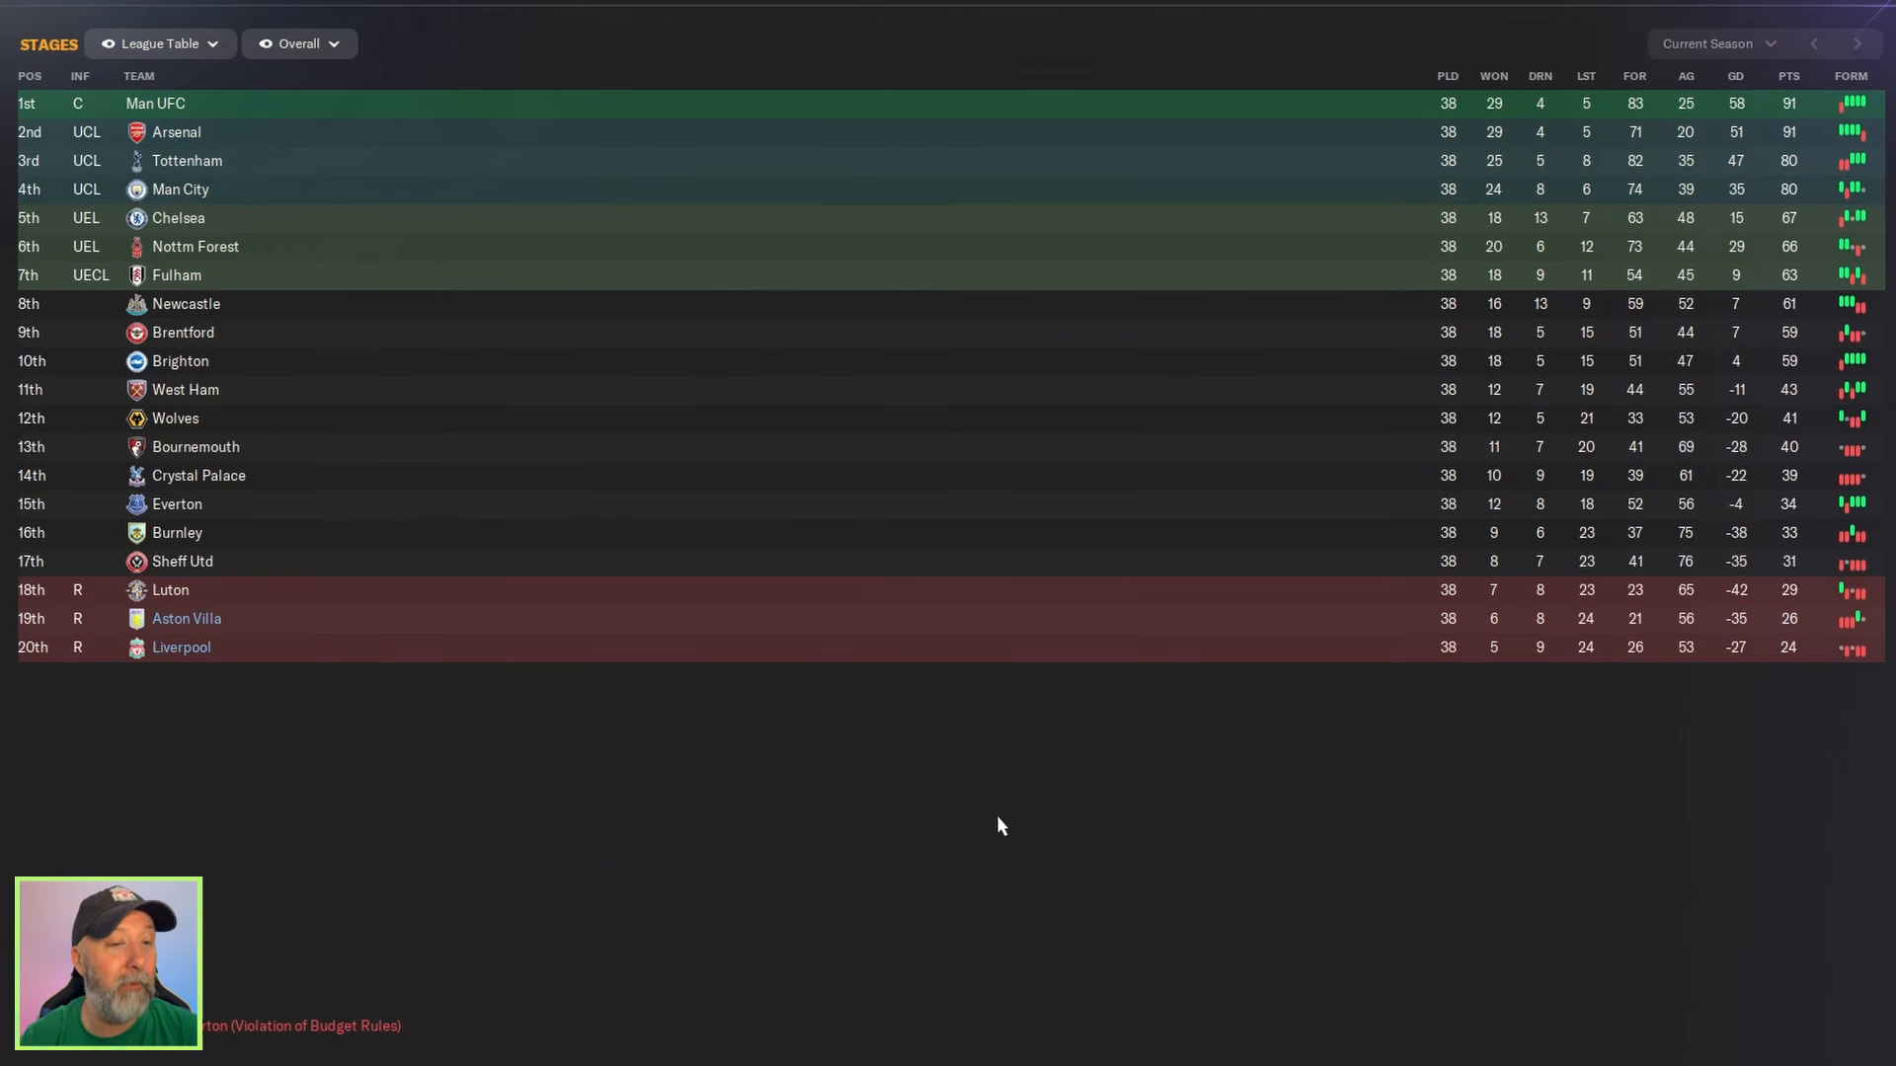